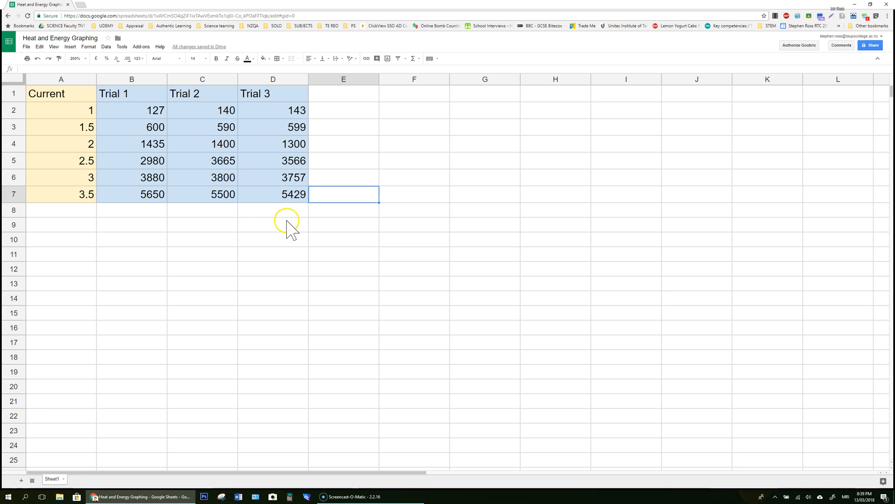
pyautogui.moveTo(264, 124)
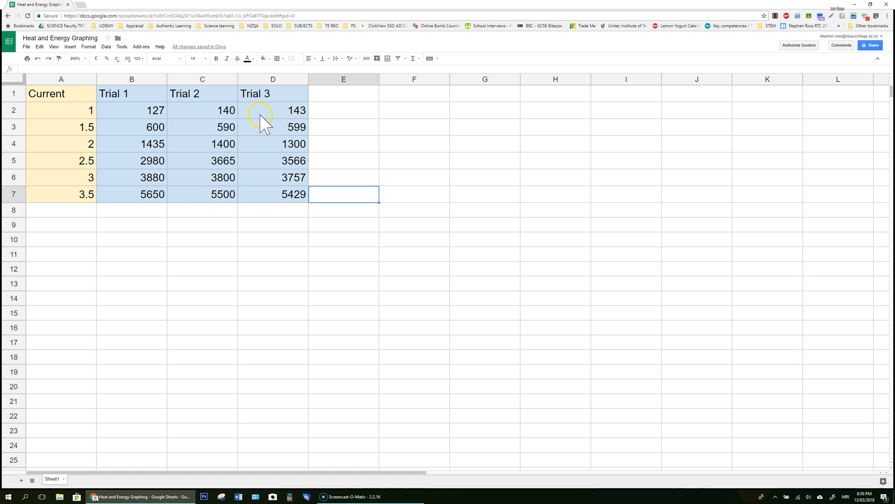
pyautogui.moveTo(71, 103)
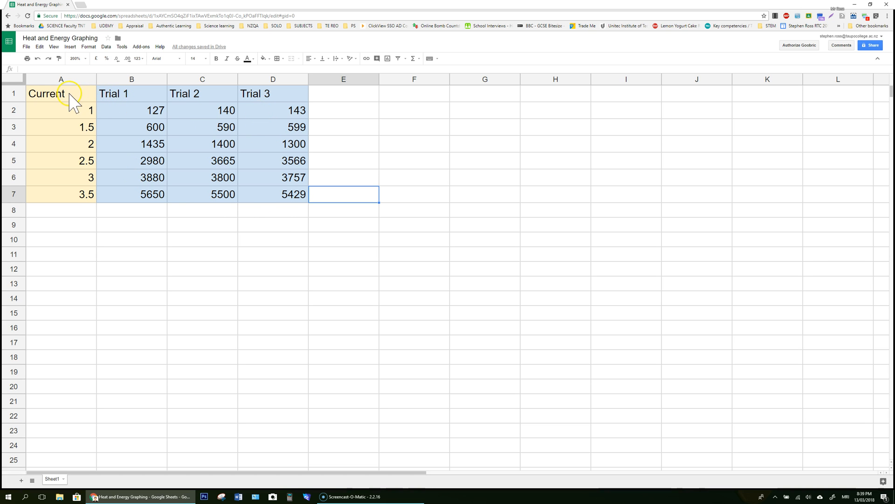
pyautogui.moveTo(62, 203)
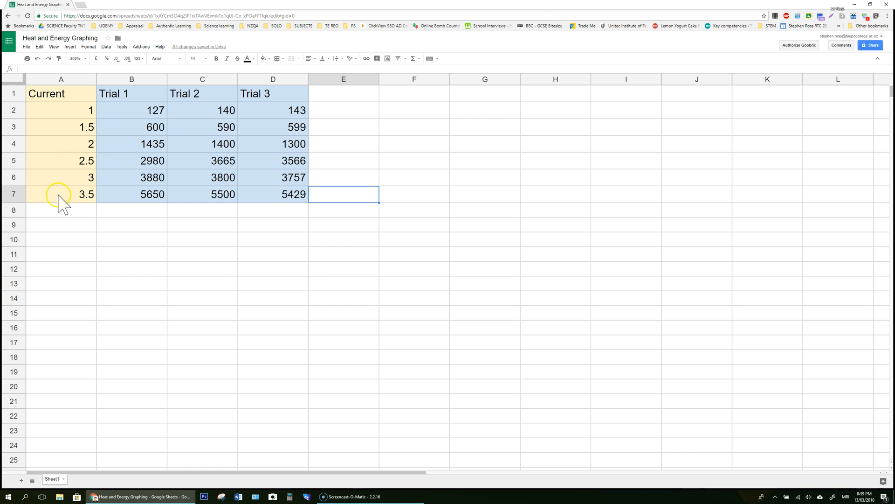
pyautogui.moveTo(245, 200)
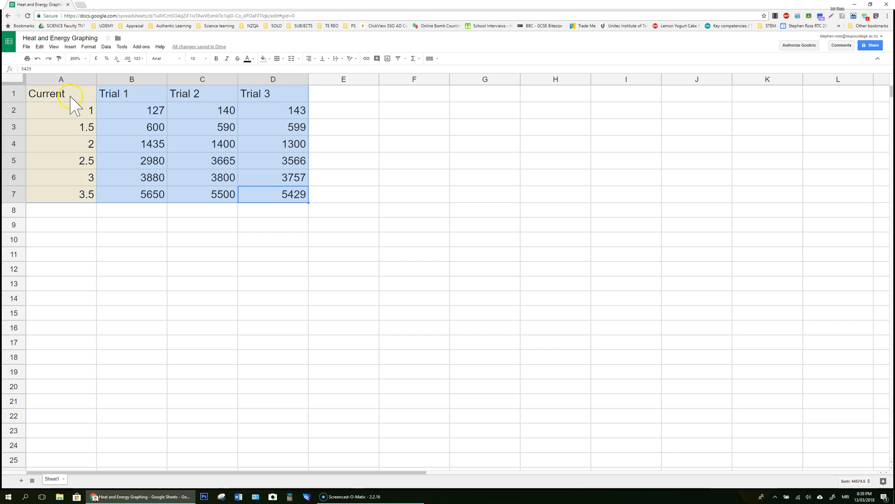
# - Centre the table values, rename A1 to 'Current, I (Amps)' and show currents to one decimal place
pyautogui.click(309, 58)
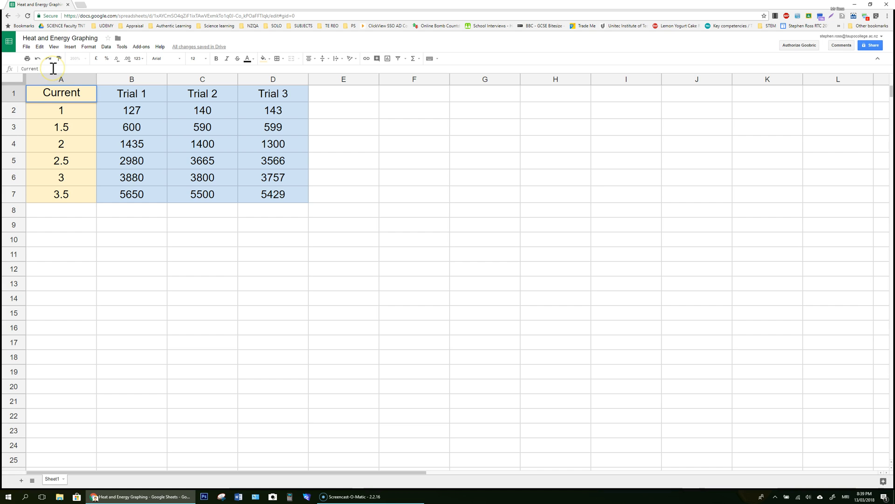
pyautogui.write(', I (')
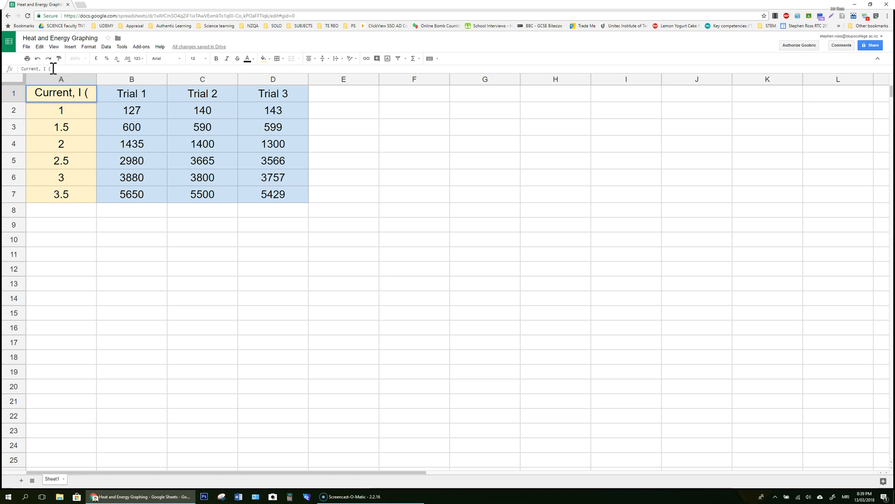
pyautogui.write('Amps)')
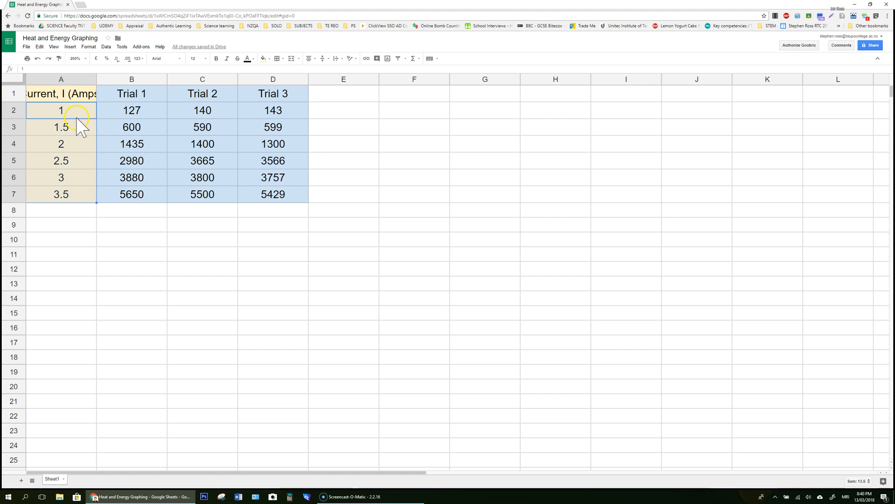
pyautogui.moveTo(116, 58)
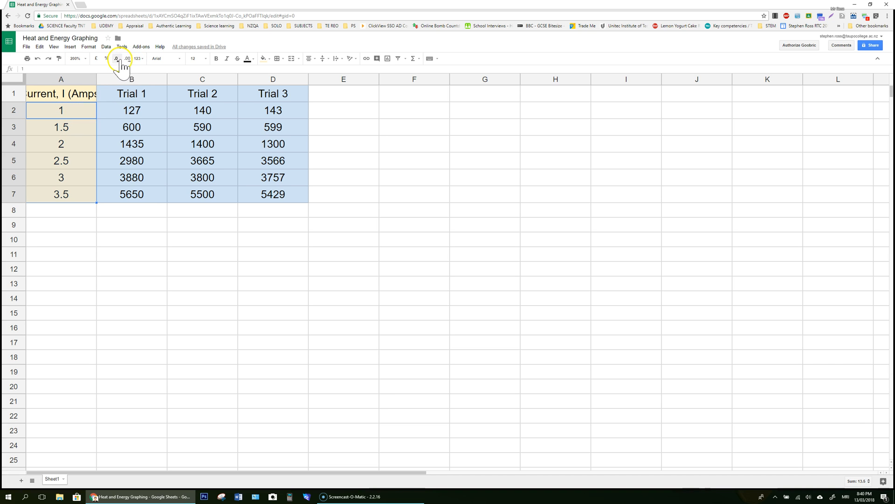
pyautogui.click(117, 57)
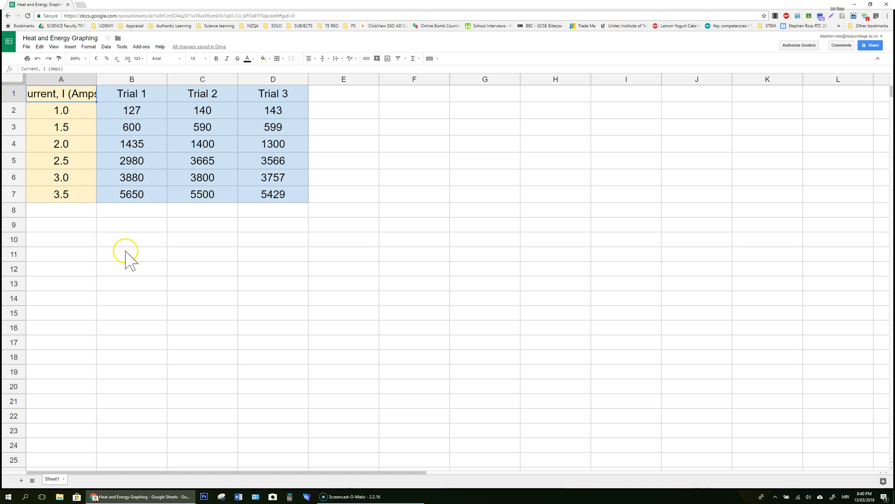
# - Apply text wrapping to the whole sheet so the Current header wraps within its column
pyautogui.click(12, 79)
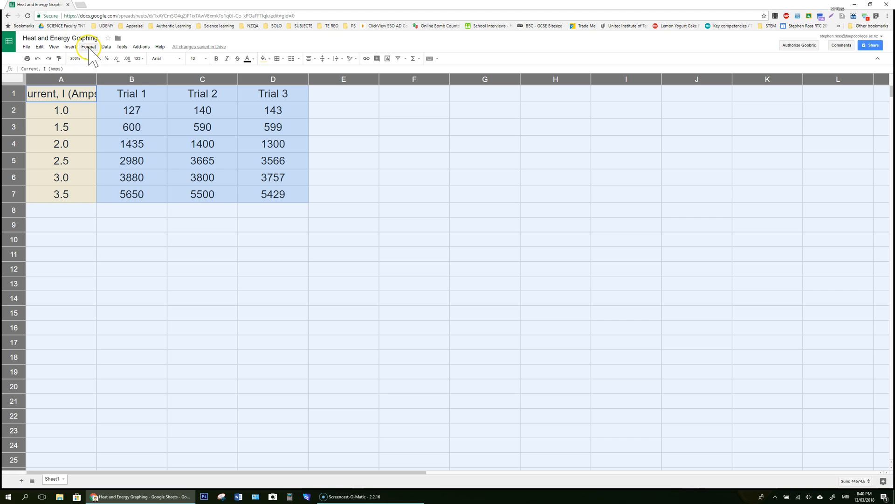
pyautogui.click(88, 47)
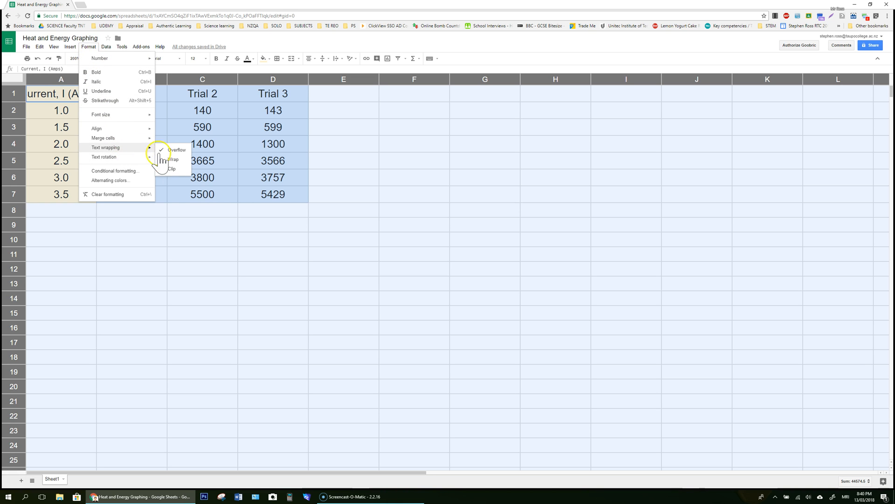
pyautogui.click(172, 159)
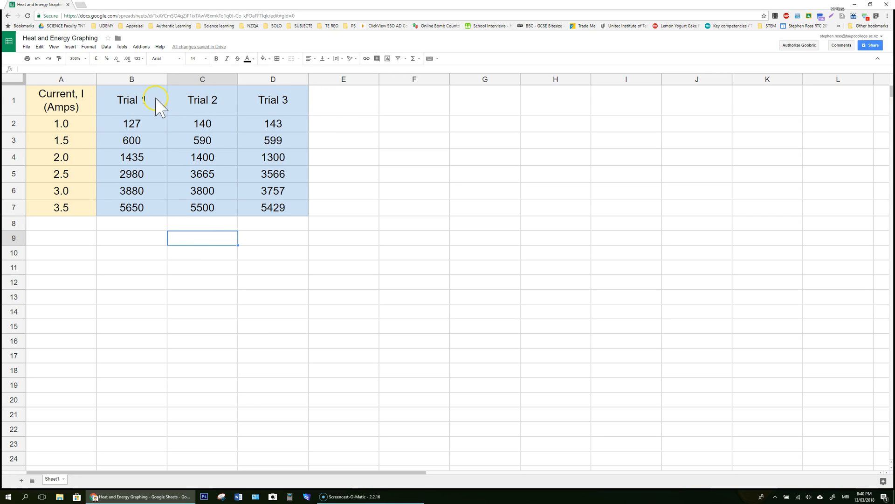
pyautogui.moveTo(312, 108)
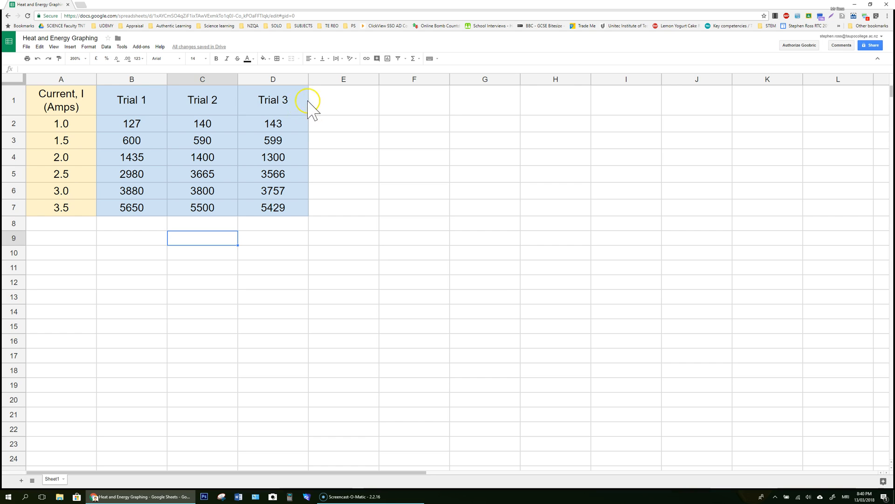
# - Enter the header 'Mean Heat Energy, H (Joules)' in E1
pyautogui.write('Mean Heat')
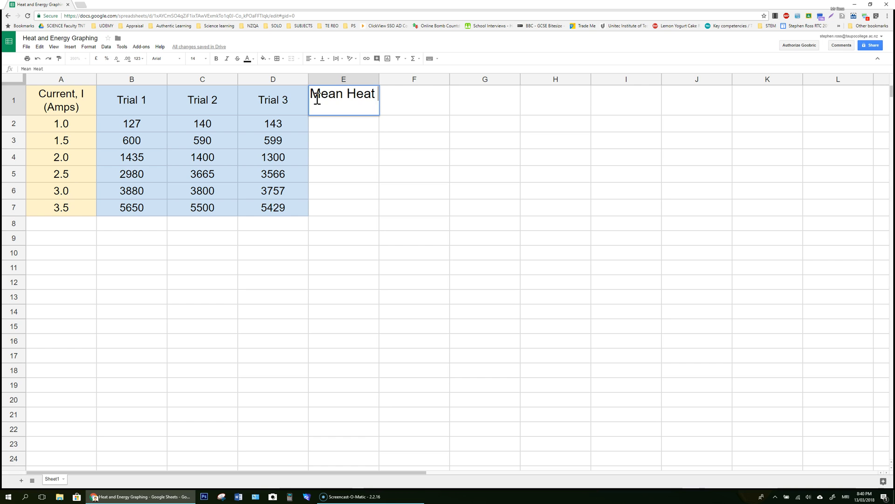
pyautogui.write('Energy,')
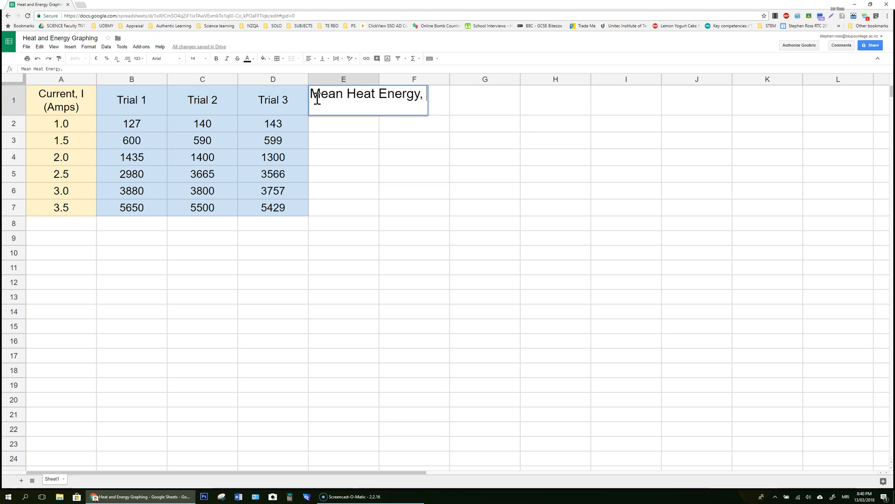
pyautogui.write('H')
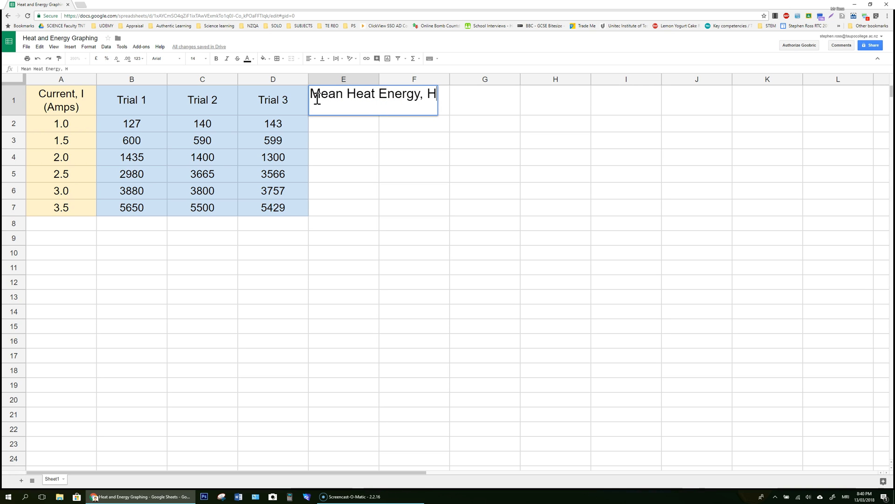
pyautogui.write('(Joules')
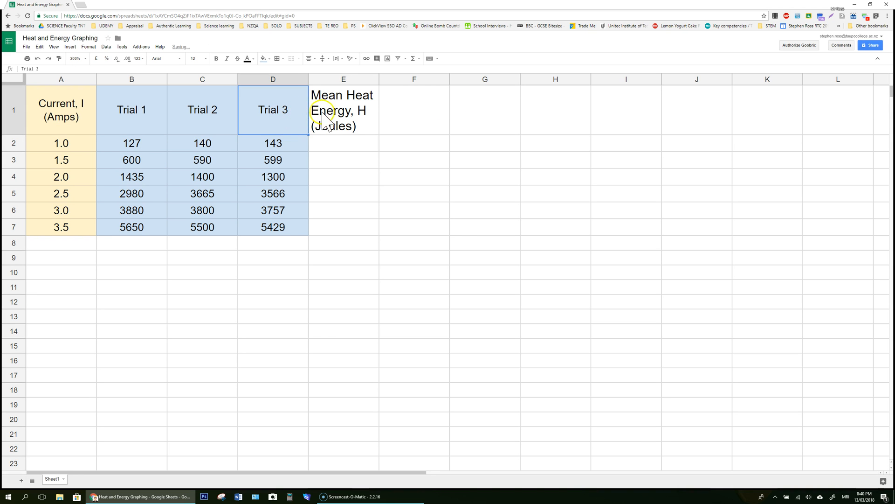
pyautogui.click(195, 58)
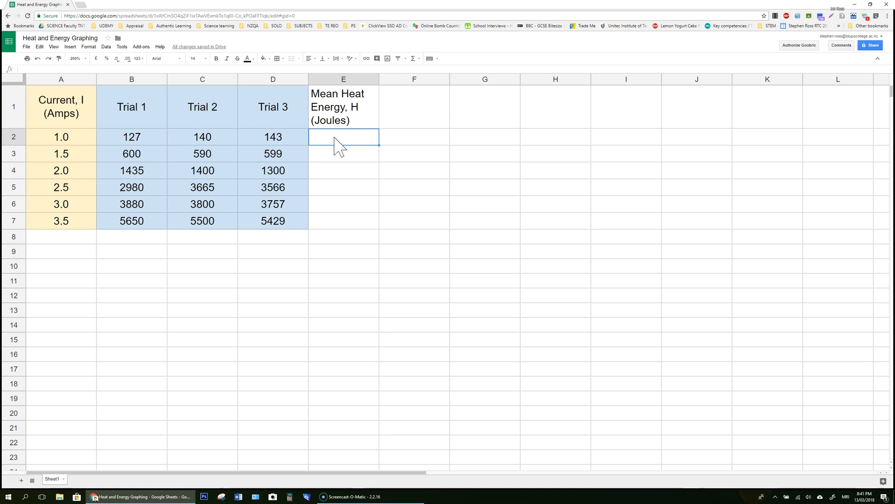
# - Average the three trials with =average(B2:D2) down column E and round the means to whole numbers
pyautogui.write('=a')
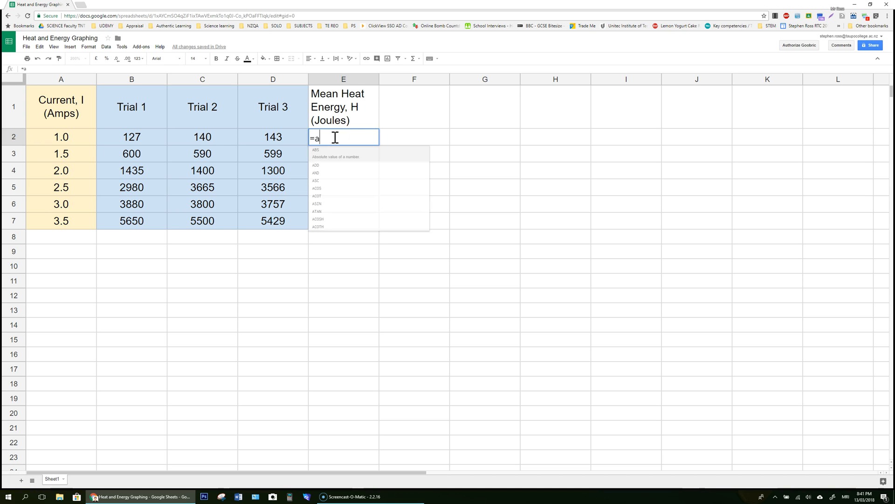
pyautogui.write('verage')
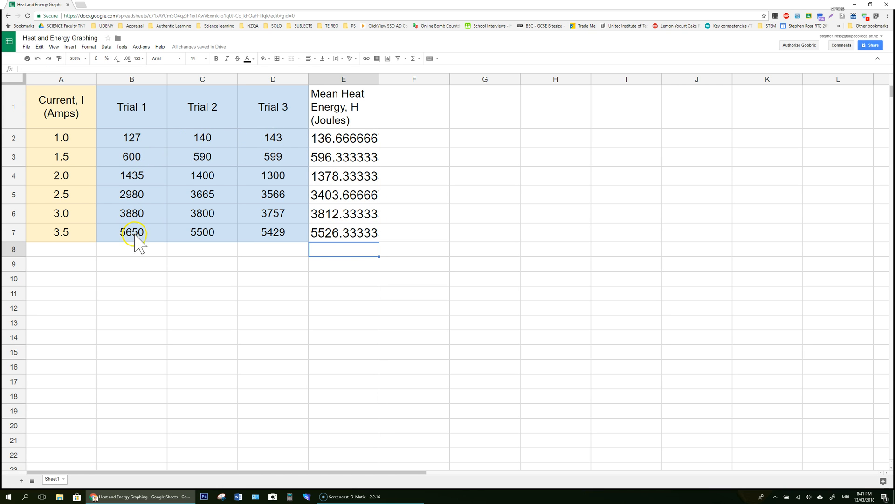
pyautogui.moveTo(201, 142)
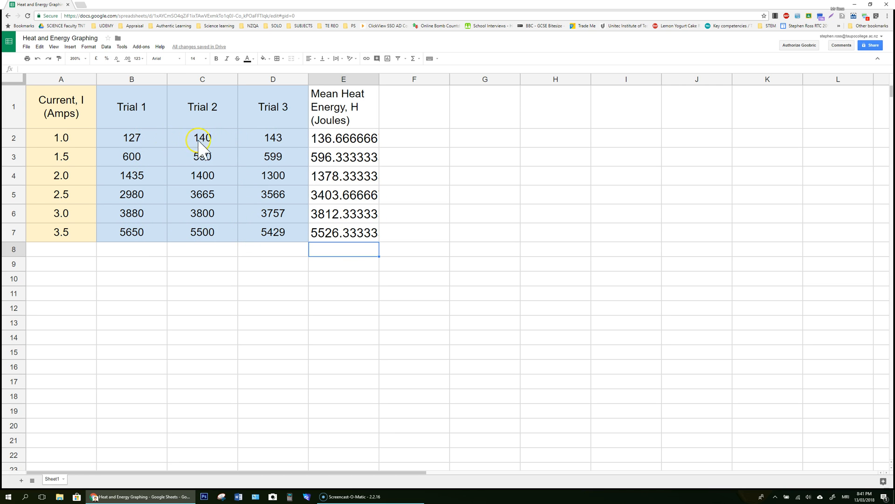
pyautogui.click(343, 138)
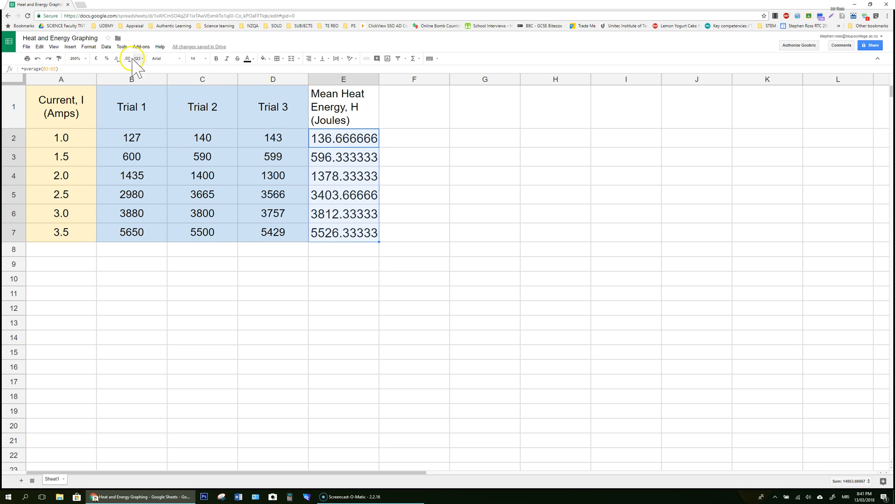
pyautogui.click(117, 58)
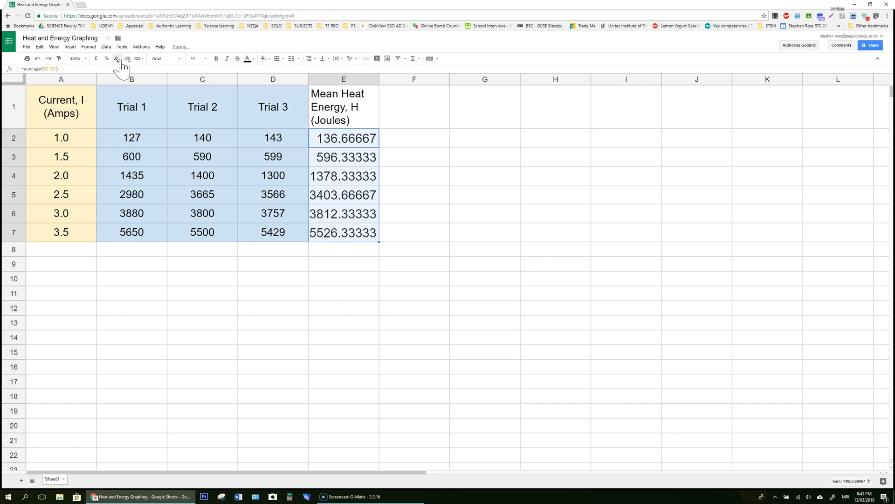
pyautogui.click(117, 58)
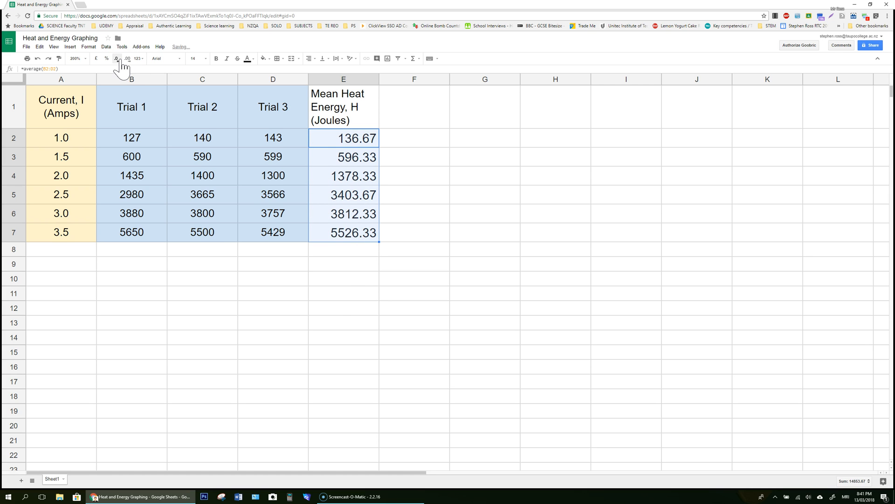
pyautogui.click(117, 58)
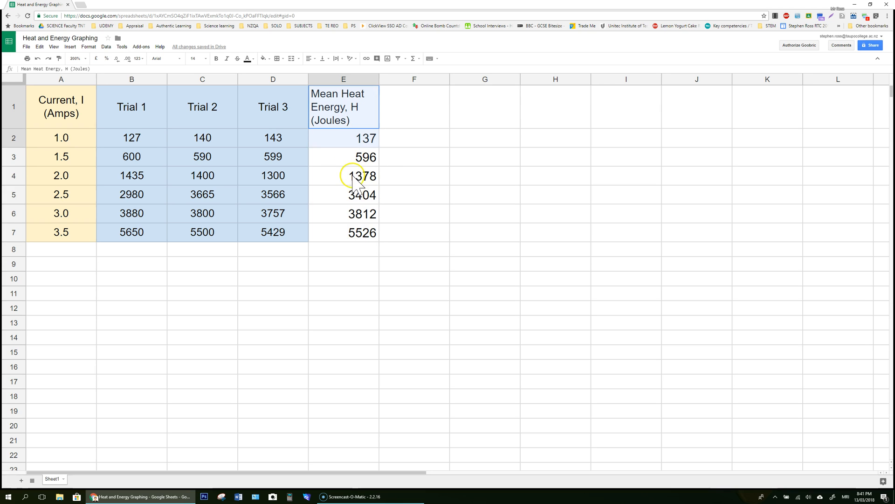
# - Insert a chart from the Current and Mean Heat Energy columns A and E
pyautogui.click(262, 57)
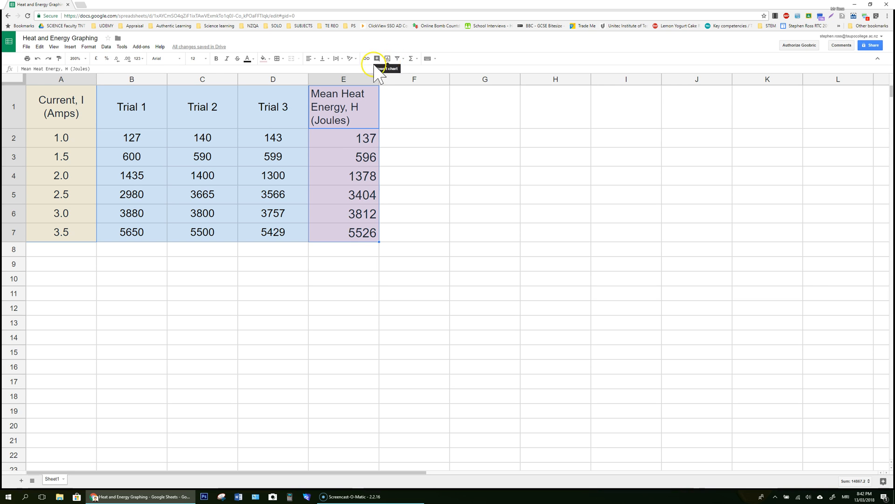
pyautogui.click(70, 46)
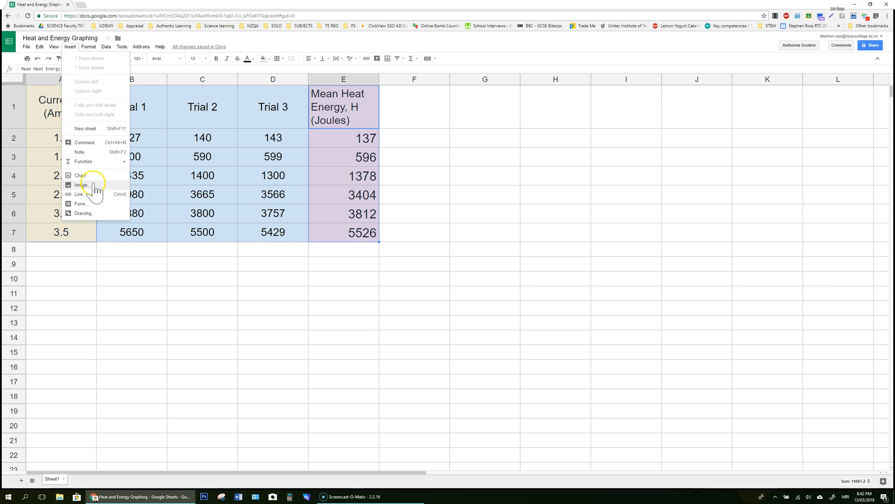
pyautogui.click(80, 175)
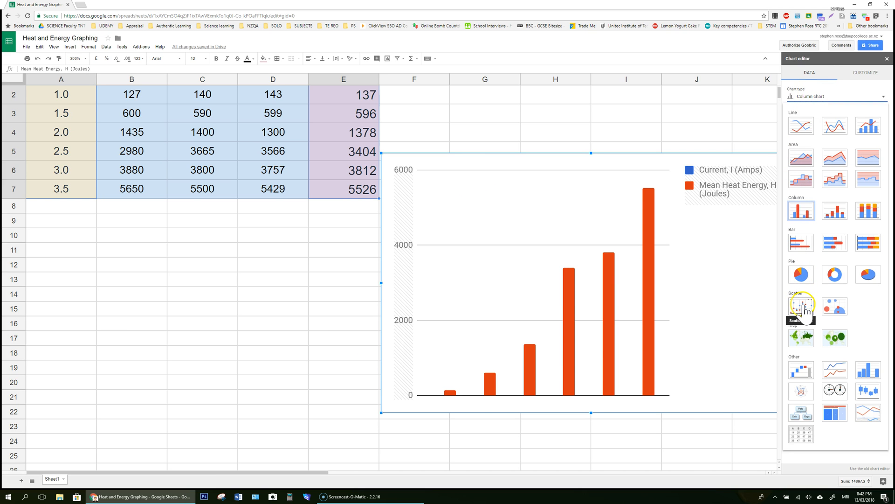
pyautogui.moveTo(802, 311)
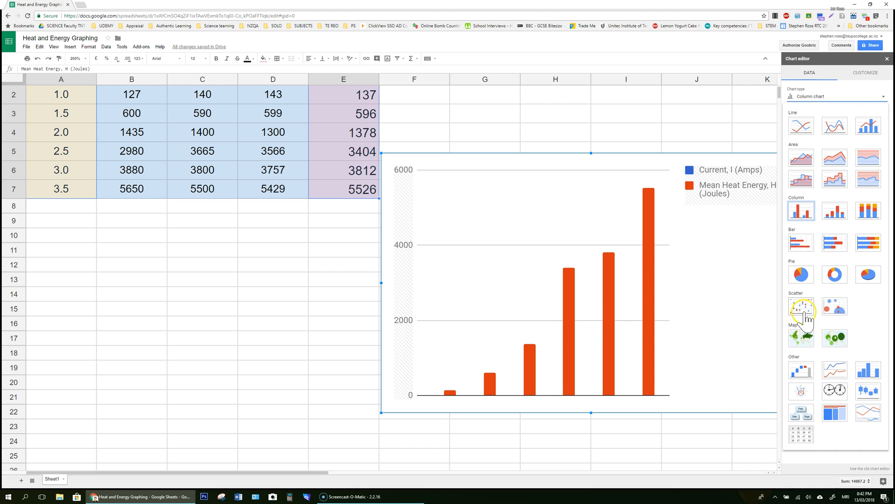
pyautogui.click(800, 307)
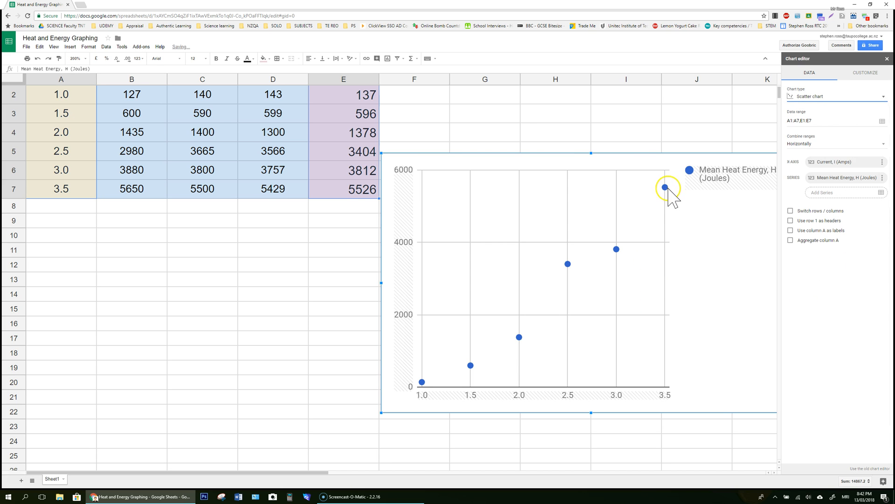
pyautogui.moveTo(415, 396)
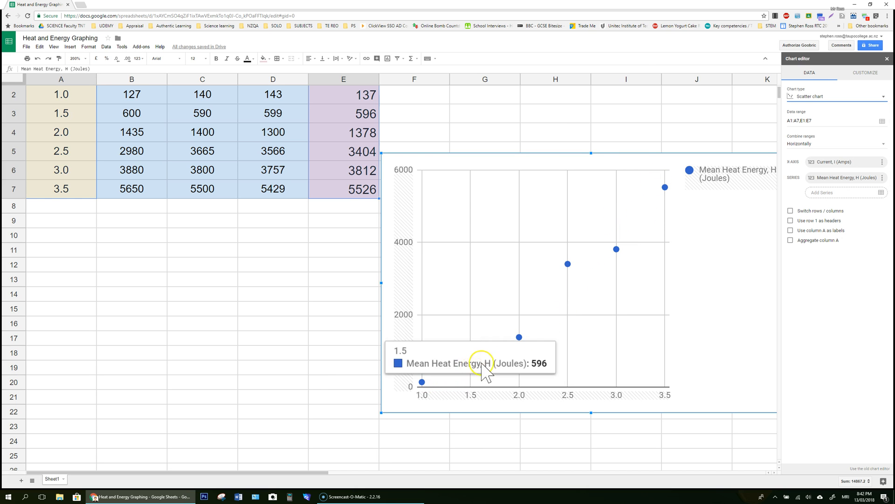
pyautogui.moveTo(576, 299)
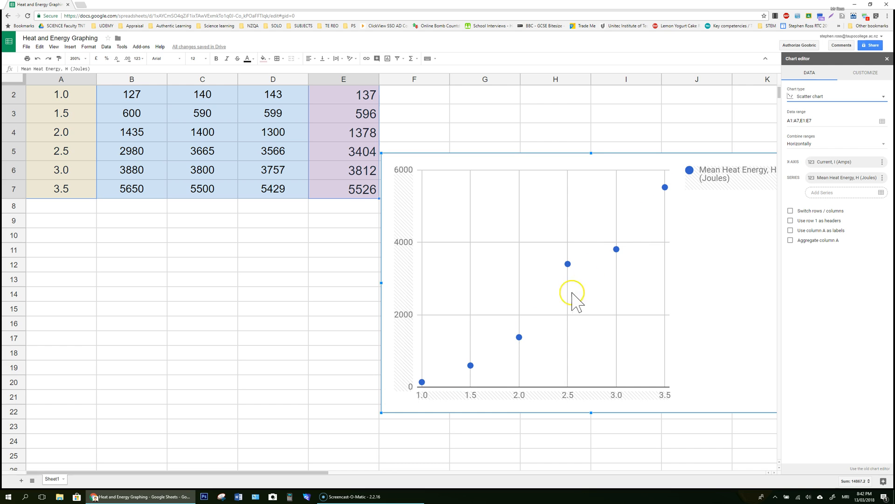
pyautogui.moveTo(567, 268)
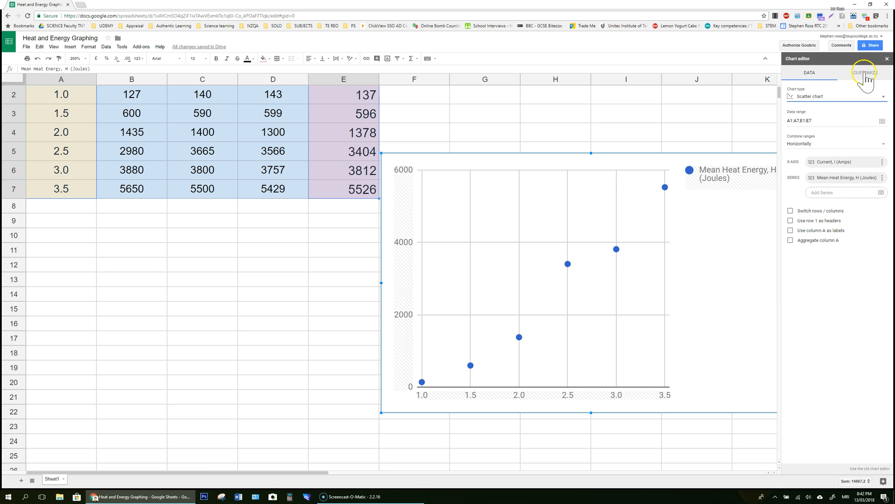
# - Add a Power Series trendline to the heat energy series in the chart
pyautogui.click(863, 73)
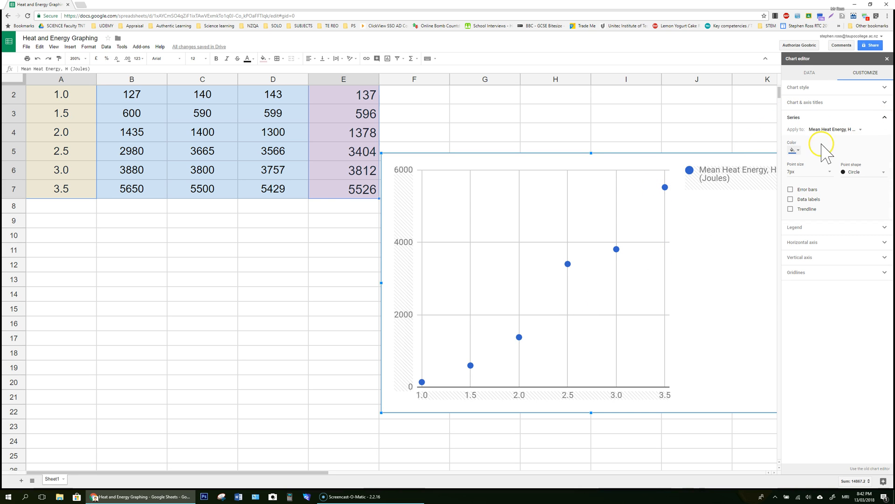
pyautogui.click(791, 209)
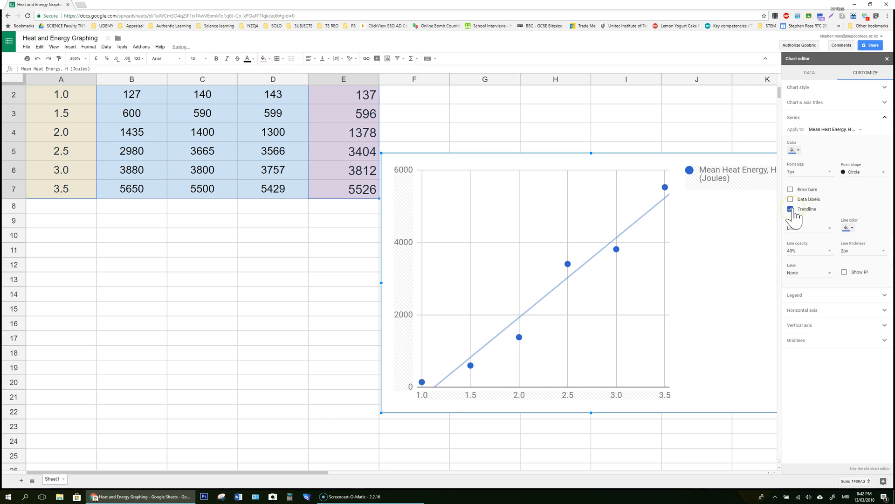
pyautogui.click(808, 228)
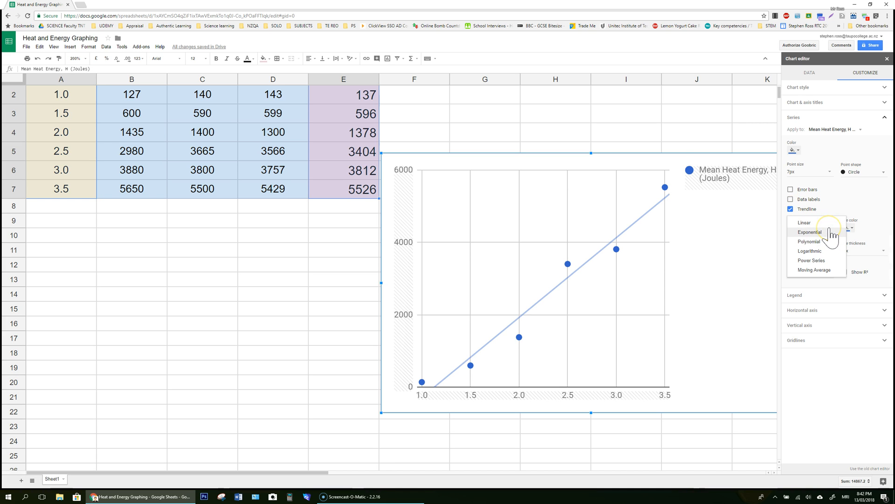
pyautogui.moveTo(810, 240)
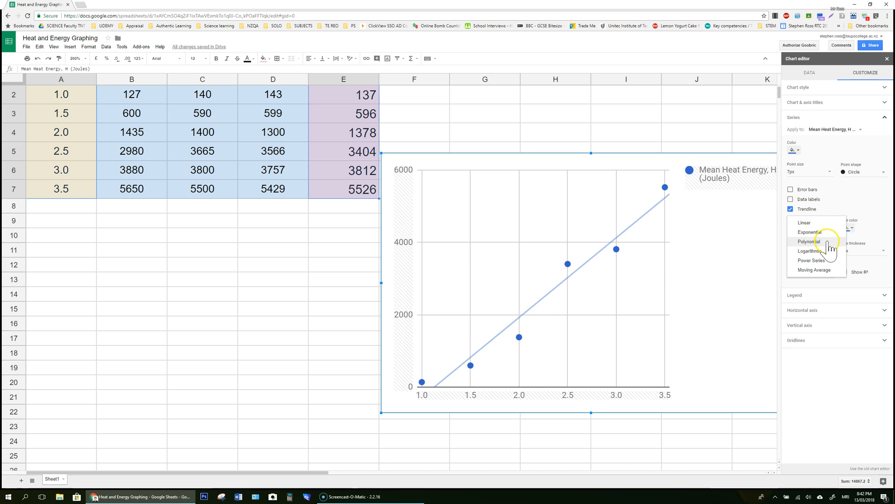
pyautogui.click(813, 260)
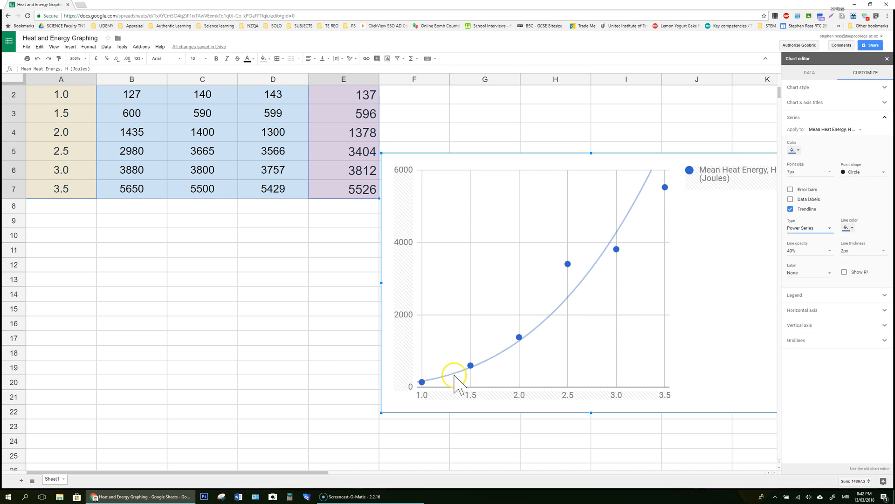
pyautogui.moveTo(641, 209)
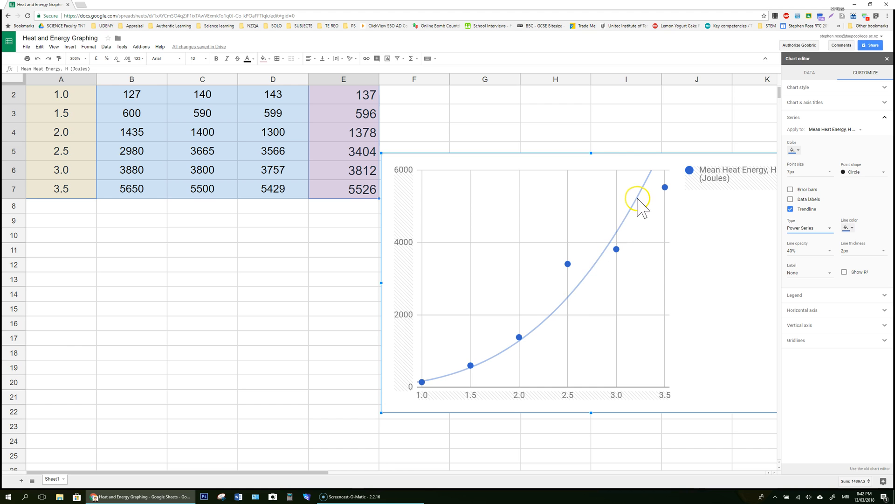
pyautogui.moveTo(504, 355)
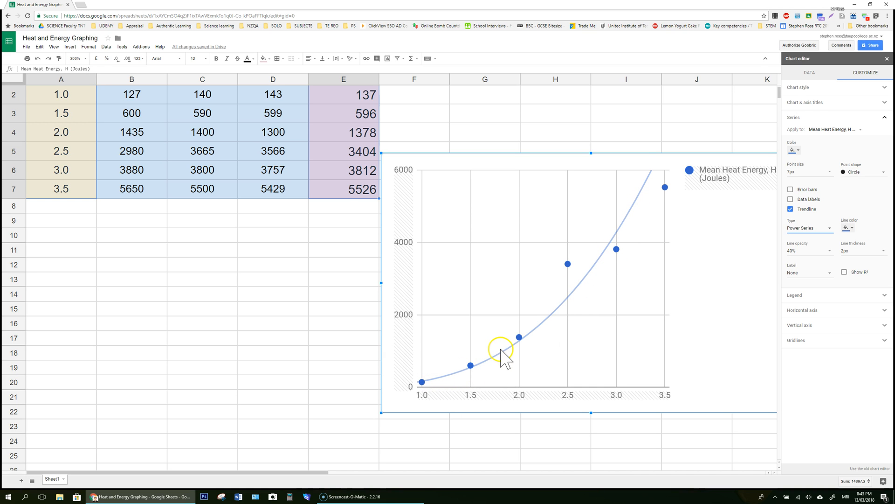
pyautogui.moveTo(651, 217)
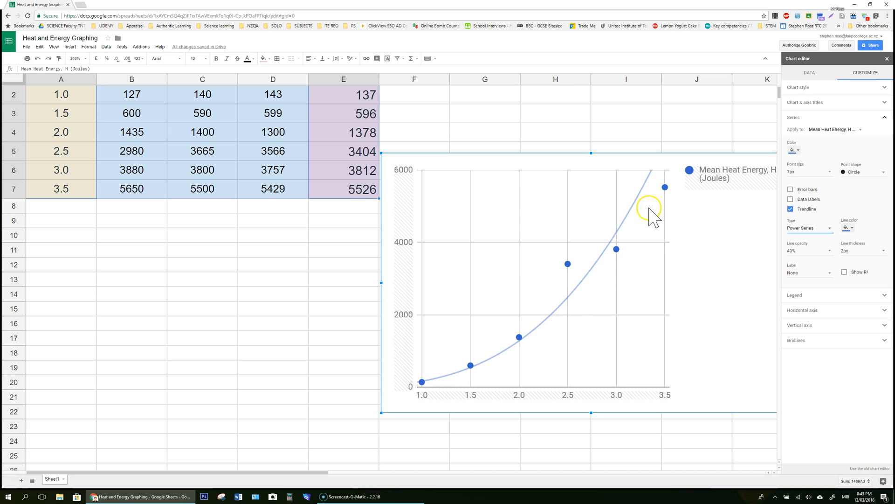
pyautogui.moveTo(571, 275)
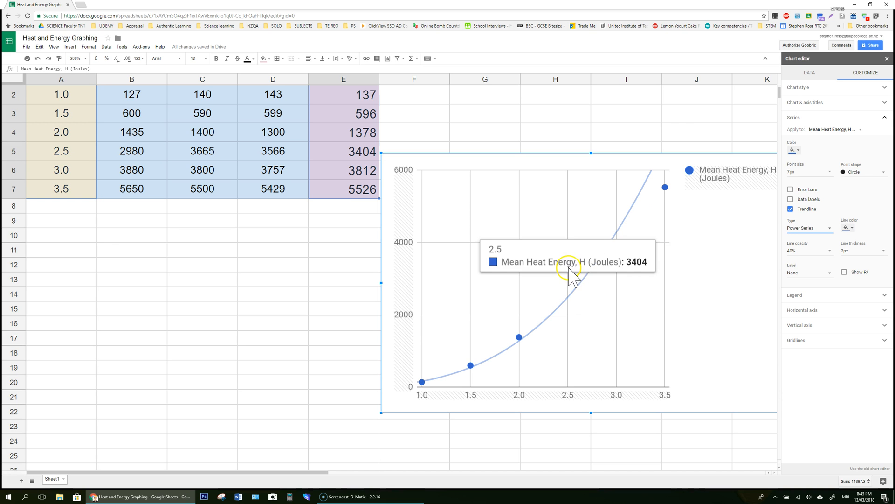
pyautogui.moveTo(578, 271)
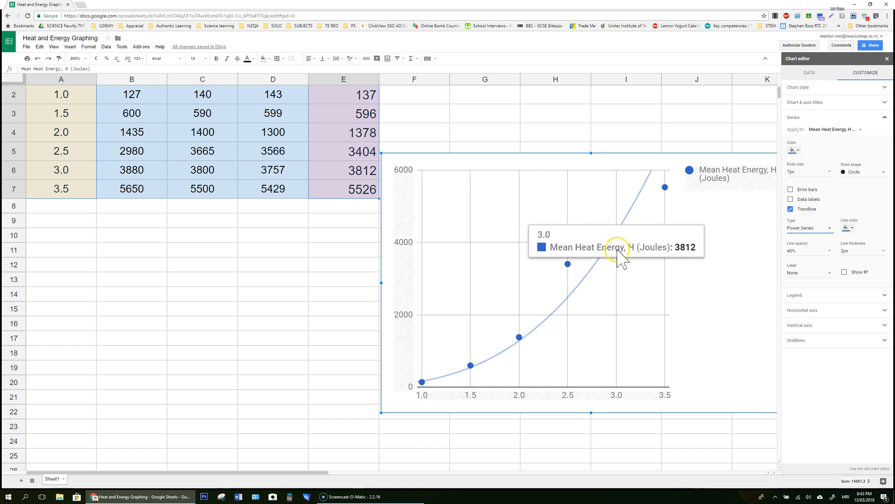
pyautogui.moveTo(749, 255)
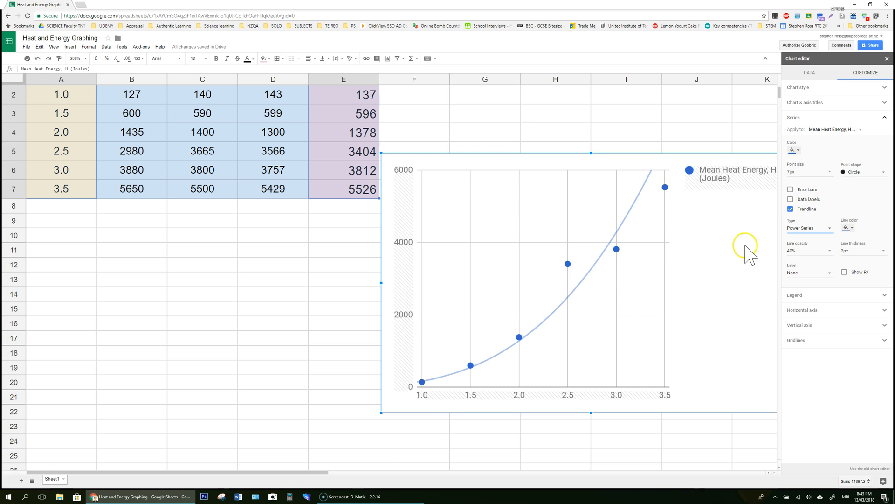
pyautogui.moveTo(844, 205)
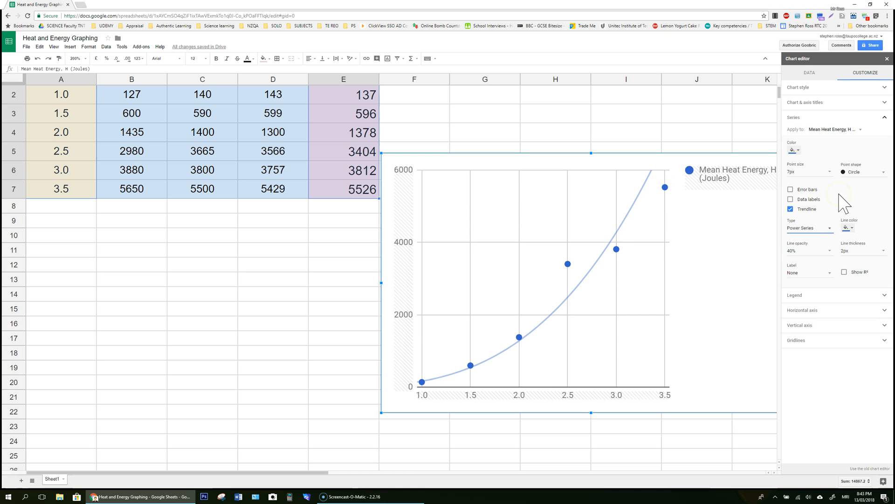
pyautogui.moveTo(659, 414)
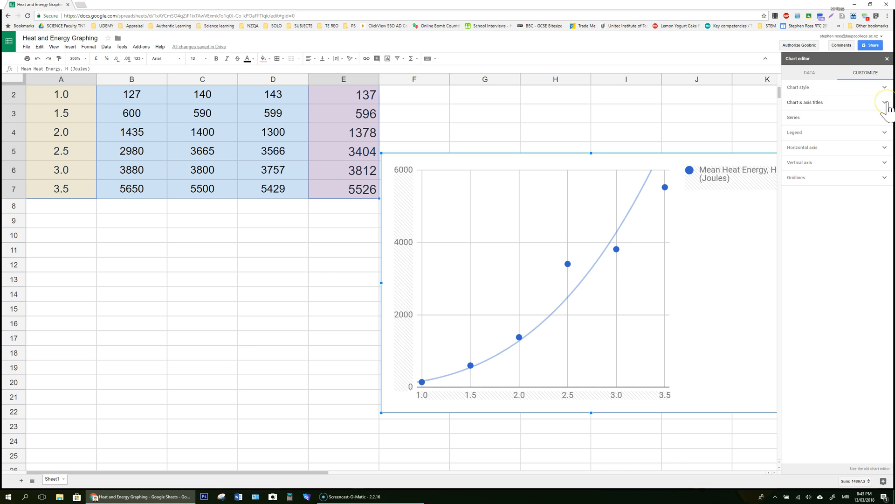
# - Start the axis titles, drafting 'Mean Heat Energy, H' and switching between horizontal and vertical title fields
pyautogui.click(831, 103)
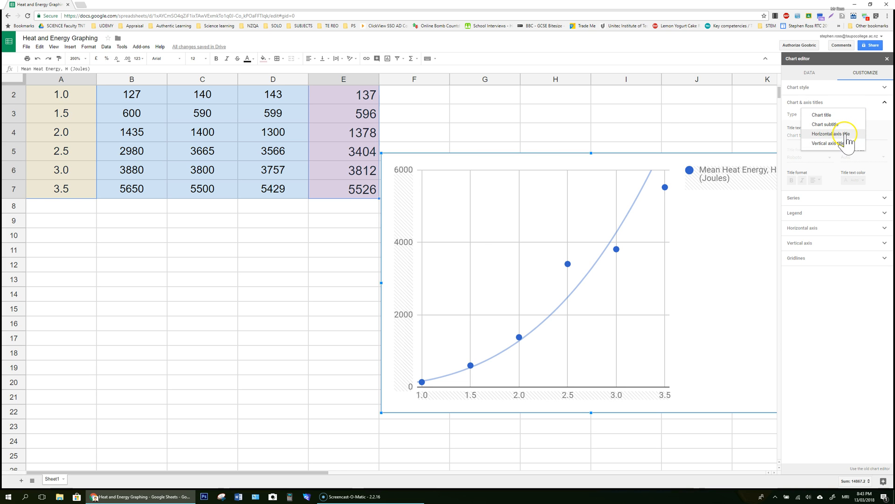
pyautogui.click(830, 134)
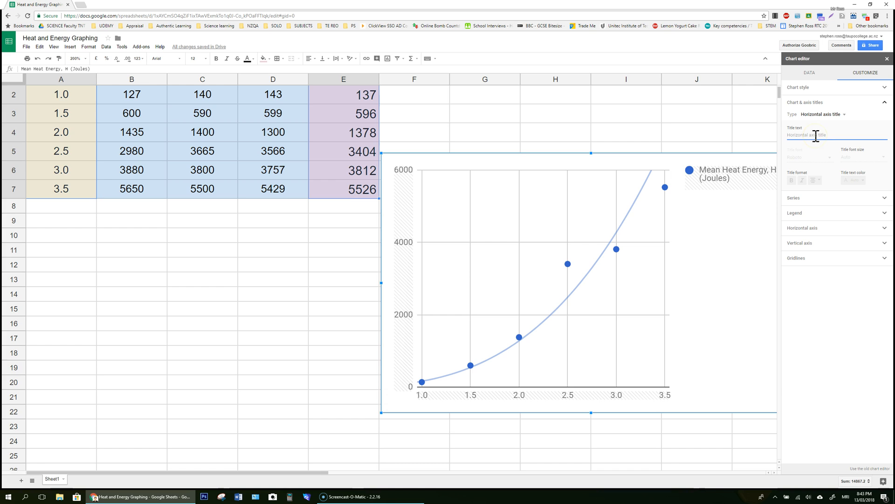
pyautogui.write('Mean Heat Energy')
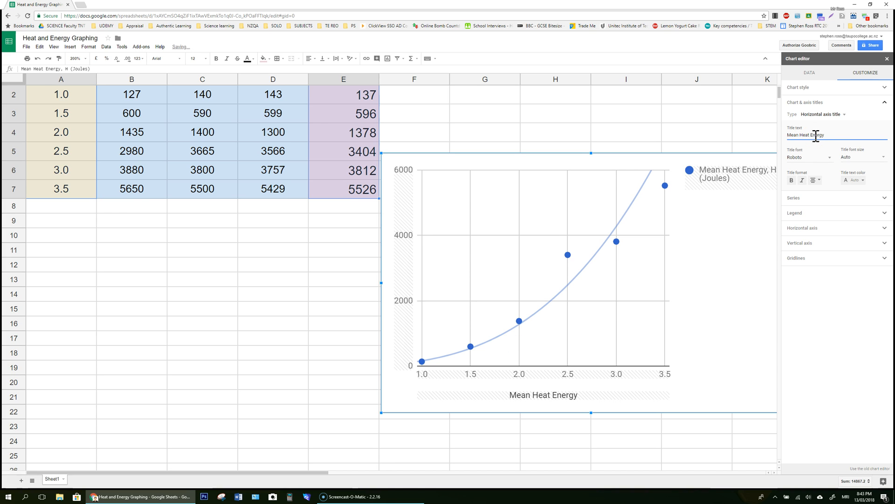
pyautogui.write(', H(Joules')
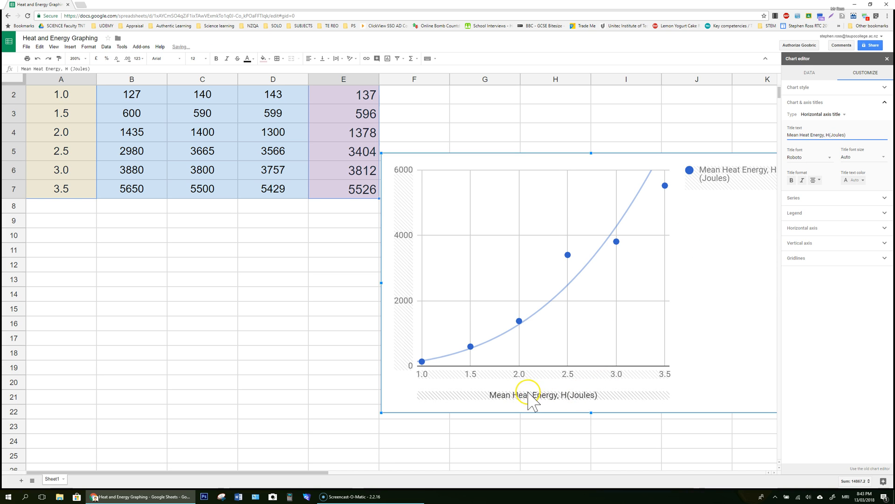
pyautogui.click(826, 114)
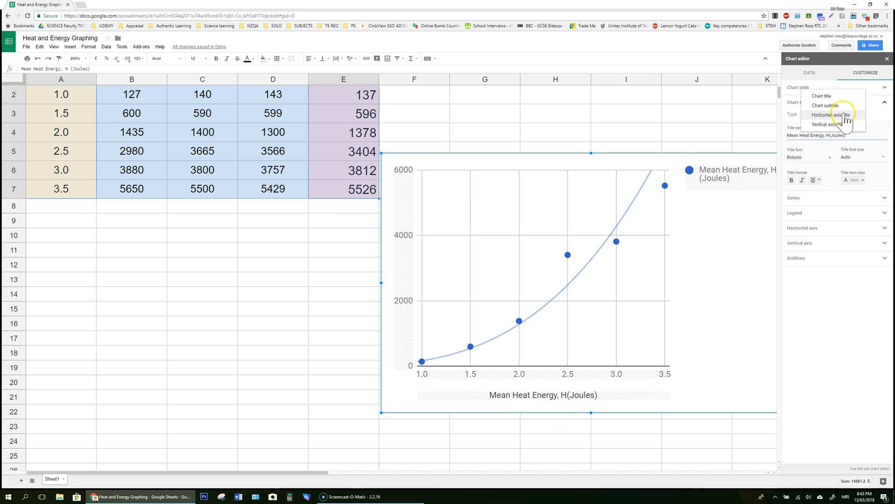
pyautogui.click(825, 124)
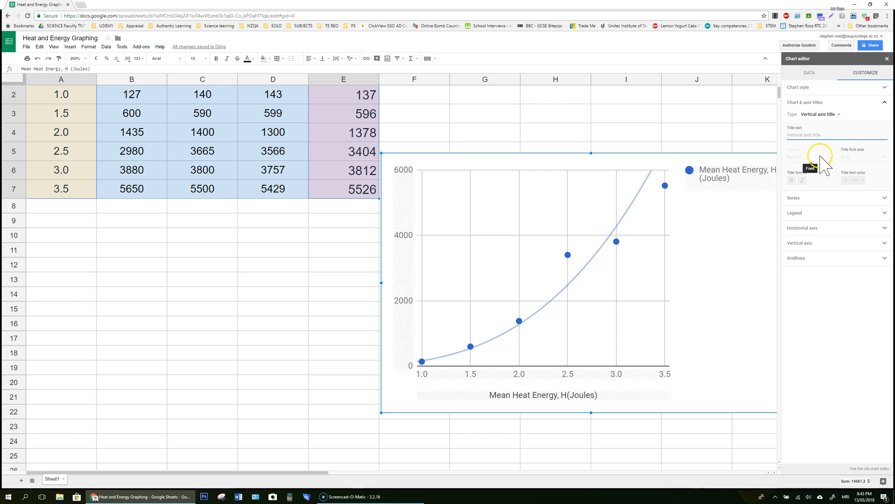
pyautogui.click(818, 114)
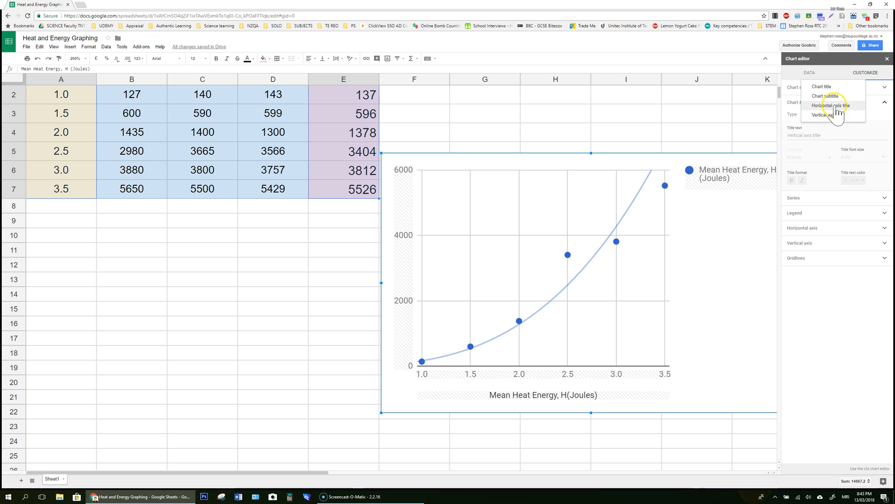
pyautogui.click(831, 106)
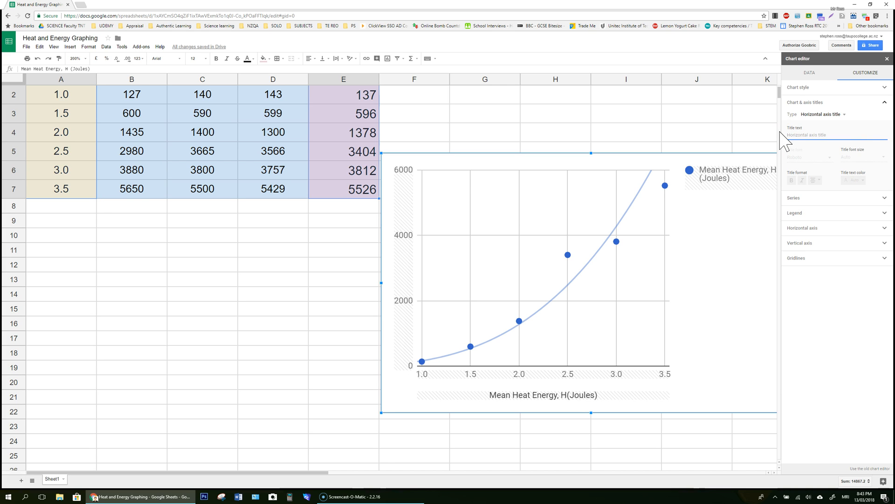
# - Title the horizontal axis 'Current I (Amps)' and the vertical axis 'Mean Heat Energy, H(Joules)'
pyautogui.write('Current I (Amps')
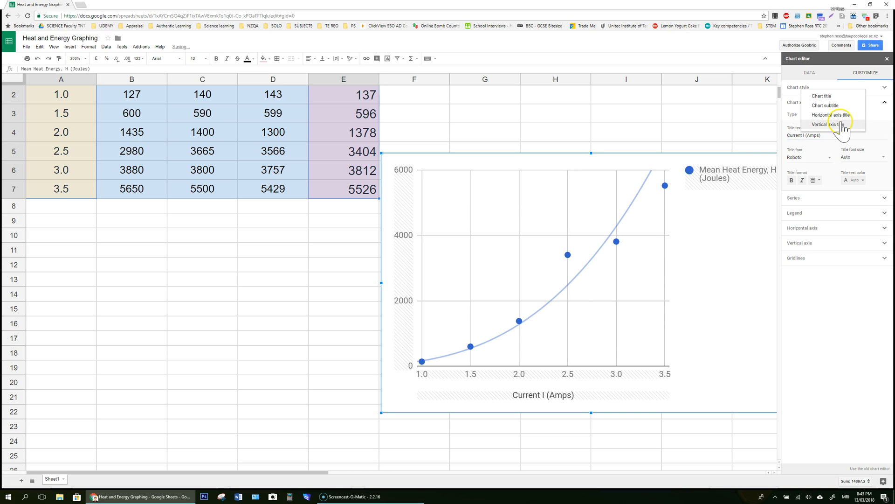
pyautogui.click(832, 124)
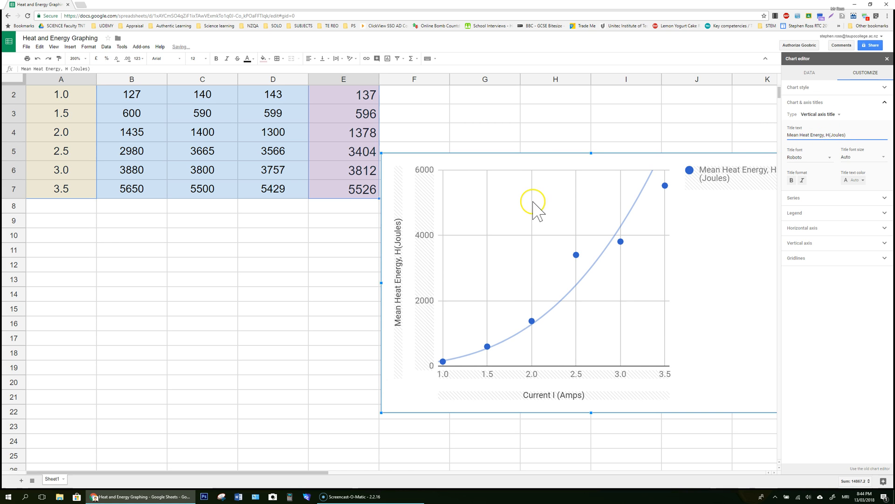
pyautogui.moveTo(406, 307)
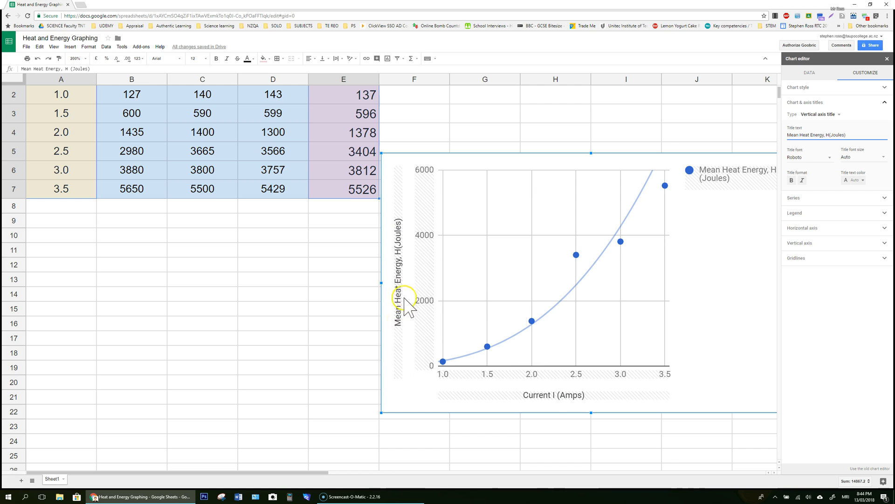
pyautogui.moveTo(406, 250)
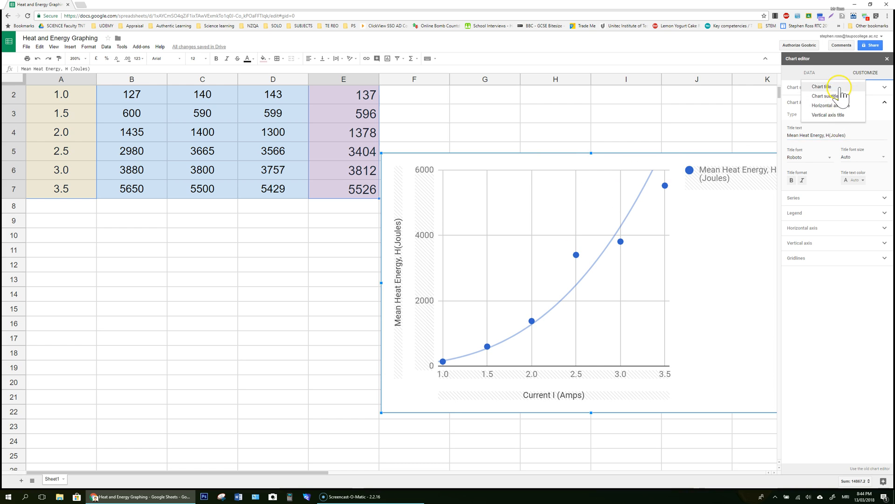
# - Set the chart title to 'Comparing Current in a Circuit With Heat Output'
pyautogui.click(821, 86)
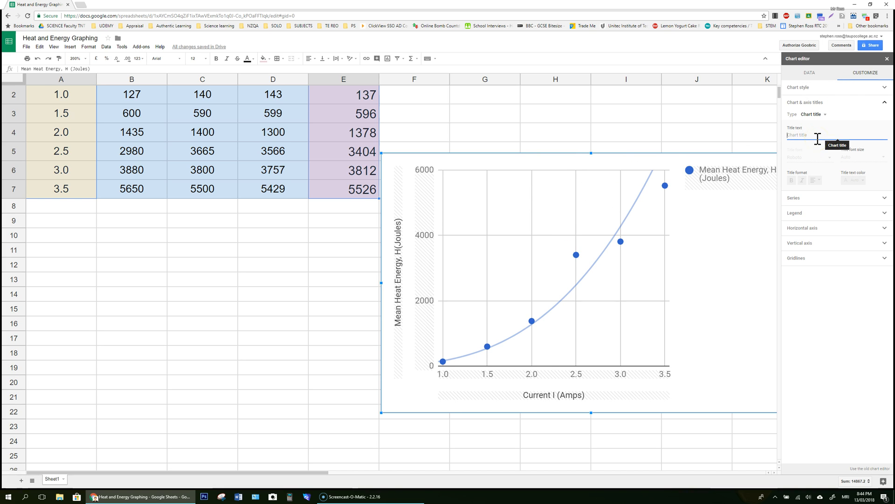
pyautogui.write('Comparing Current in a')
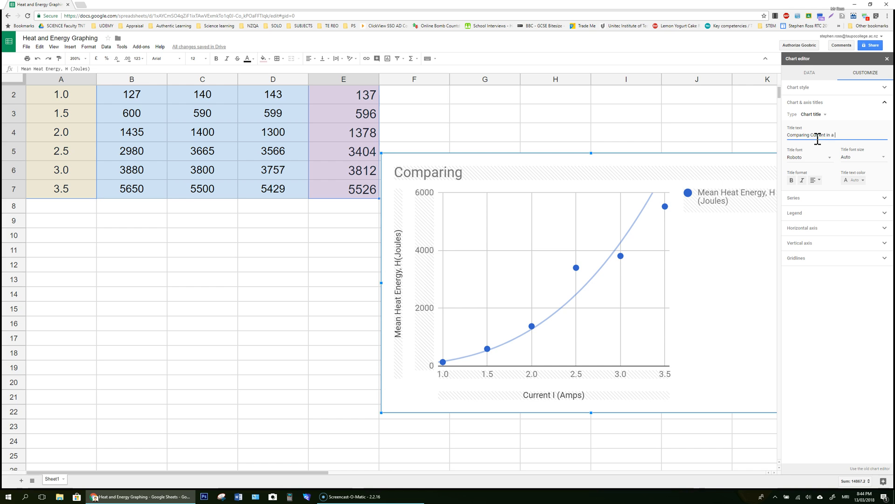
pyautogui.write('Circuit With Heat Outpu')
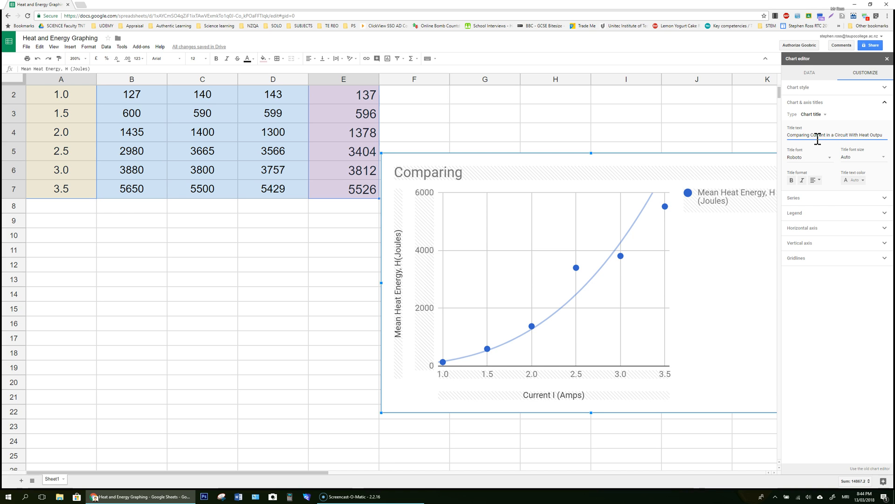
pyautogui.write('Comparing Current in a Circuit With Heat Output')
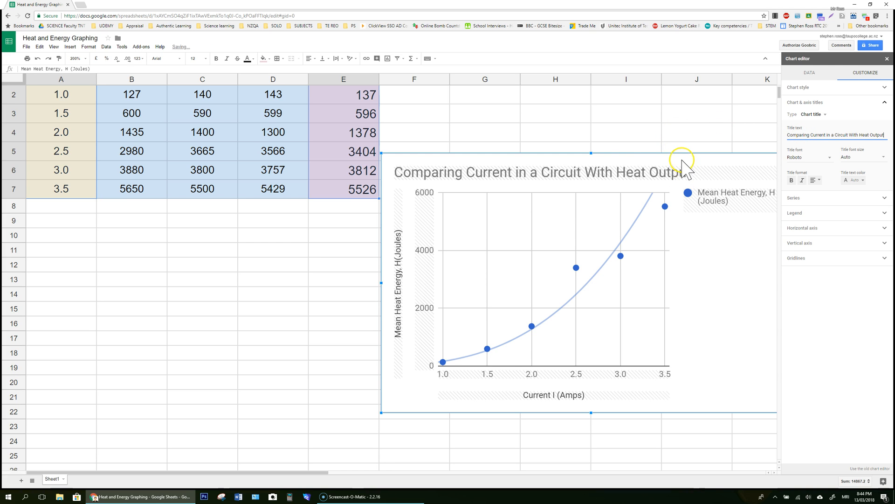
pyautogui.moveTo(633, 171)
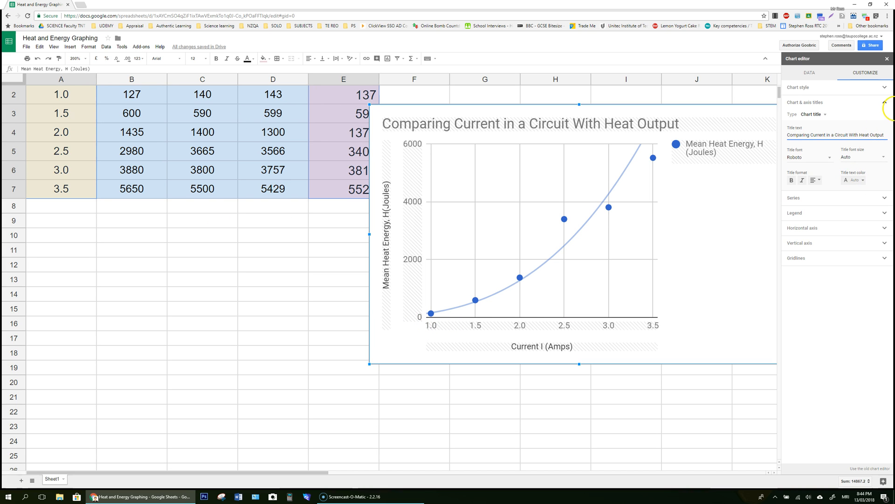
# - Set the horizontal axis minimum to 0 so the current axis starts at the origin
pyautogui.click(836, 102)
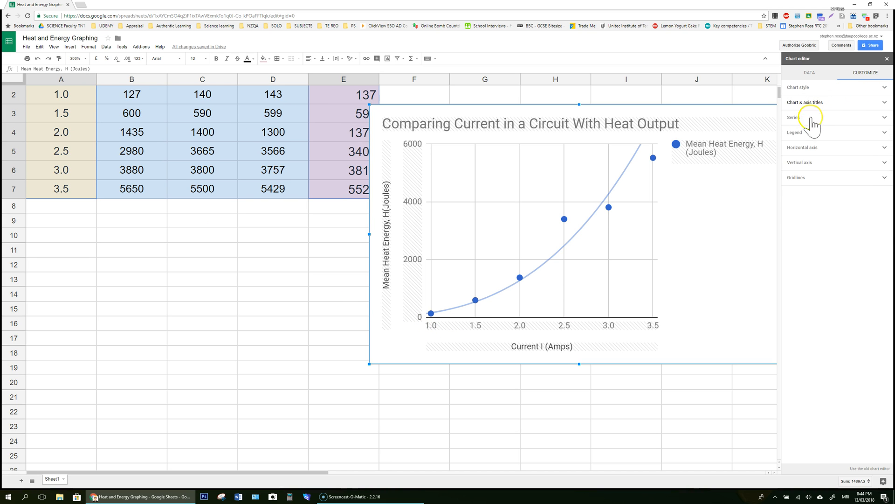
pyautogui.click(803, 147)
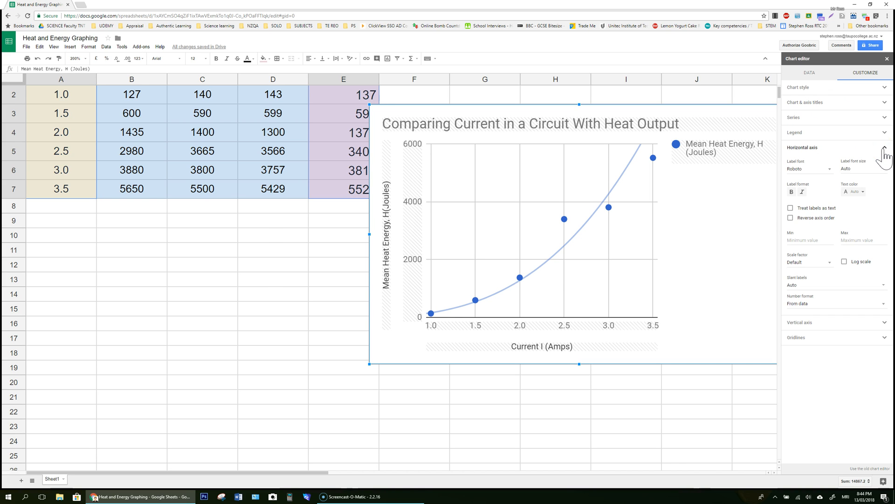
pyautogui.click(808, 240)
pyautogui.write('0')
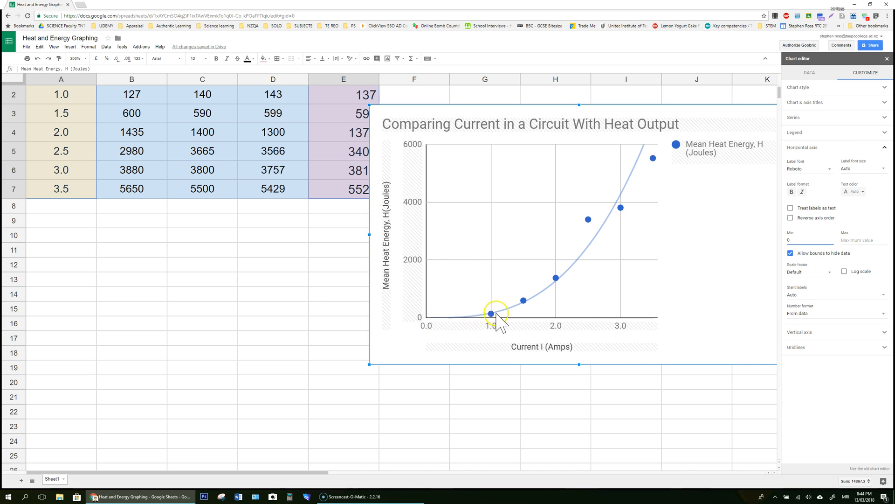
pyautogui.moveTo(649, 145)
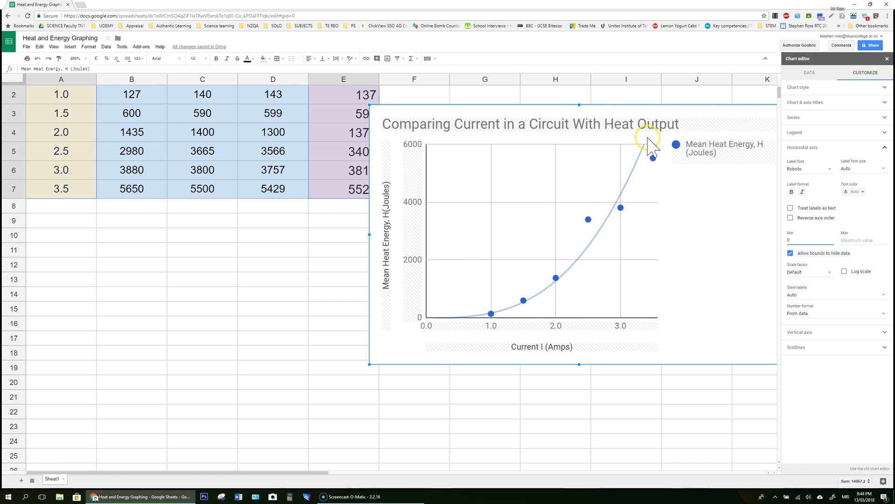
pyautogui.moveTo(718, 264)
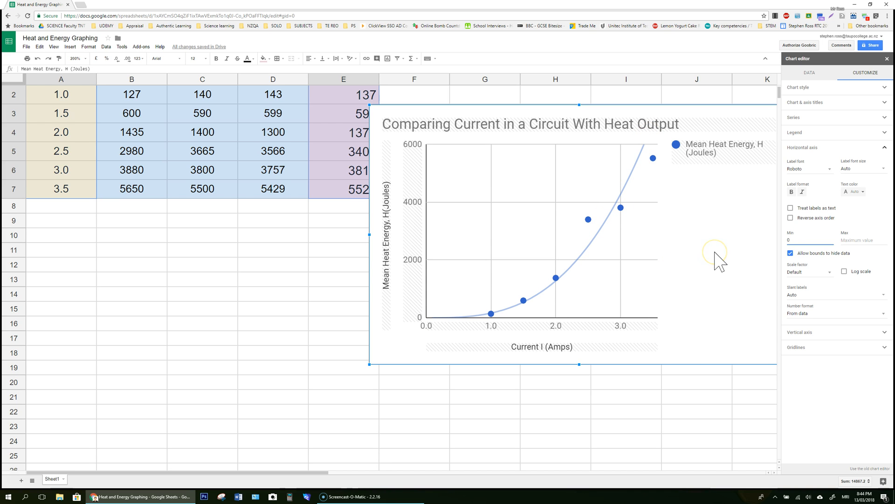
pyautogui.click(806, 240)
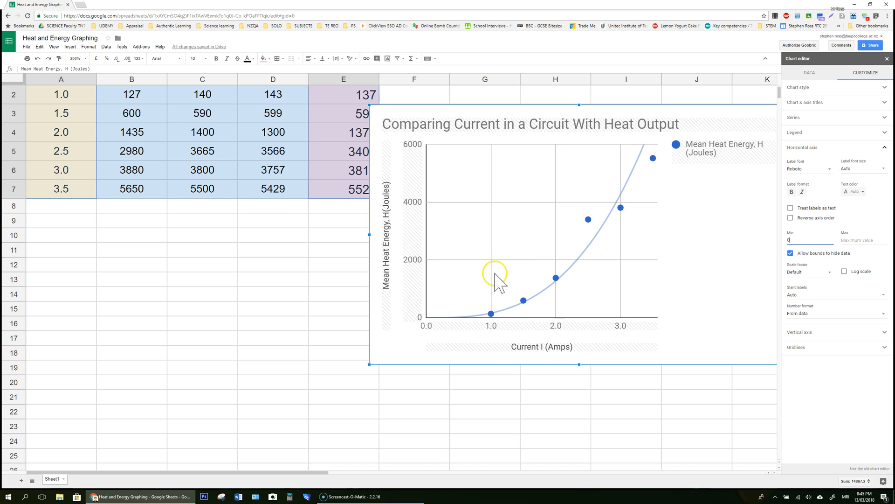
pyautogui.moveTo(483, 336)
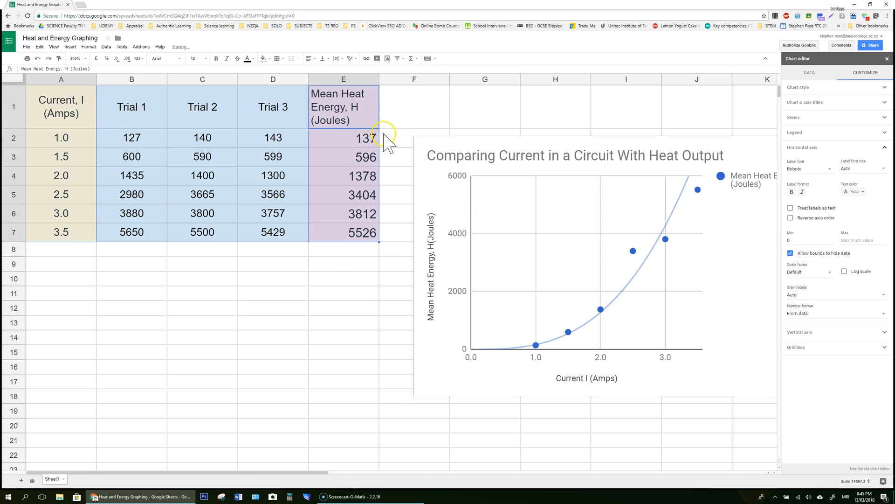
# - Enter the heading 'Current^2, I^2 (Amps^2)' in A10
pyautogui.click(61, 279)
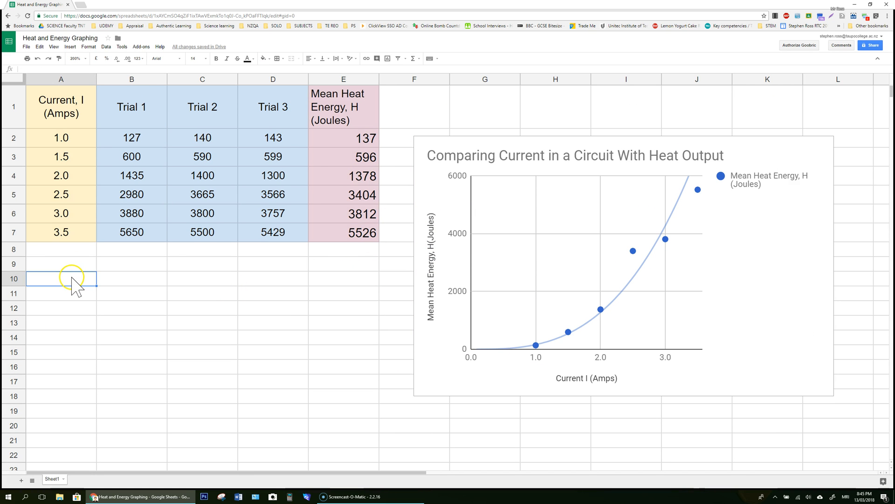
pyautogui.write('=')
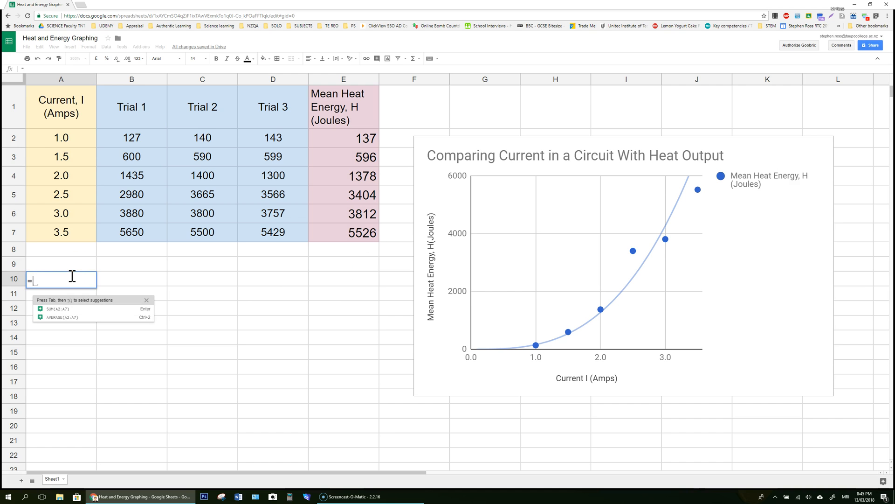
pyautogui.click(60, 106)
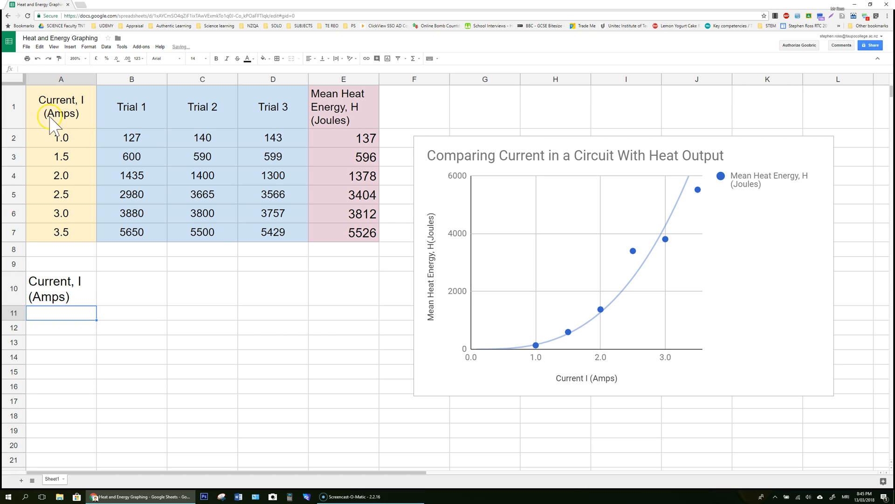
pyautogui.click(61, 289)
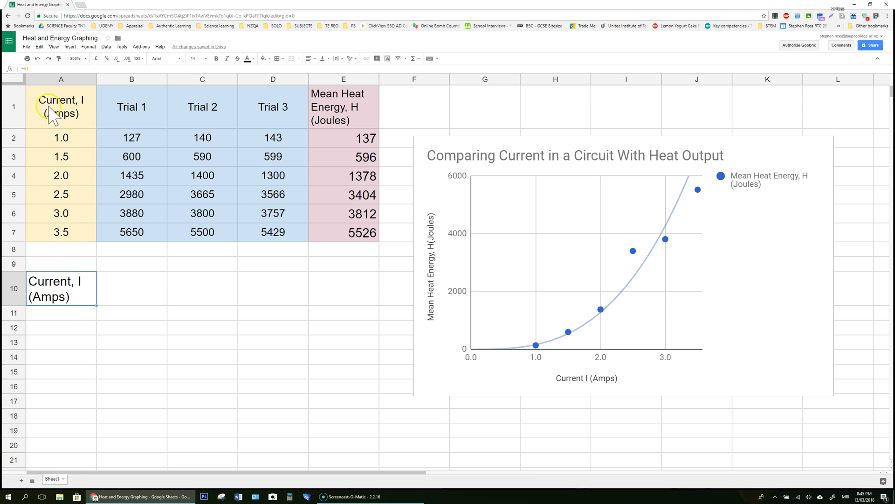
pyautogui.moveTo(86, 228)
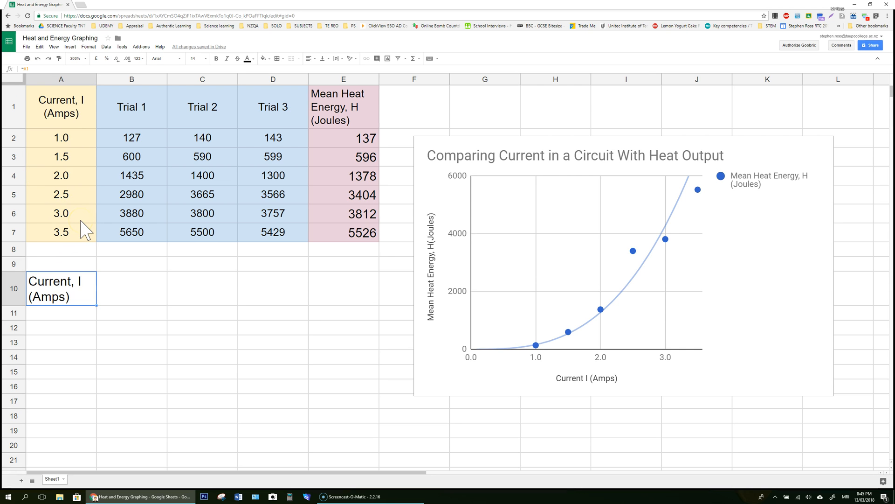
pyautogui.write('Current')
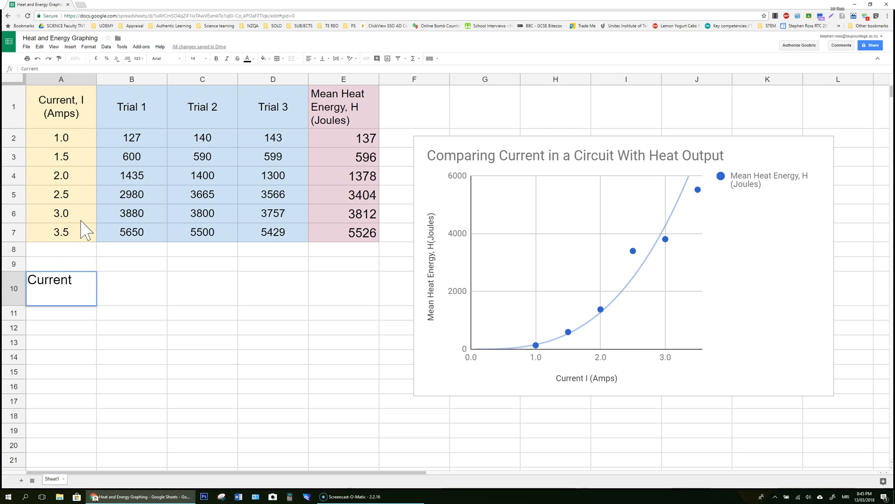
pyautogui.write('^2, I')
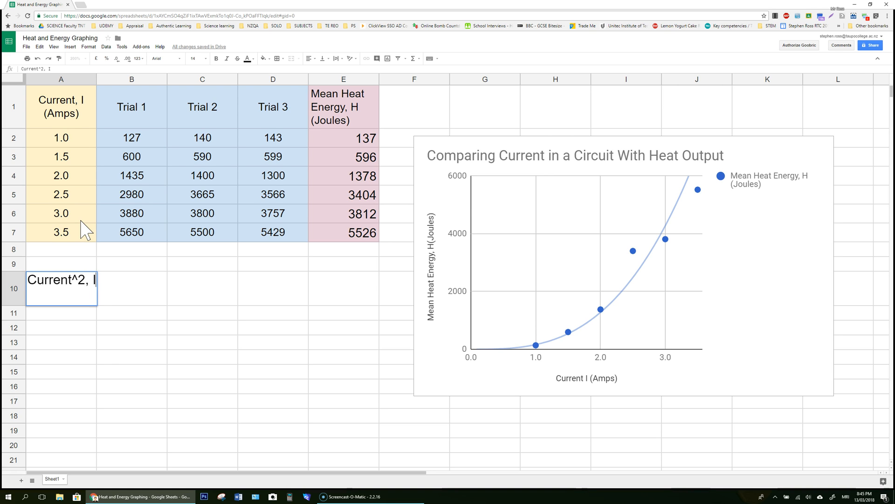
pyautogui.write('^2')
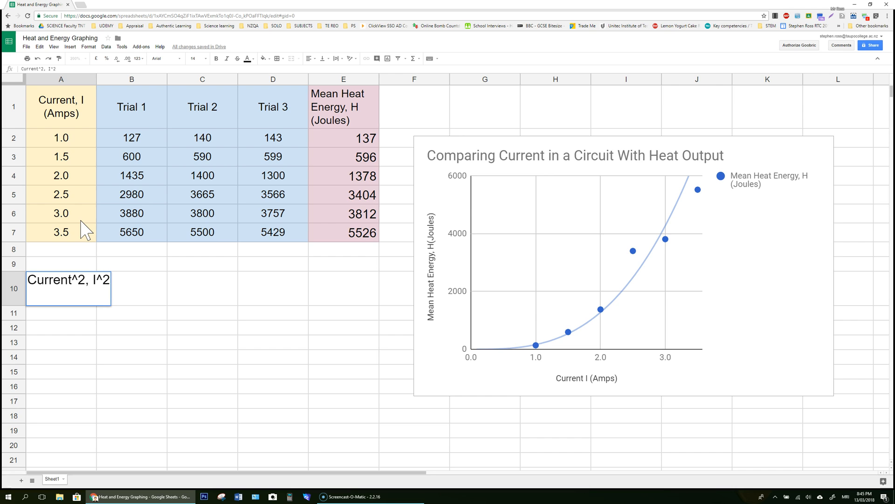
pyautogui.write('(J')
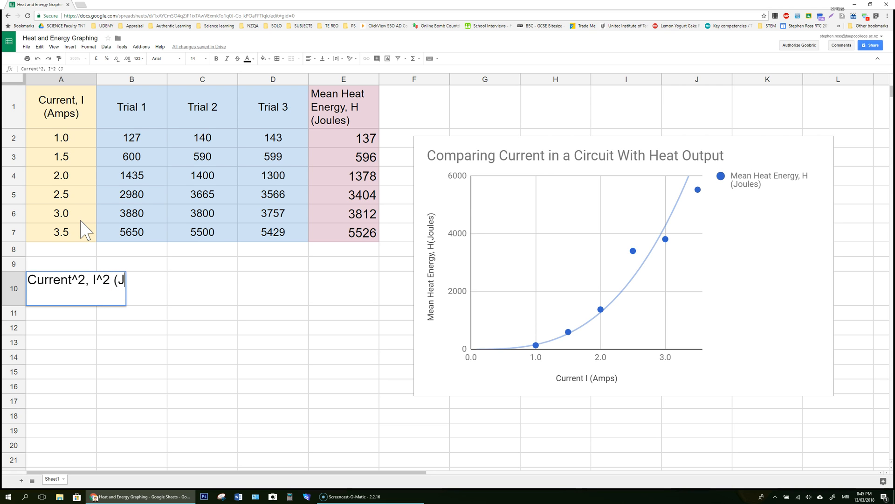
pyautogui.write('Amps')
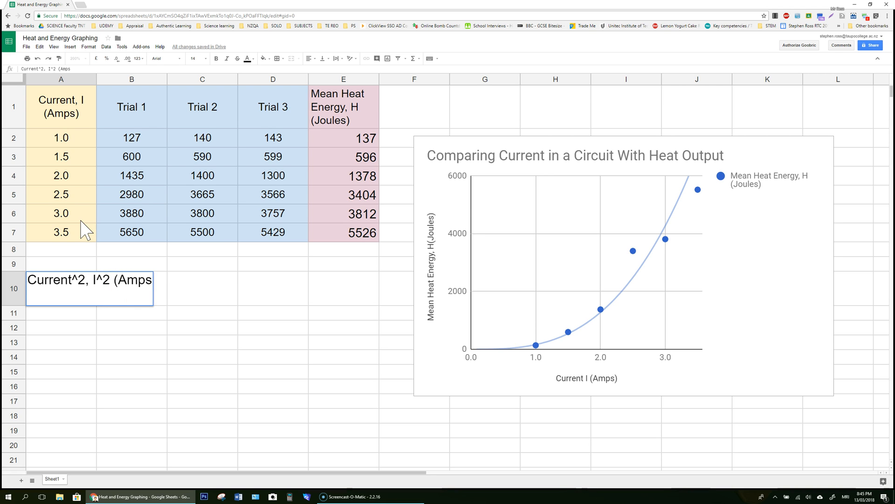
pyautogui.write('^2)')
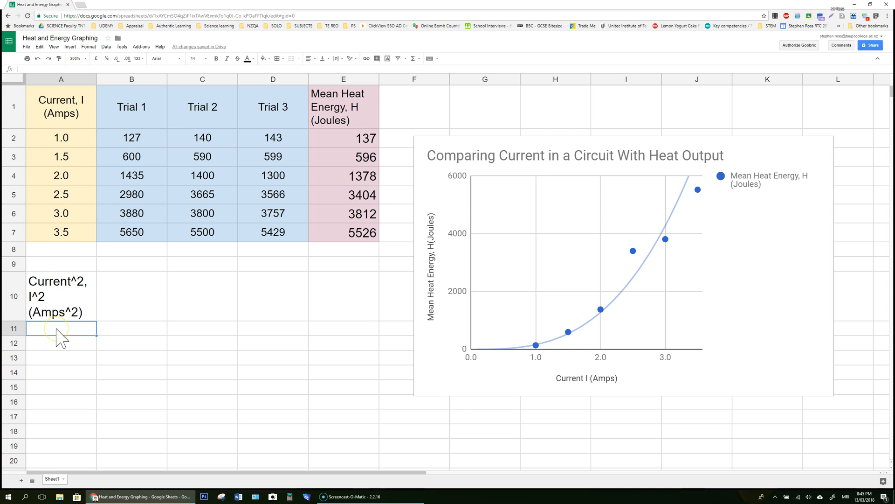
# - Compute squared currents with =A2^2 filled down A11:A16, giving 1 to 12.25
pyautogui.write('=')
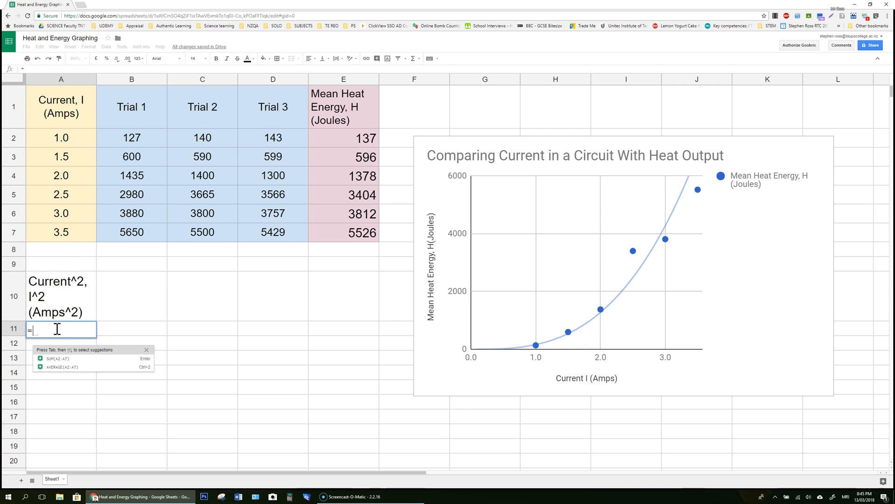
pyautogui.click(61, 138)
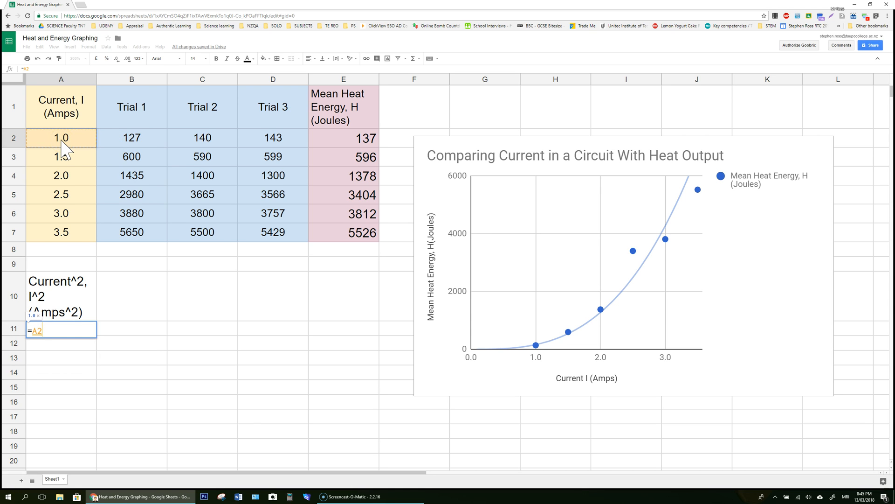
pyautogui.write('^2')
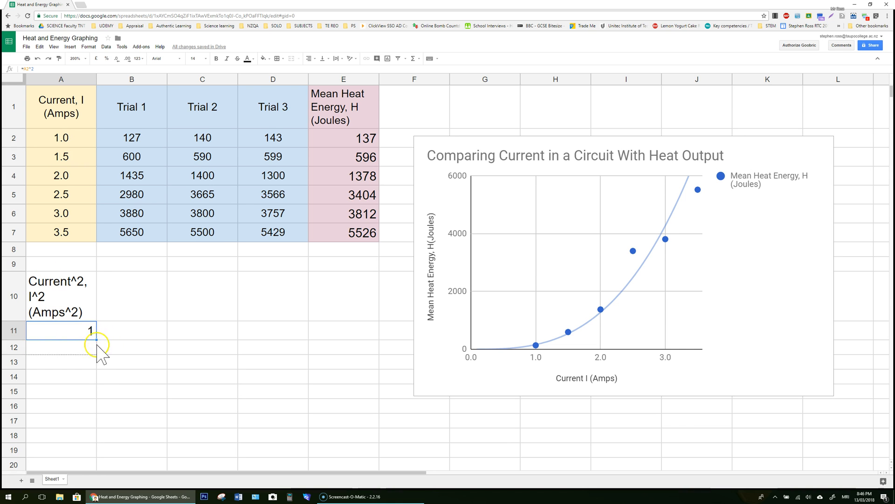
pyautogui.moveTo(93, 411)
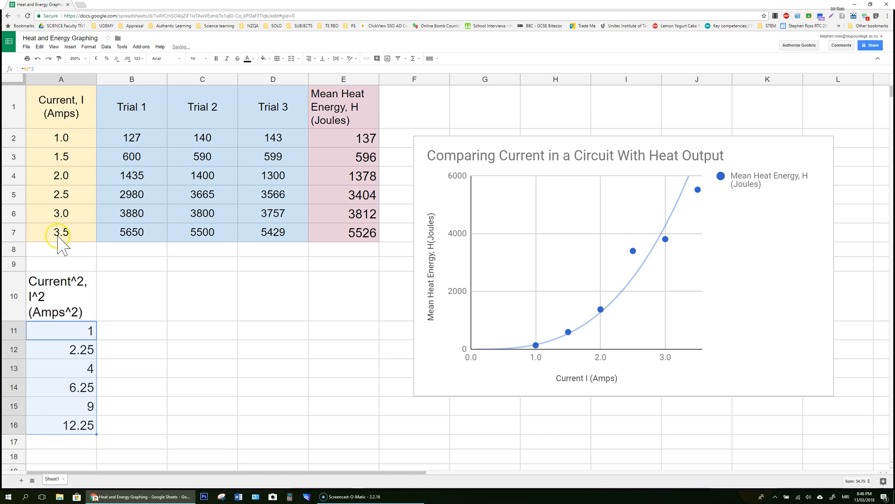
pyautogui.moveTo(61, 213)
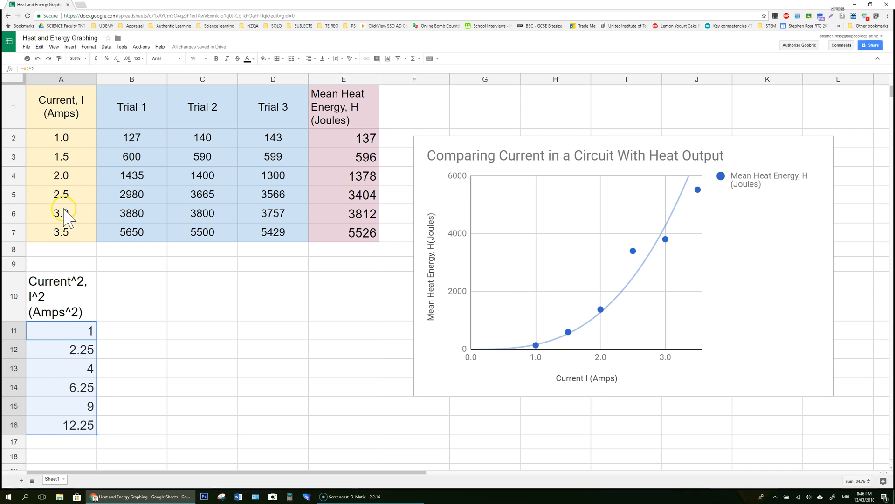
pyautogui.moveTo(120, 432)
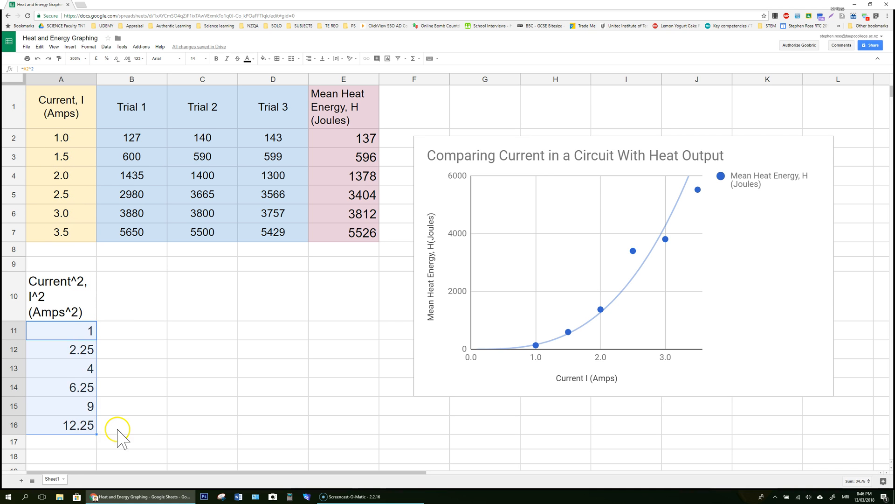
pyautogui.click(132, 425)
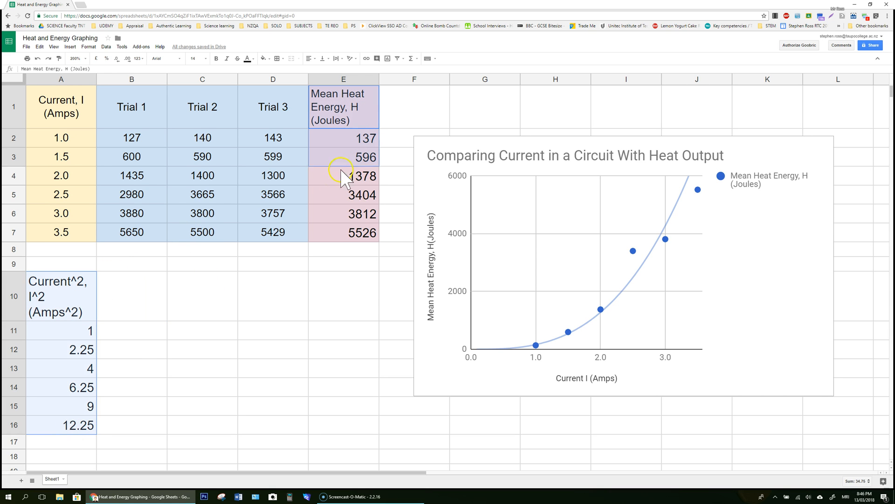
# - Reference the E1 heat heading into B10 and fill the mean values down to B16
pyautogui.moveTo(343, 175); pyautogui.dragTo(343, 232)
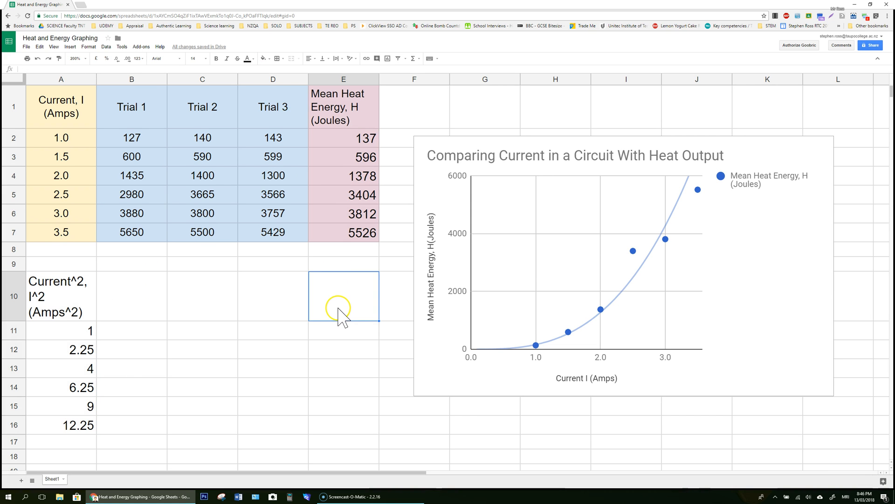
pyautogui.moveTo(343, 131)
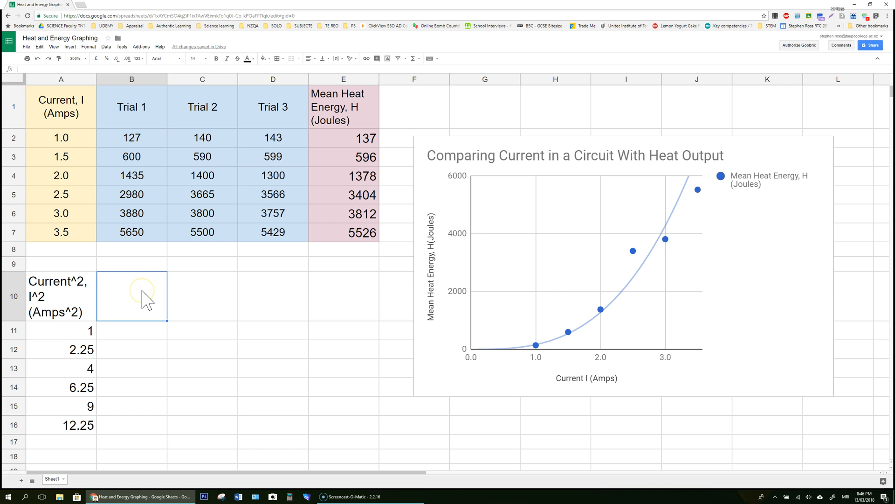
pyautogui.click(343, 106)
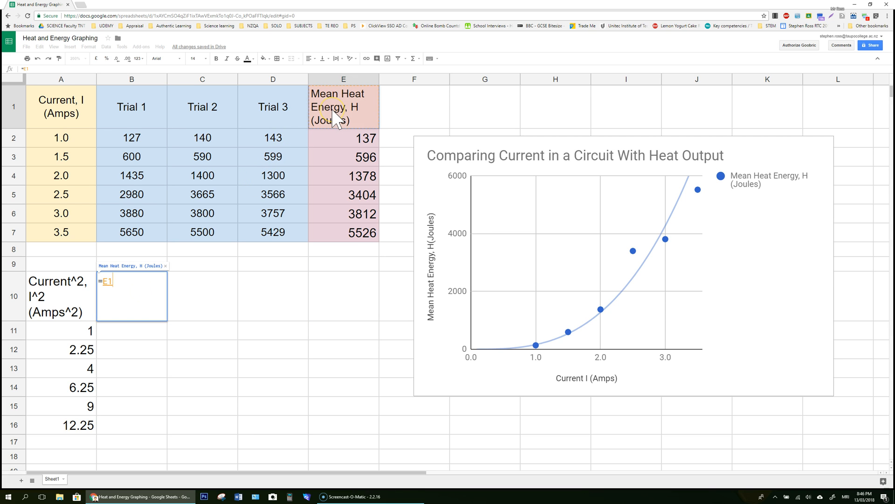
pyautogui.press('enter')
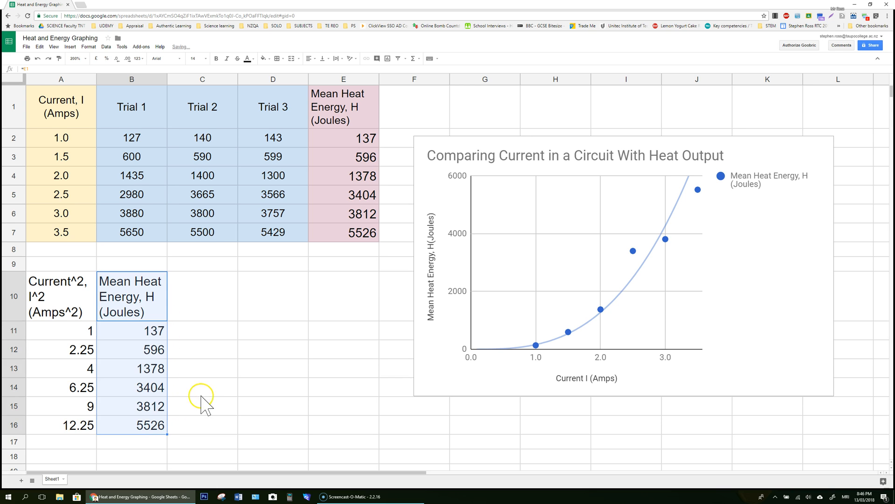
pyautogui.click(202, 387)
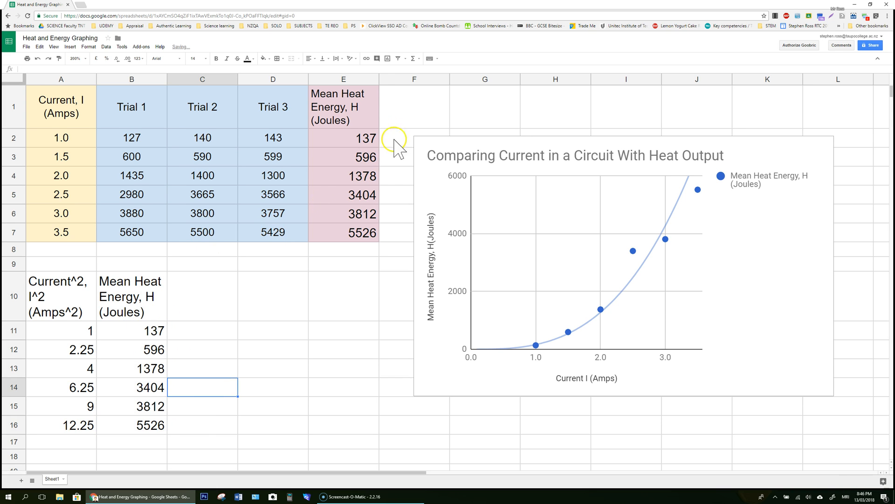
pyautogui.click(342, 138)
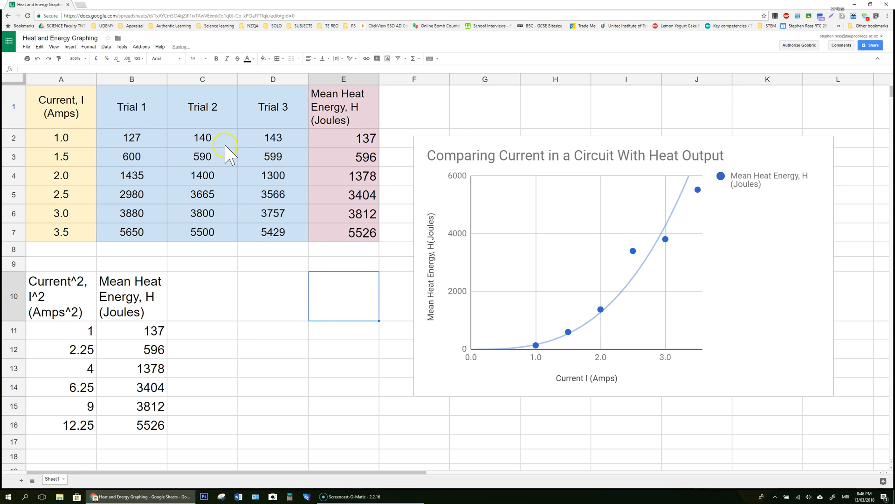
# - Change the 2.0 A Trial 2 reading in C4 to 1200
pyautogui.click(203, 175)
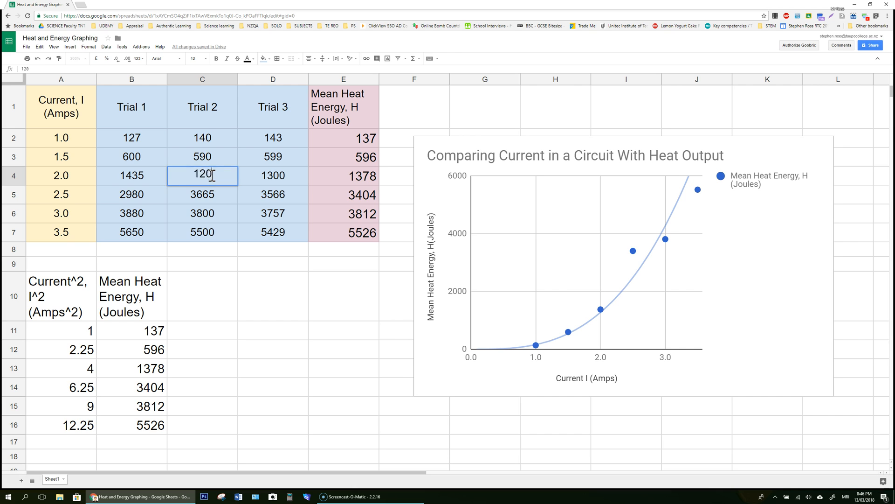
pyautogui.write('1200')
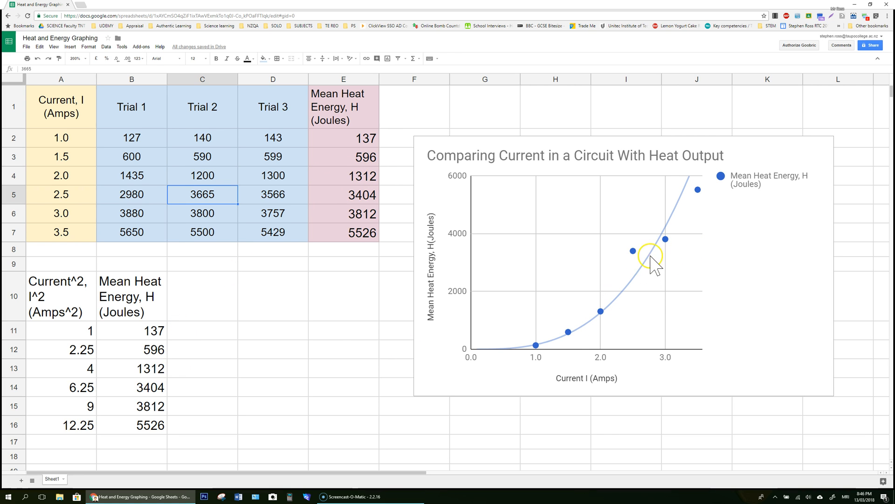
pyautogui.moveTo(319, 355)
pyautogui.write('1400')
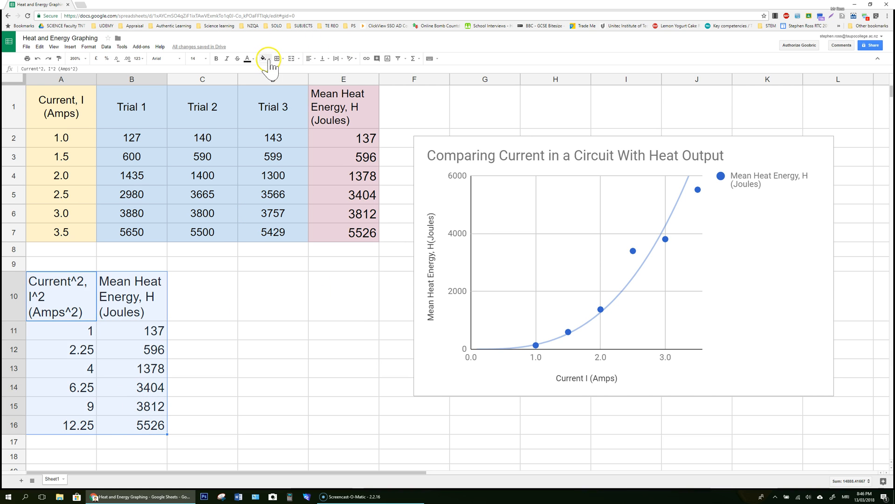
# - Fill-colour A10:B16, insert a chart from it, move it beside the tables and make it a scatter chart
pyautogui.click(263, 58)
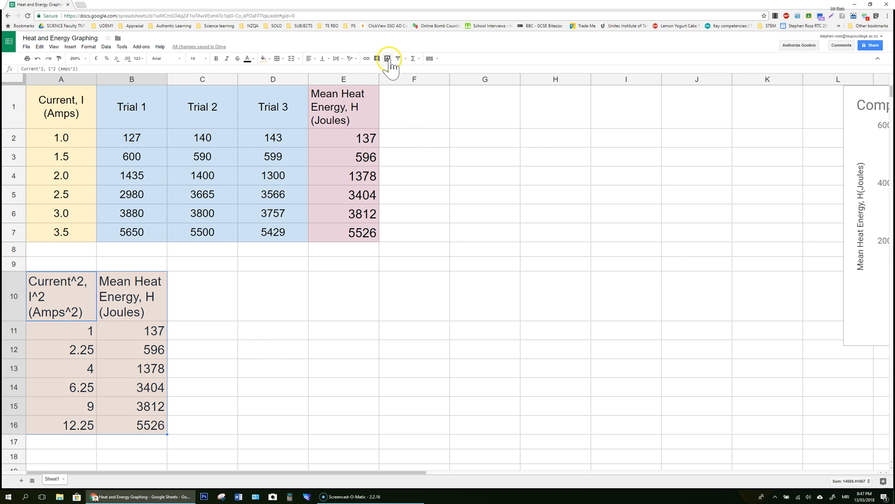
pyautogui.click(387, 58)
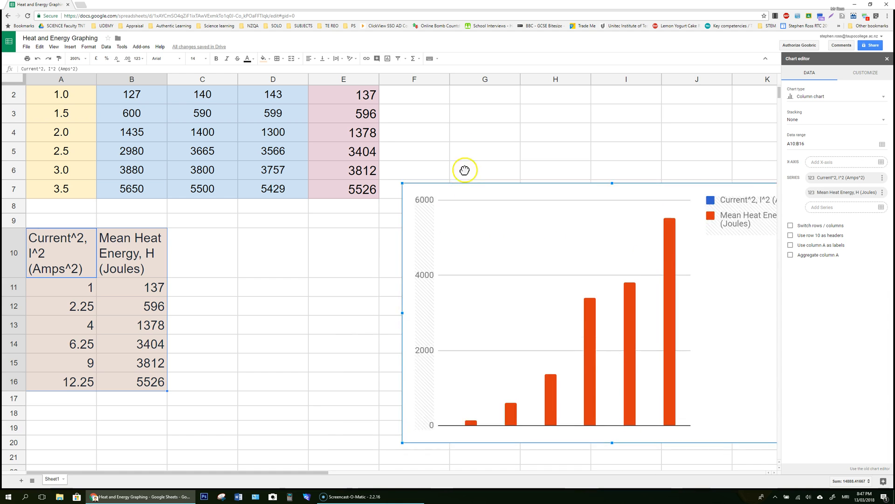
pyautogui.moveTo(465, 170); pyautogui.dragTo(579, 188)
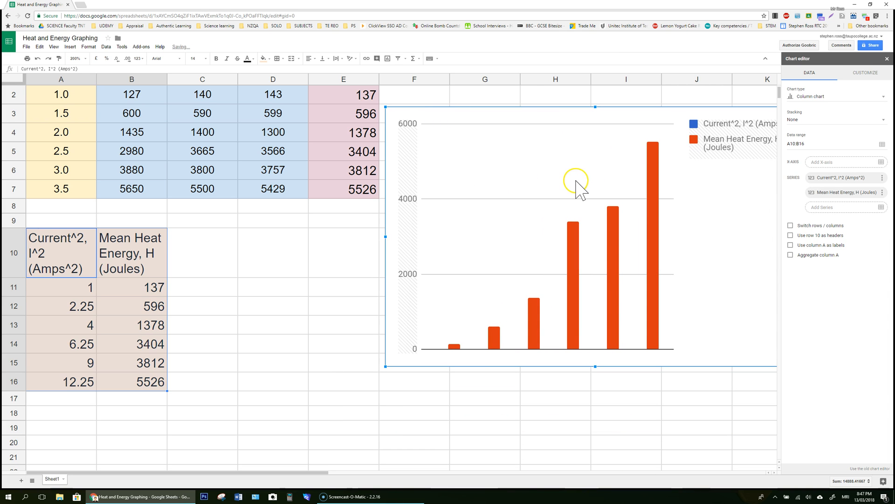
pyautogui.click(834, 97)
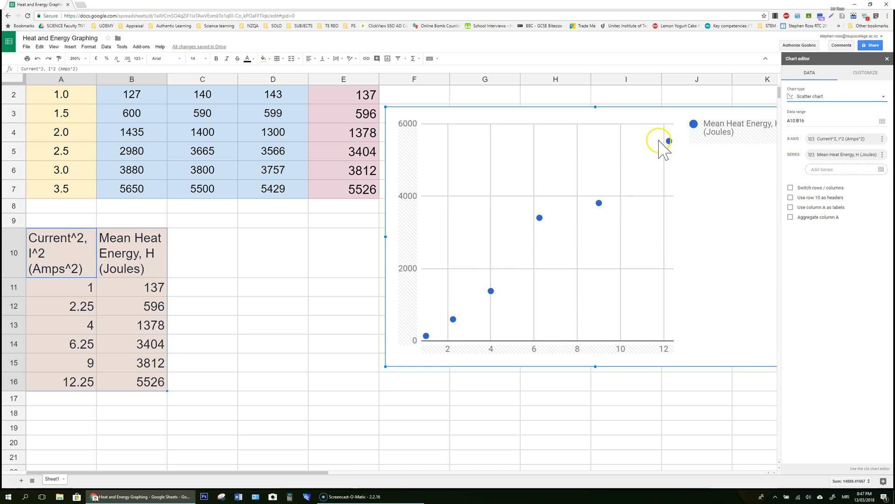
pyautogui.moveTo(774, 188)
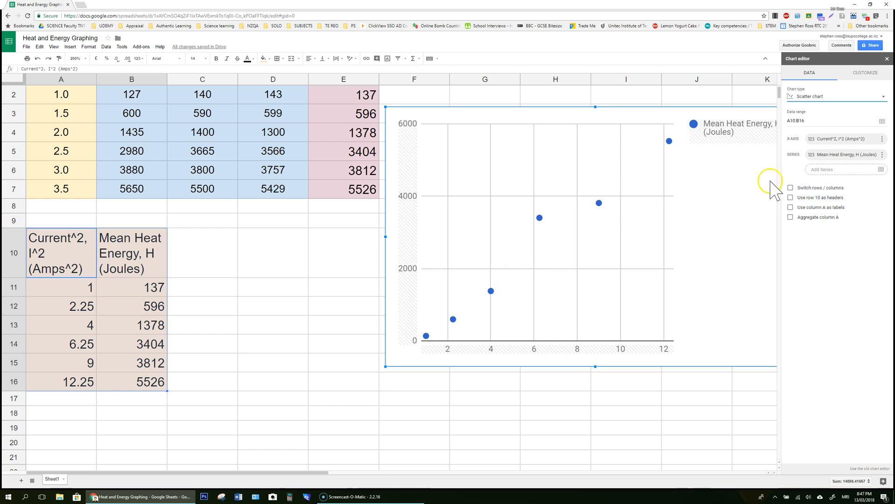
# - Enable a linear trendline on the chart's data series via Customize > Series
pyautogui.click(865, 72)
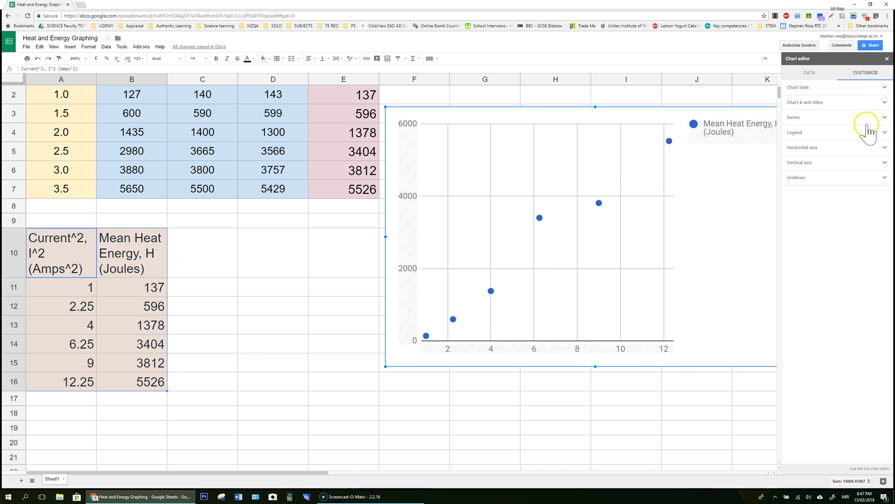
pyautogui.click(834, 118)
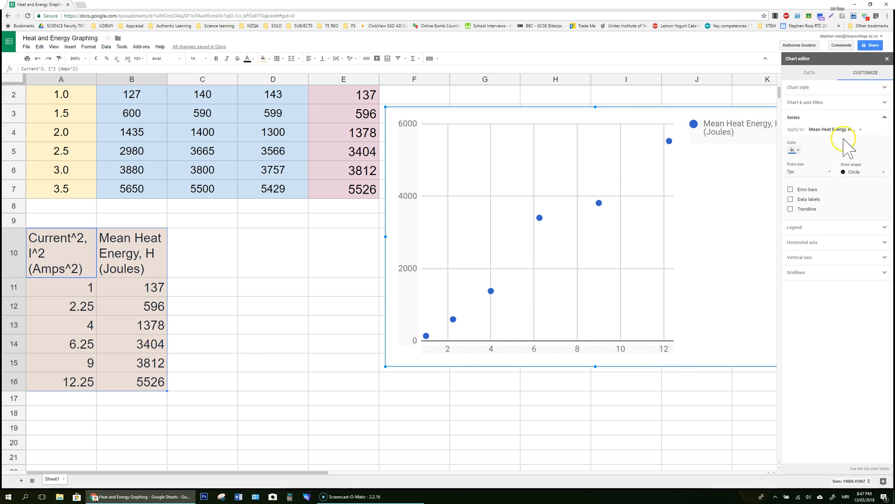
pyautogui.click(790, 208)
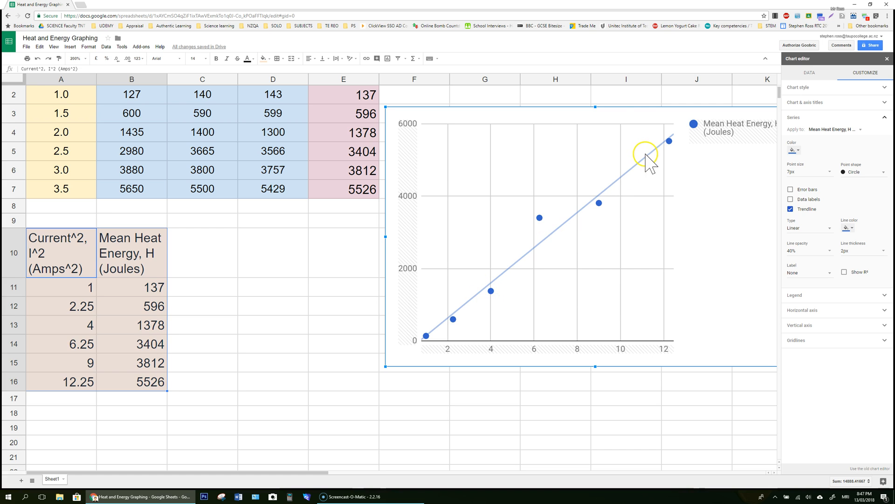
pyautogui.moveTo(541, 223)
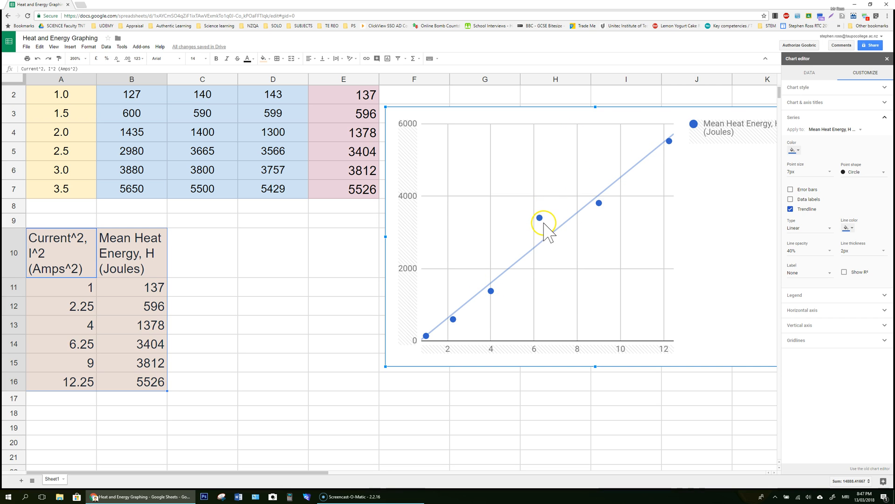
pyautogui.moveTo(628, 246)
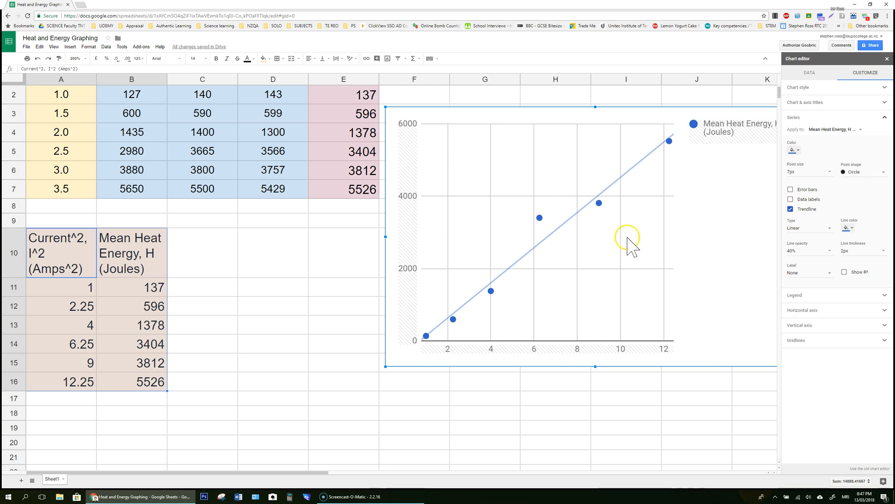
pyautogui.moveTo(582, 259)
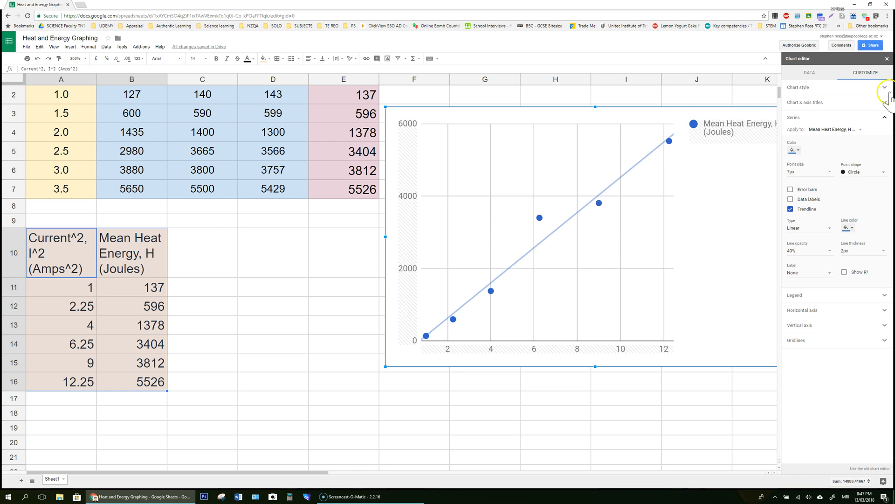
# - Title the horizontal axis 'Current^2, I^2 (Amps^2)' and begin the vertical axis title
pyautogui.click(884, 118)
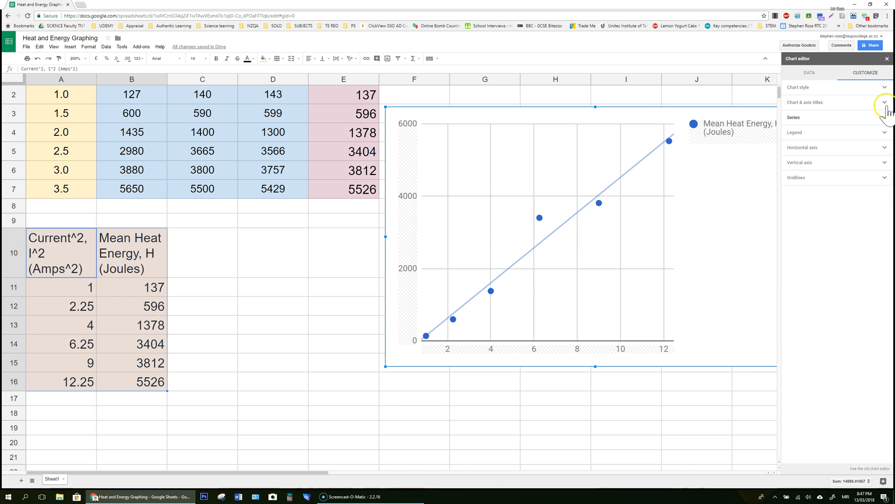
pyautogui.click(833, 102)
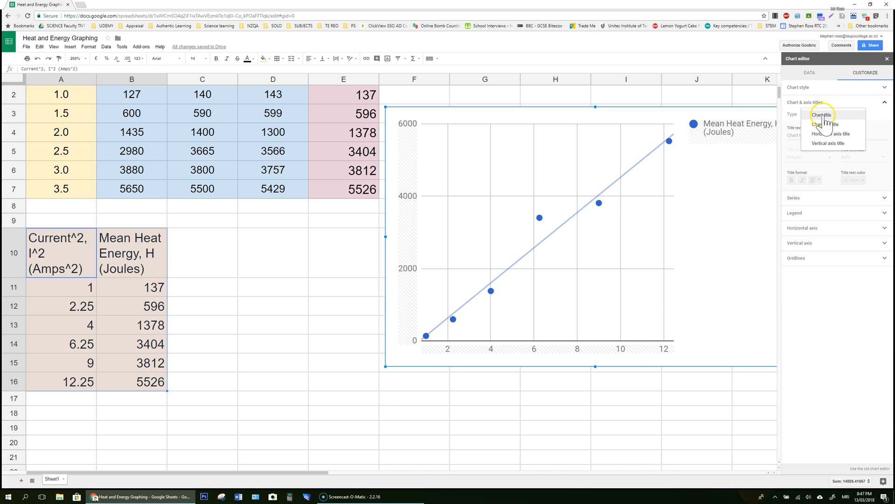
pyautogui.click(830, 135)
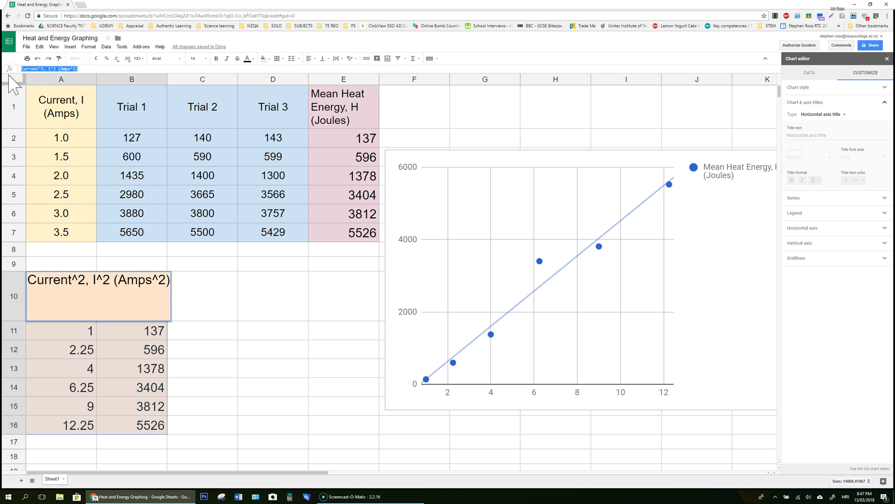
pyautogui.click(817, 135)
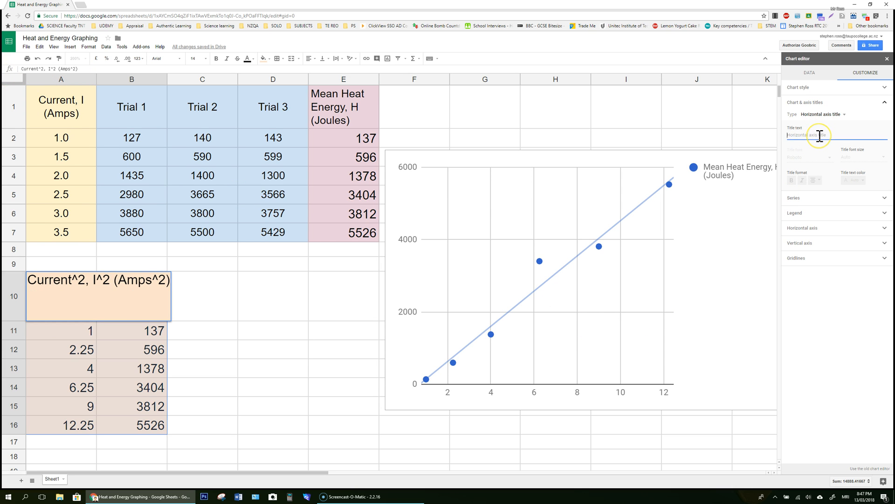
pyautogui.write('Current^2, I^2 (Amps^2)')
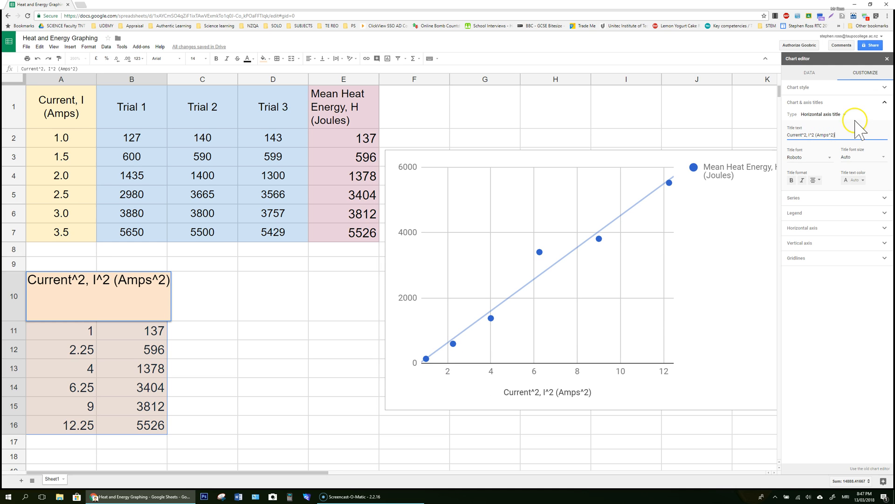
pyautogui.click(824, 114)
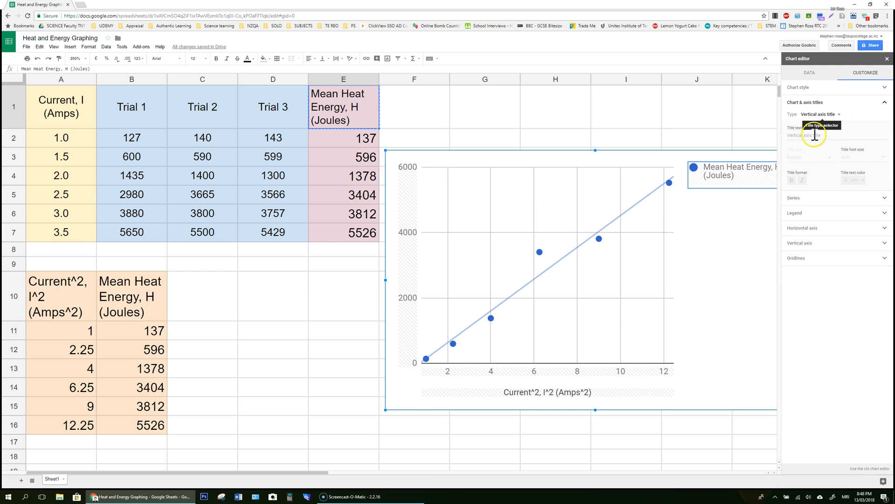
pyautogui.click(817, 134)
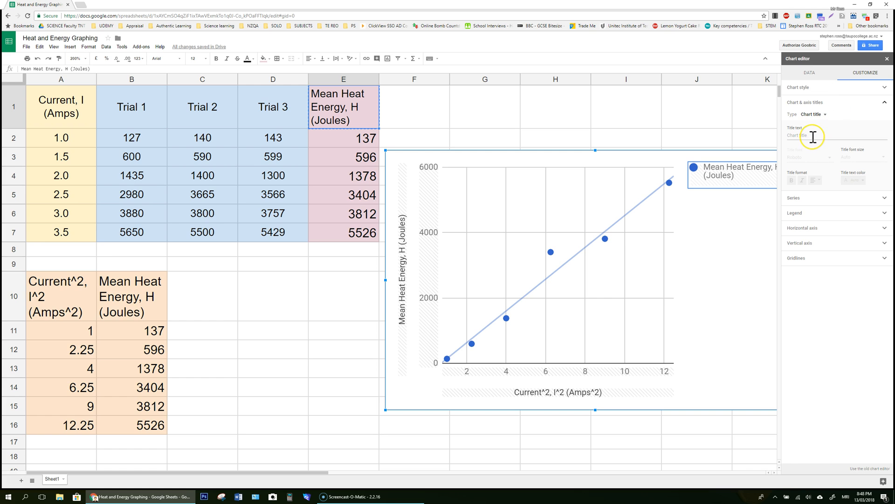
# - Enter the chart title 'Linear relationship between current^2 and heat energy'
pyautogui.write('Linear')
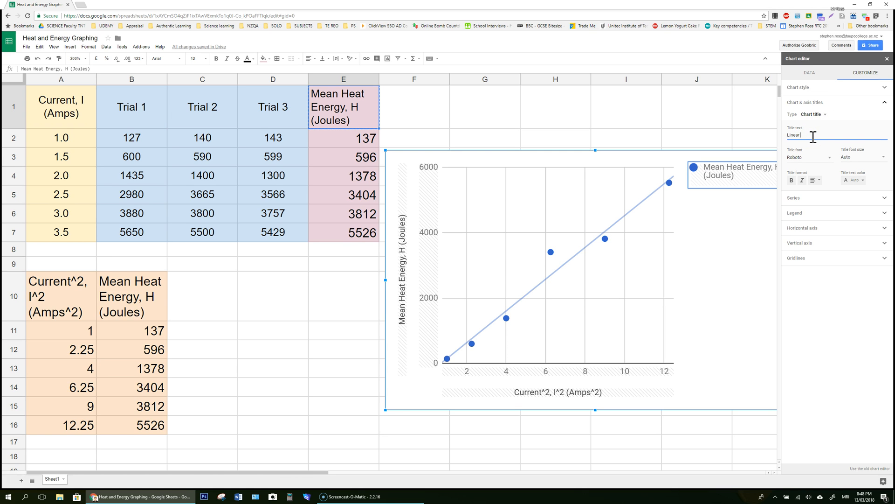
pyautogui.write('relationship')
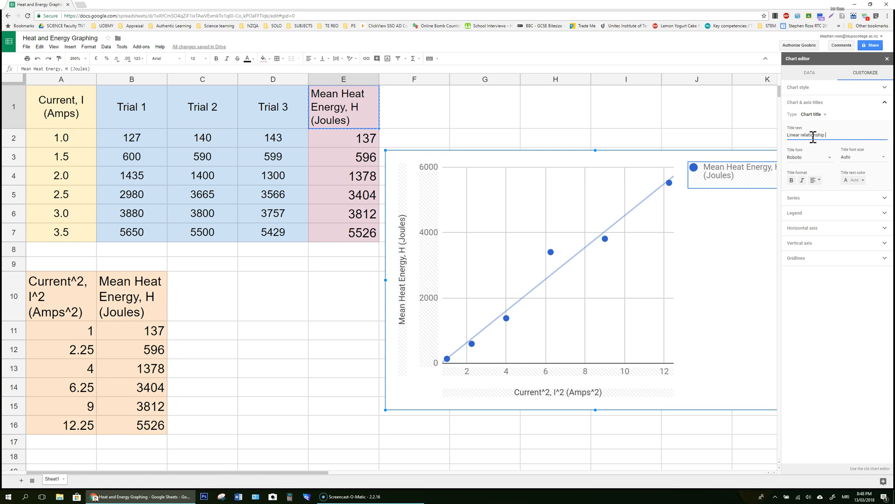
pyautogui.write('between current')
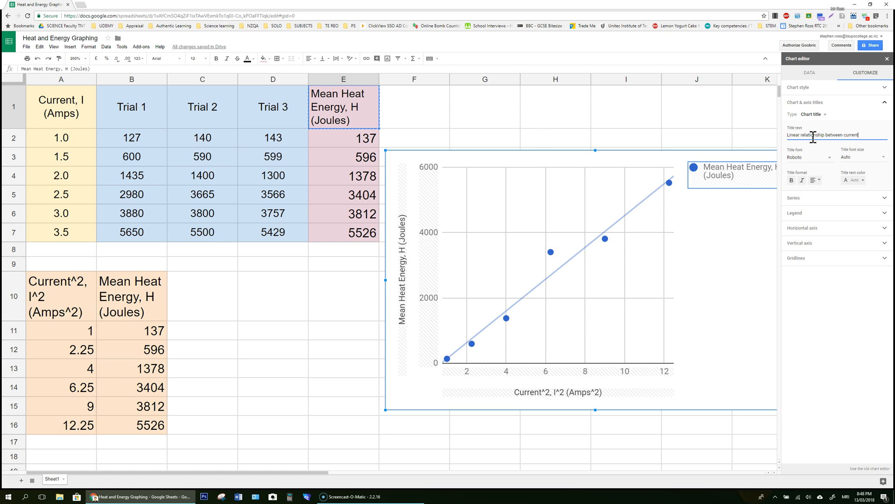
pyautogui.write('^2')
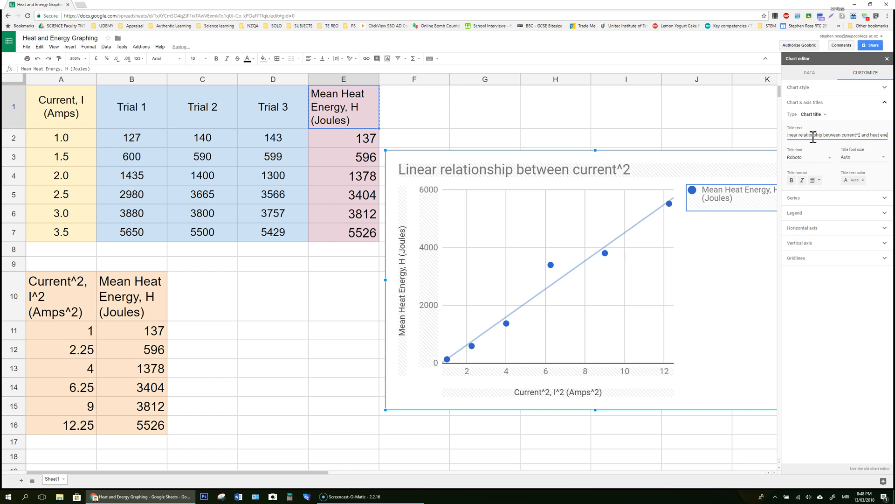
pyautogui.write('and heat energy')
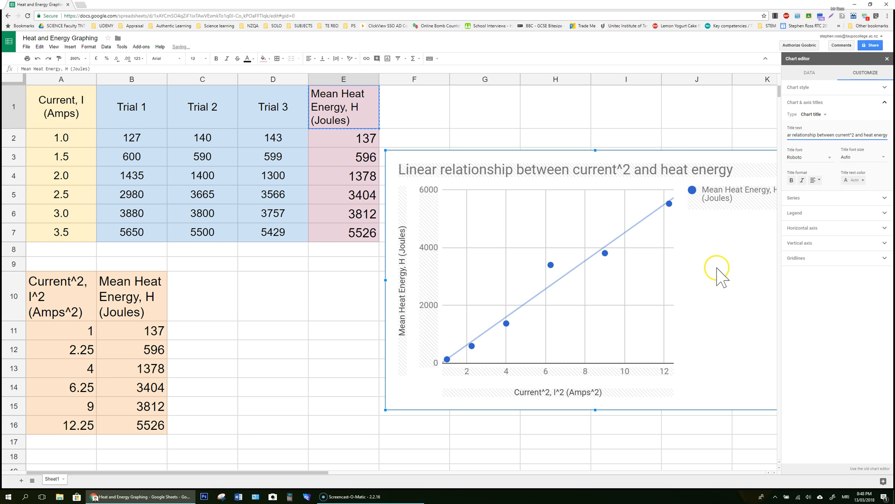
pyautogui.moveTo(551, 169)
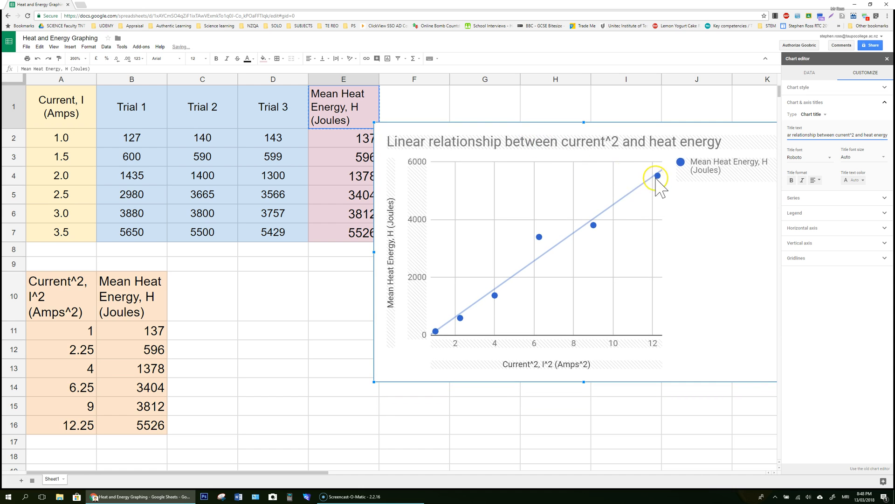
pyautogui.moveTo(561, 262)
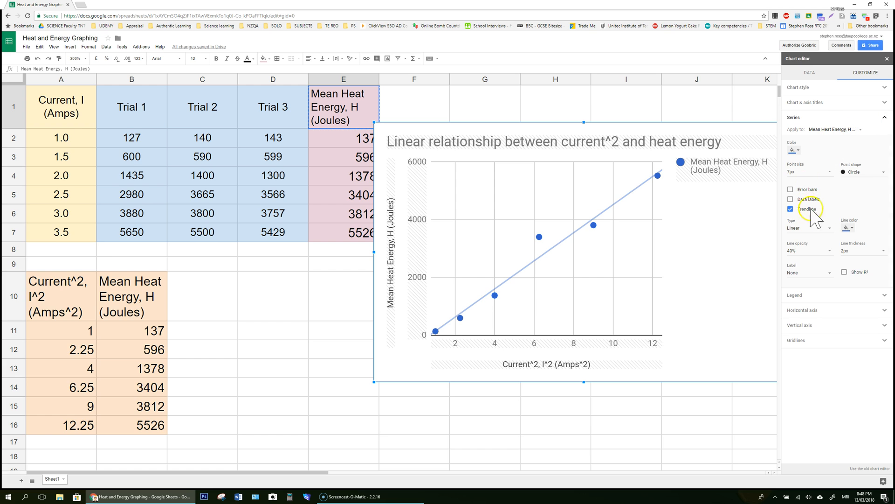
pyautogui.moveTo(828, 280)
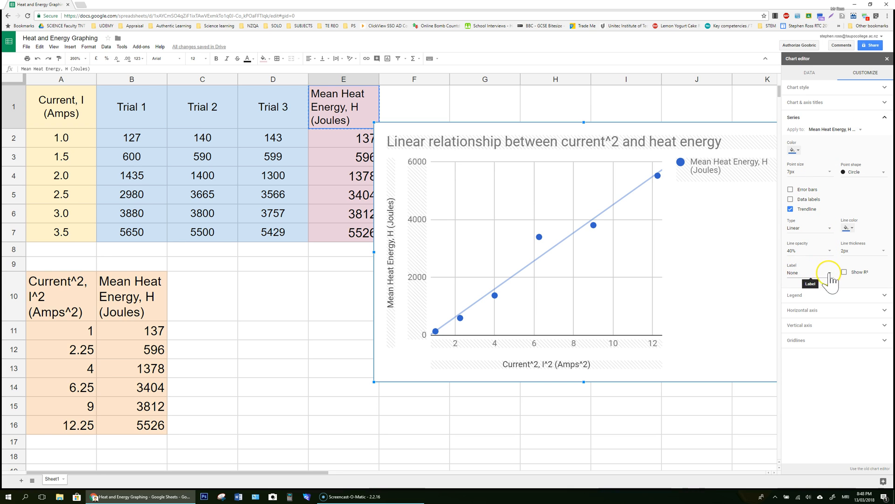
# - Set the trendline label to Use Equation so 487x + -343 shows in the legend
pyautogui.click(802, 269)
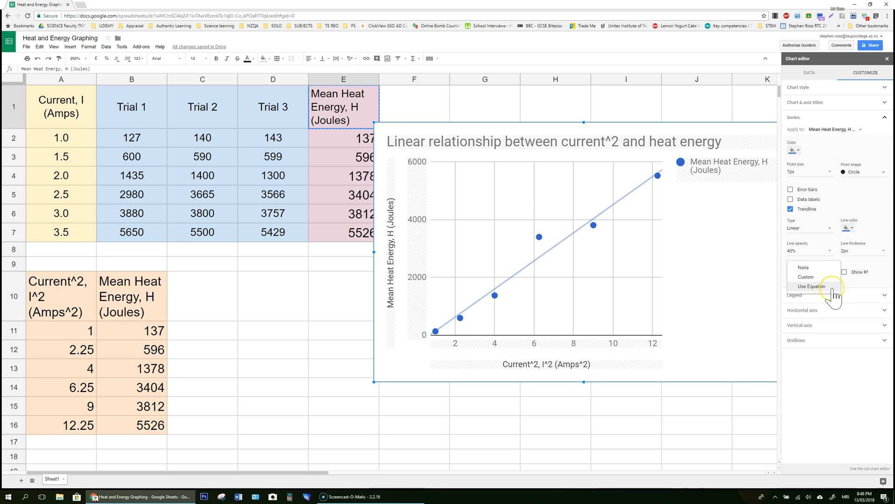
pyautogui.click(812, 286)
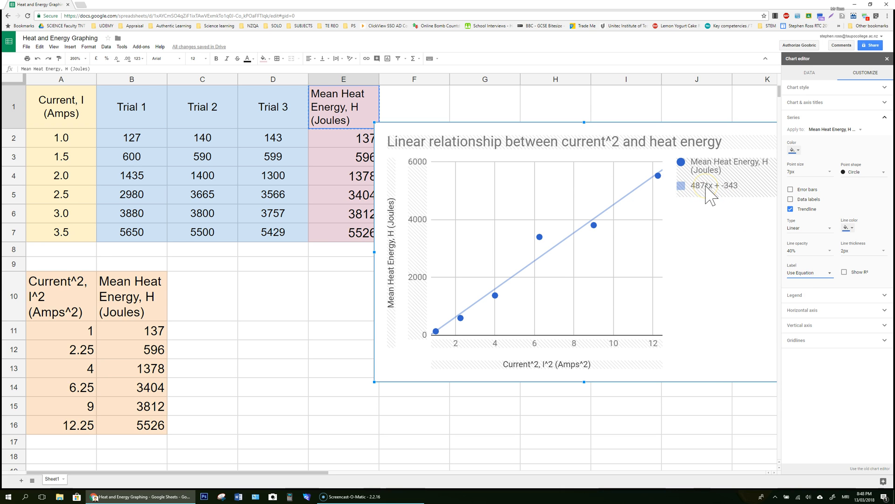
pyautogui.moveTo(726, 194)
pyautogui.write('y=')
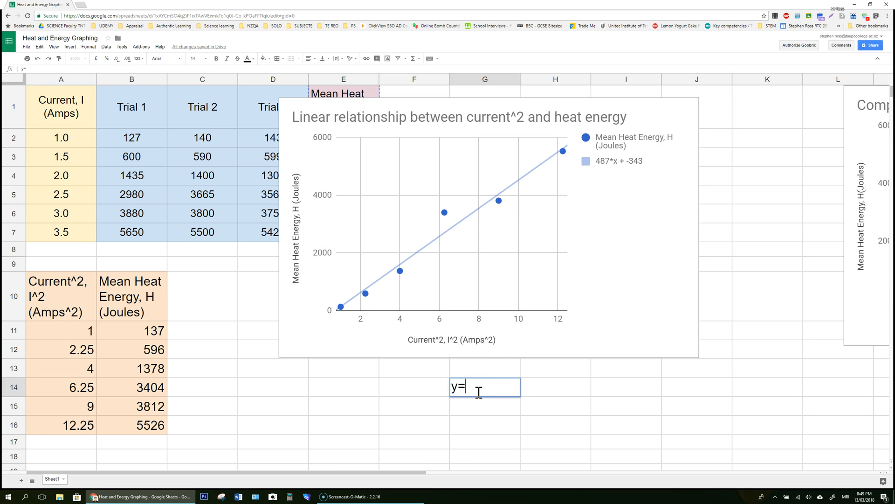
# - Enter 'y=mx+c' then the fitted equation 'H=487*I^2-343' in the cell below
pyautogui.write('mx+c')
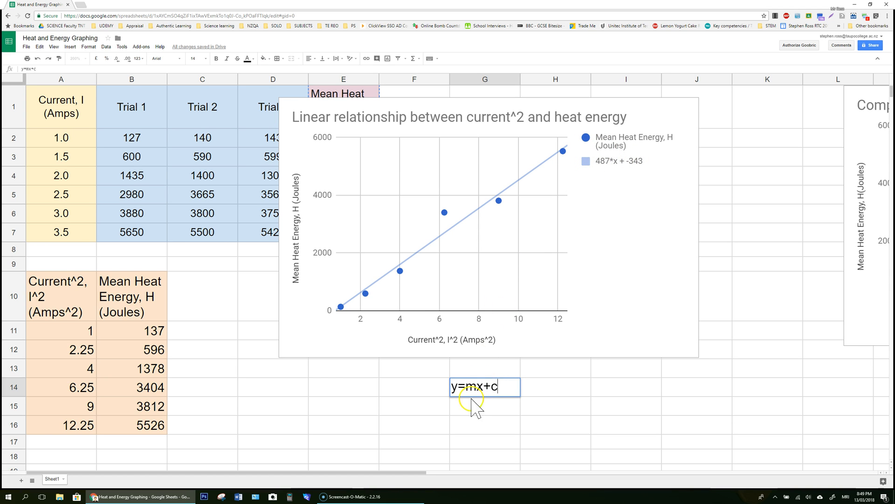
pyautogui.press('enter')
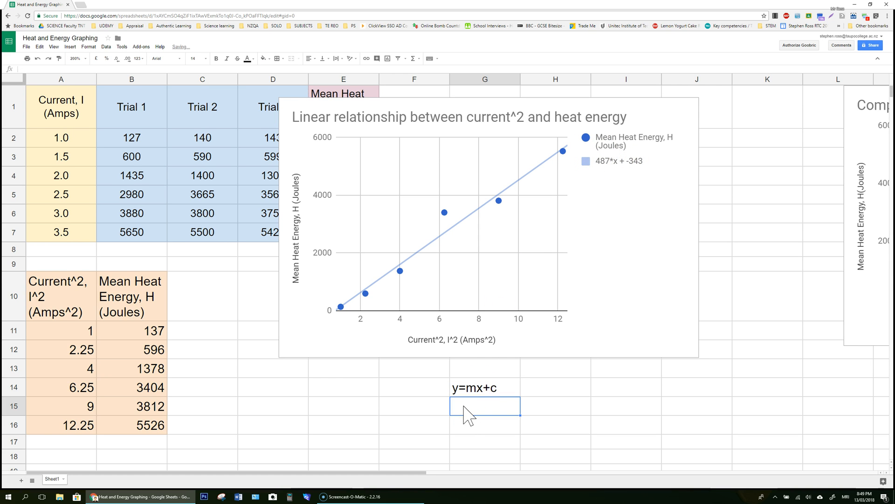
pyautogui.write('4')
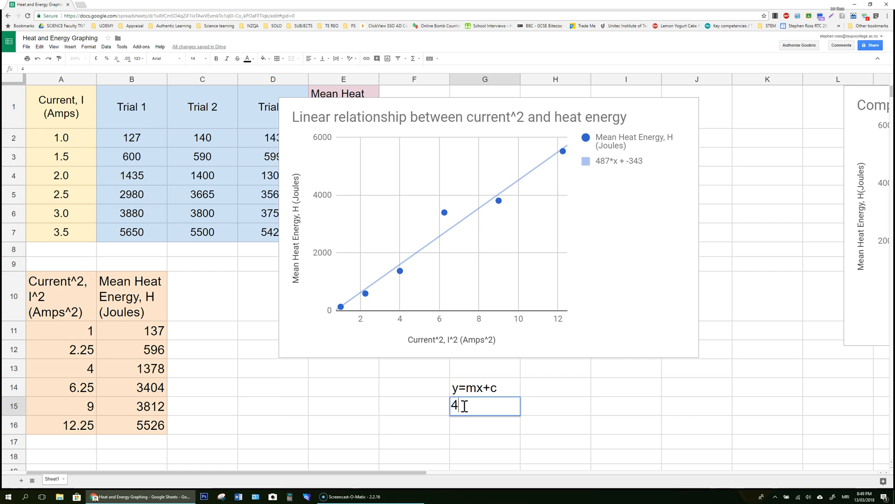
pyautogui.write('87')
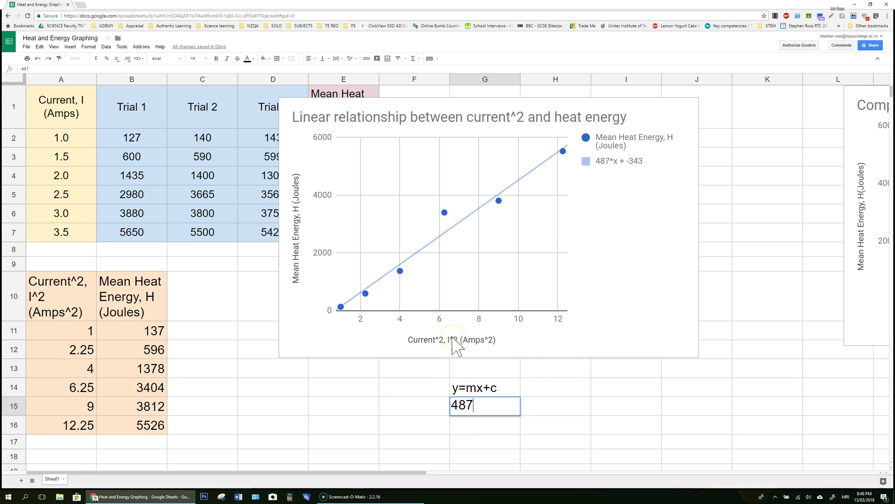
pyautogui.write('*')
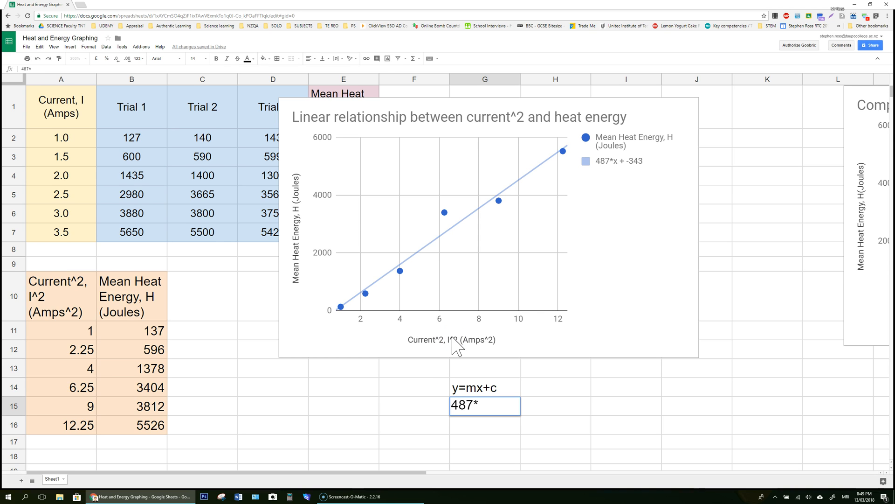
pyautogui.write('I^2')
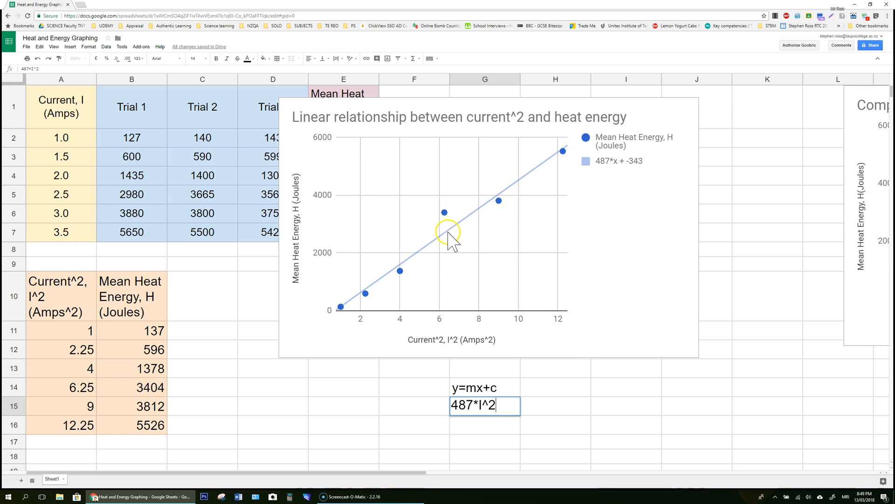
pyautogui.moveTo(326, 343)
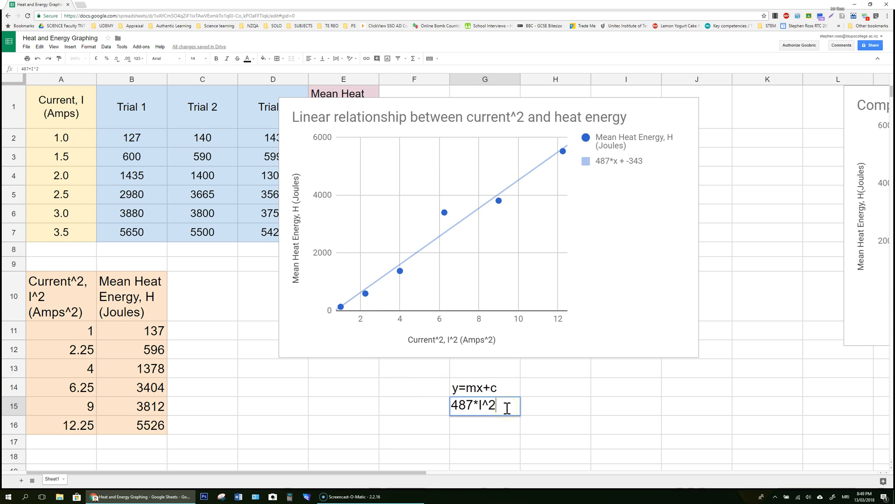
pyautogui.write('-343')
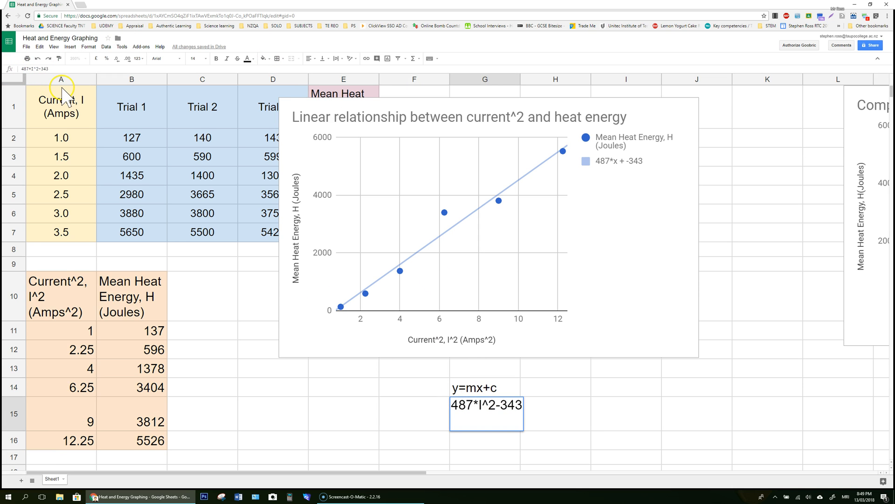
pyautogui.moveTo(301, 222)
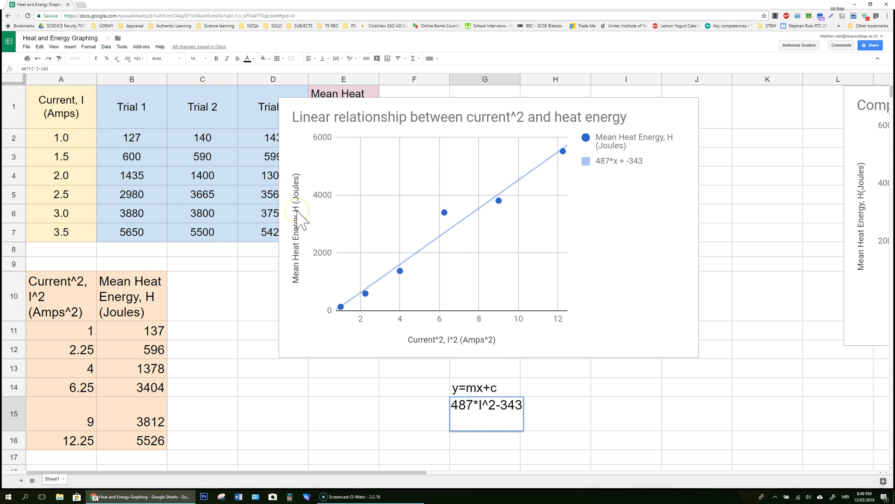
pyautogui.write('H=')
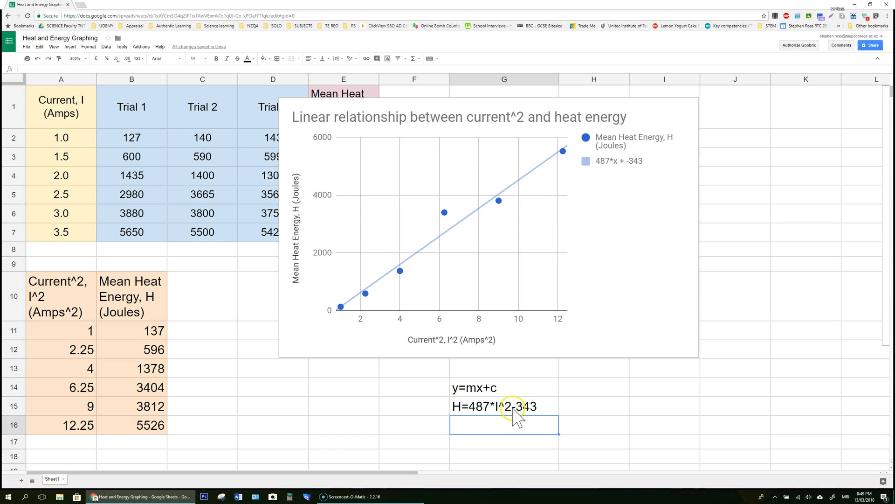
pyautogui.moveTo(530, 414)
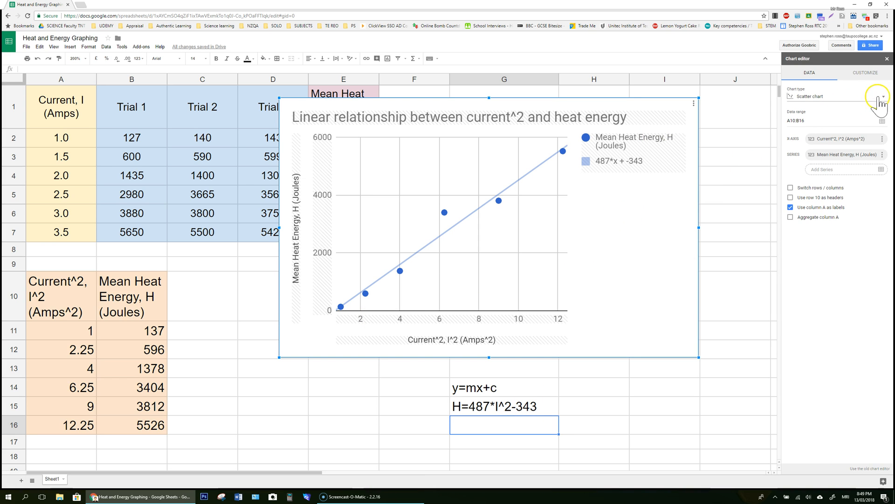
# - Set the horizontal axis Min to 0 and move on to the vertical axis settings
pyautogui.click(864, 73)
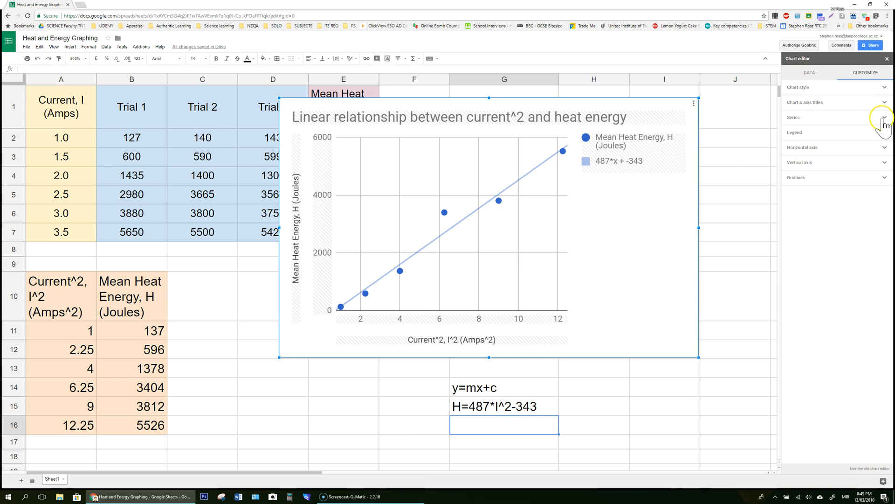
pyautogui.click(833, 147)
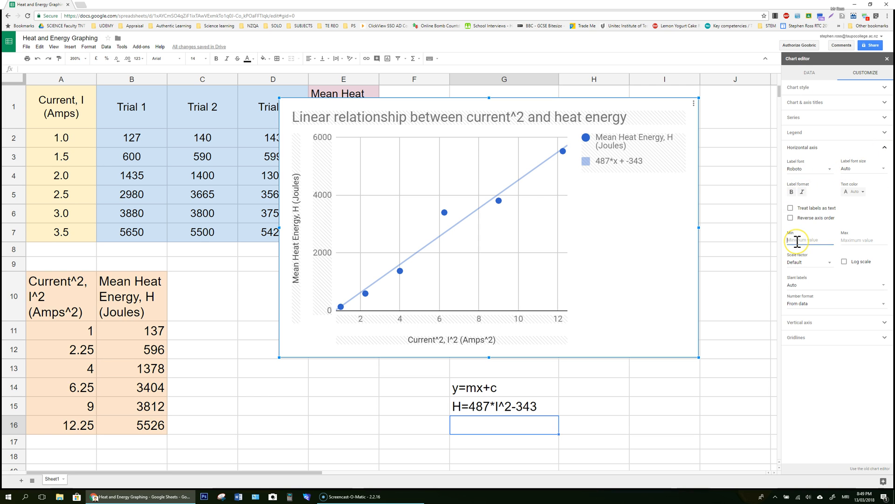
pyautogui.write('0')
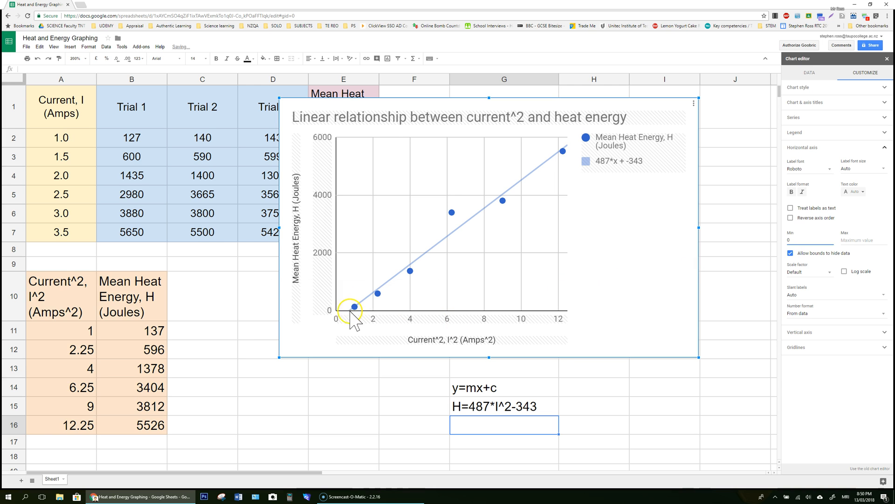
pyautogui.moveTo(825, 241)
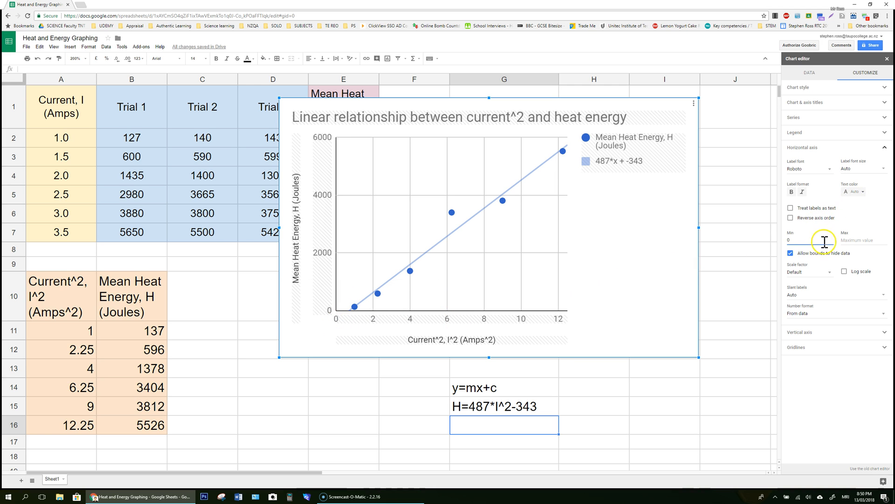
pyautogui.click(804, 147)
pyautogui.write('-350')
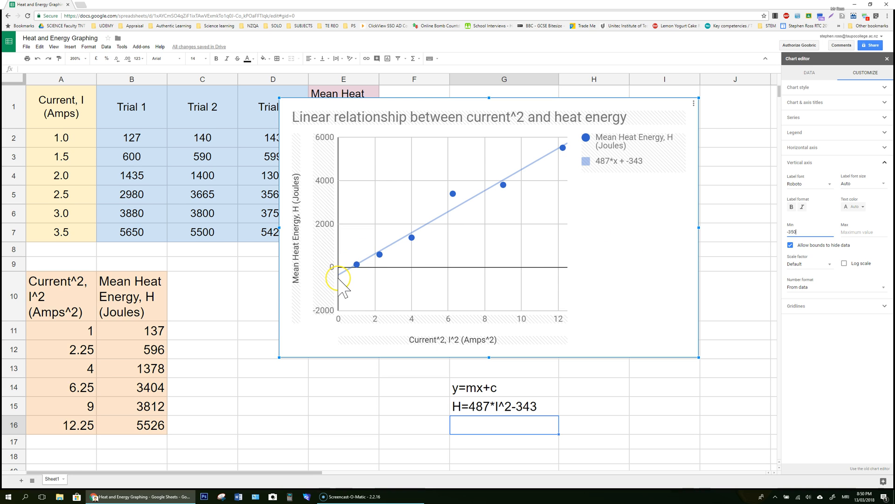
pyautogui.moveTo(471, 284)
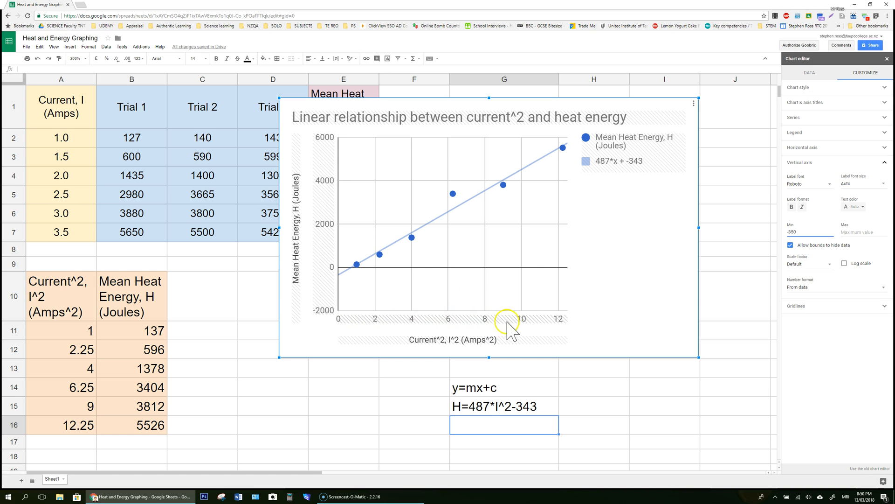
pyautogui.moveTo(618, 241)
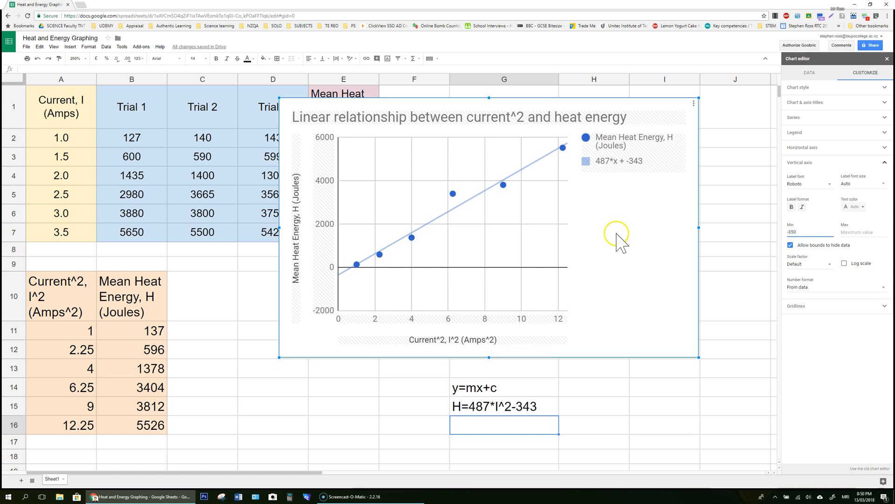
pyautogui.moveTo(604, 171)
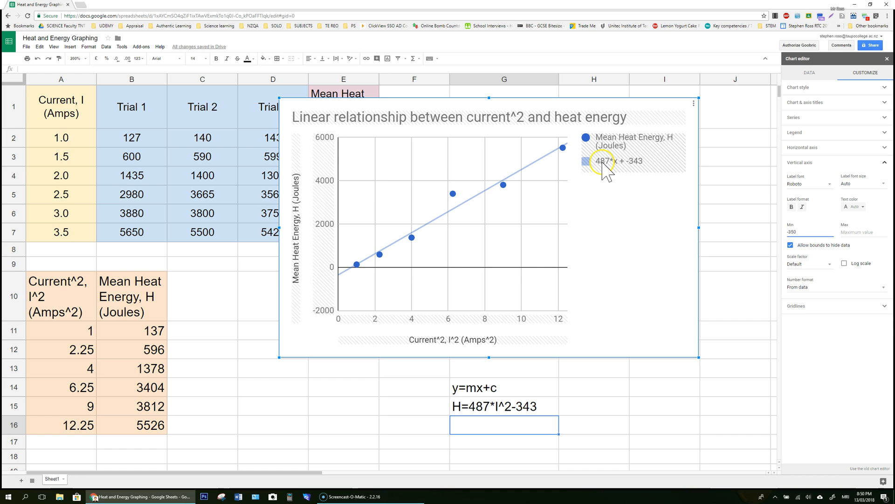
pyautogui.moveTo(487, 237)
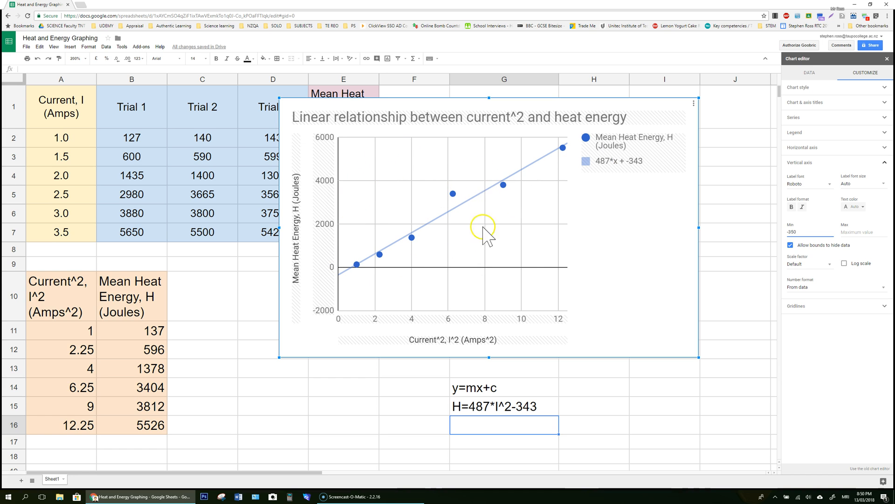
pyautogui.moveTo(645, 243)
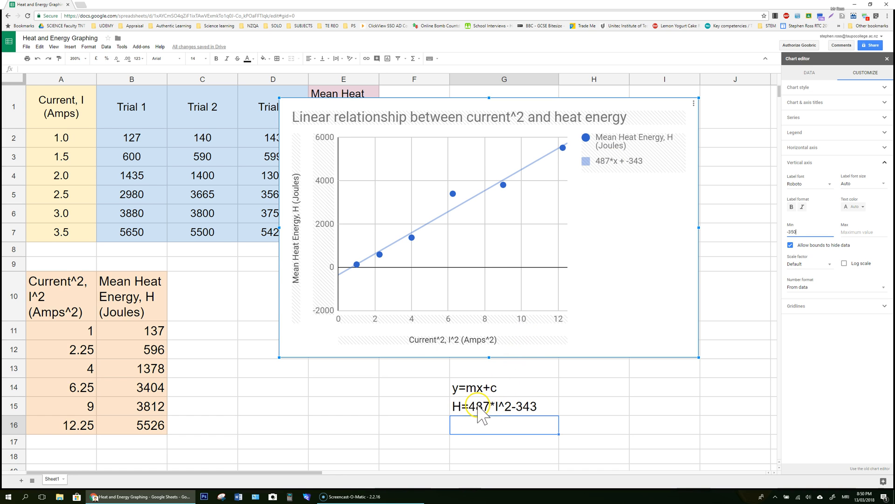
pyautogui.moveTo(474, 391)
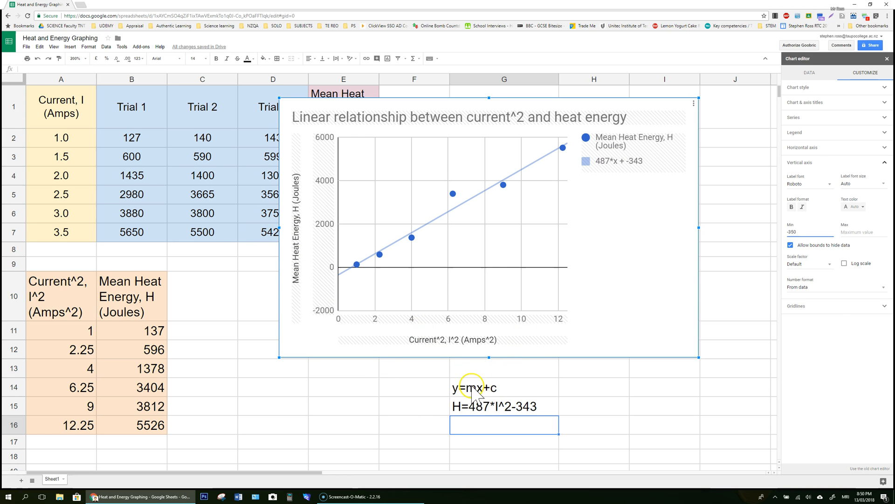
# - Write 'Heat energy = 487*current squared-343' in G16 below the equation
pyautogui.click(504, 388)
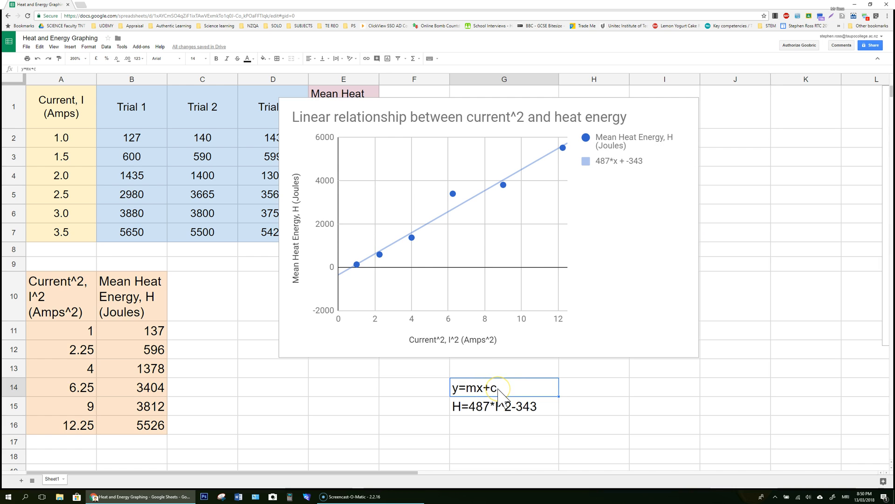
pyautogui.moveTo(614, 172)
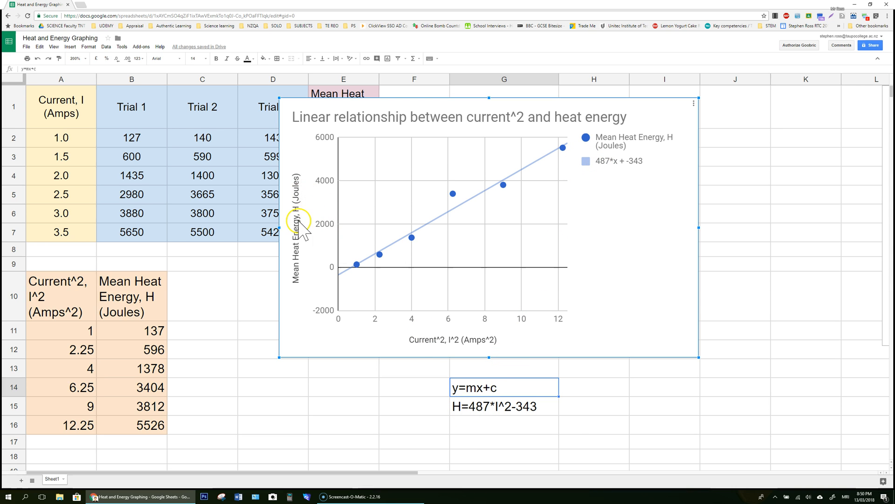
pyautogui.click(503, 425)
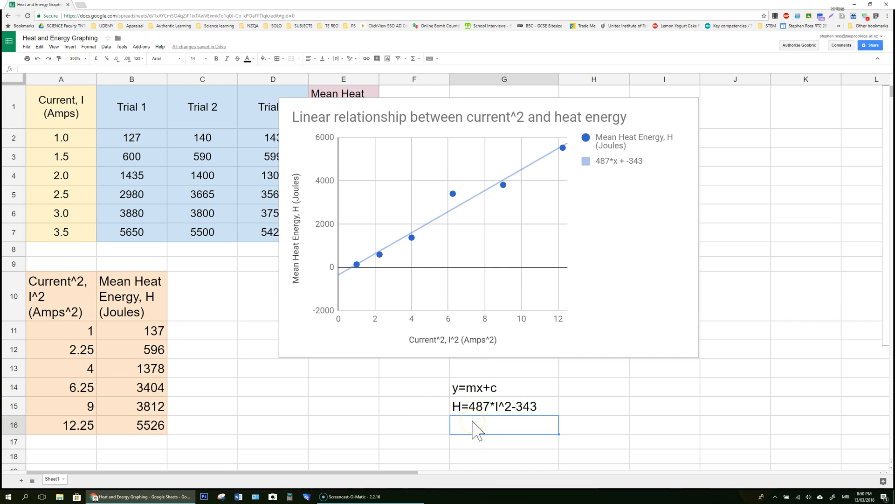
pyautogui.write('Heat energy =')
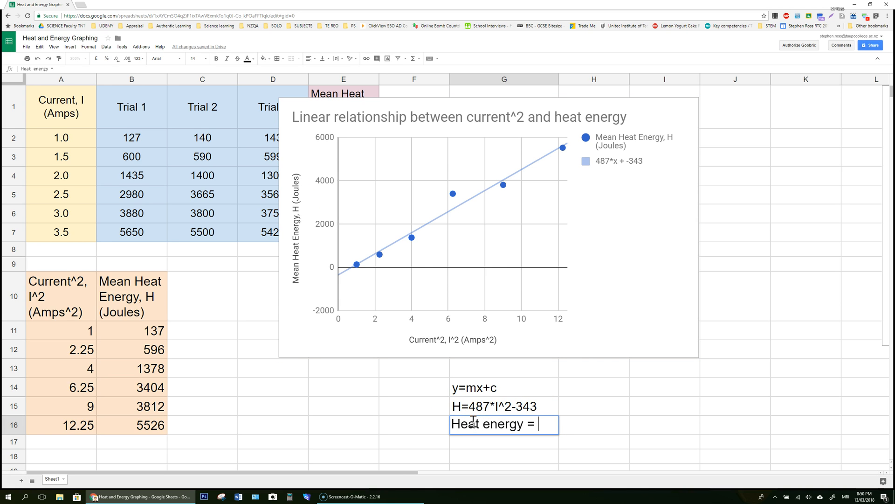
pyautogui.write('487')
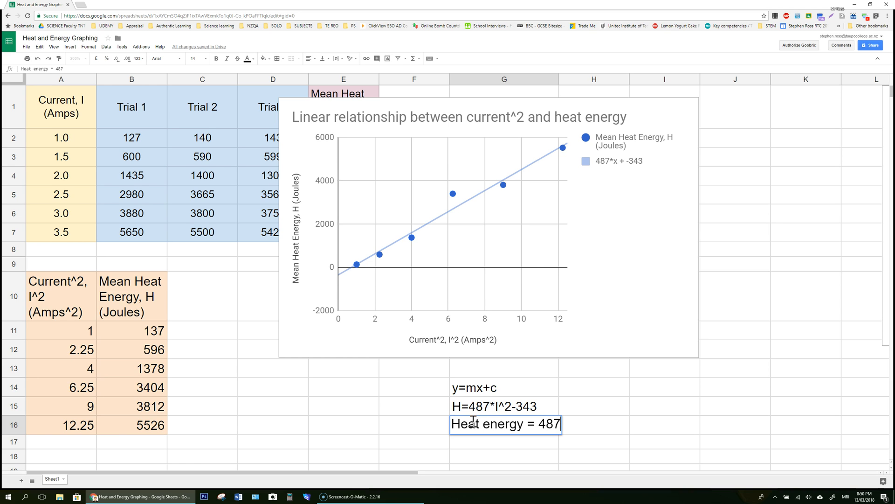
pyautogui.write('*current')
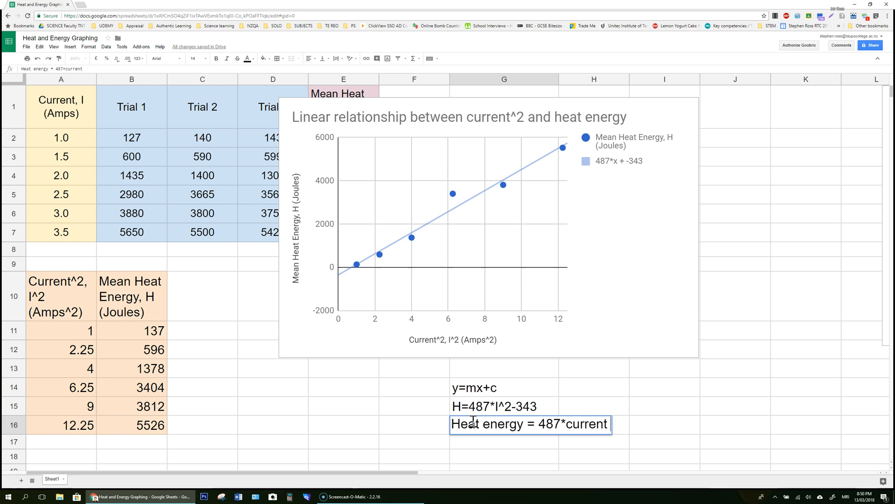
pyautogui.write('squared-343')
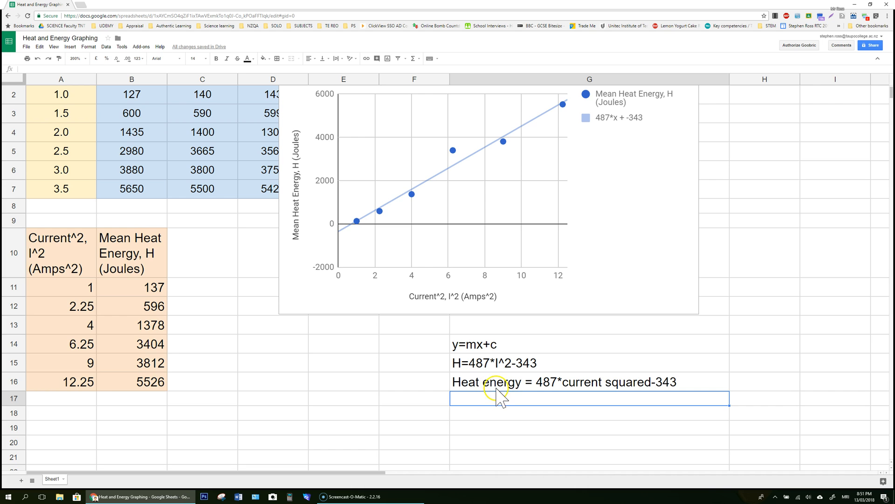
pyautogui.moveTo(598, 395)
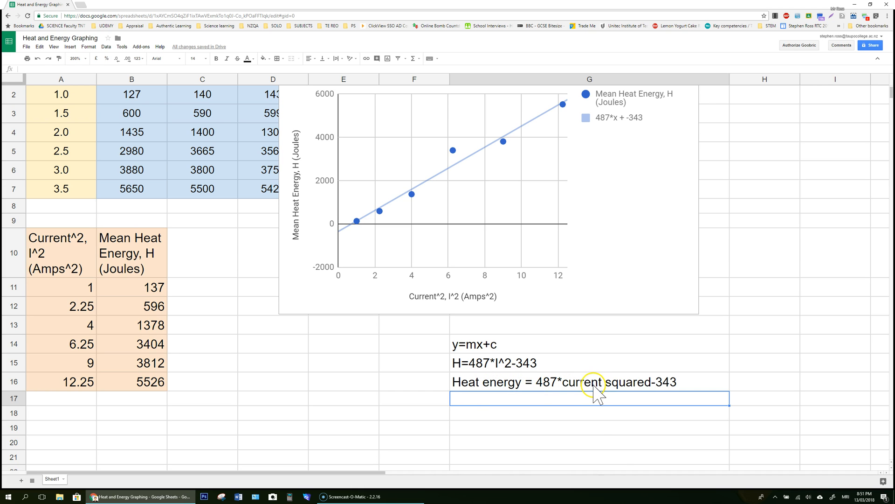
pyautogui.click(500, 413)
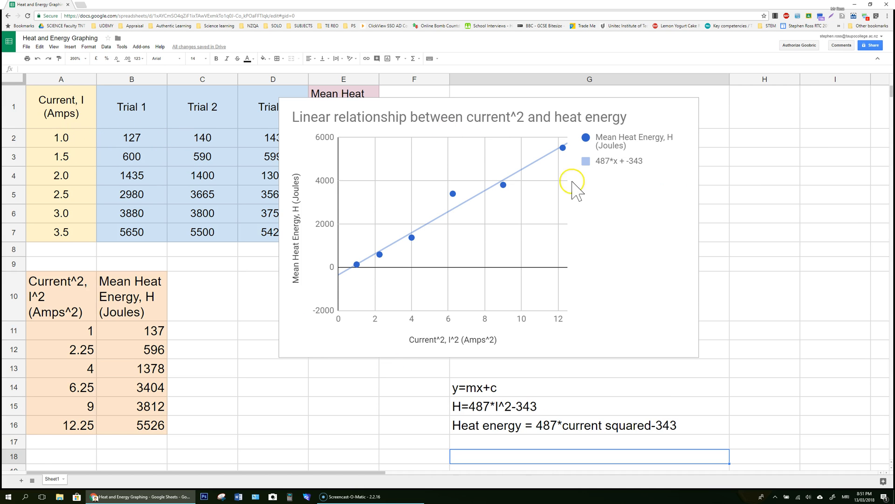
pyautogui.moveTo(302, 316)
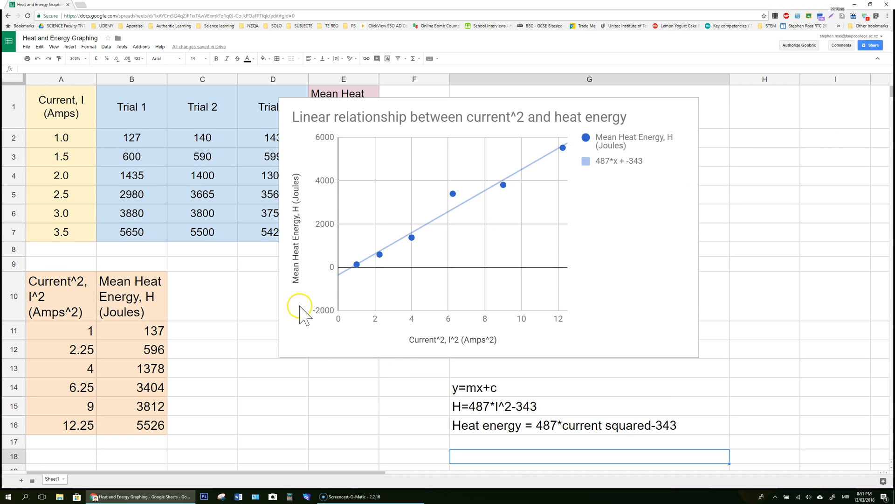
pyautogui.moveTo(619, 174)
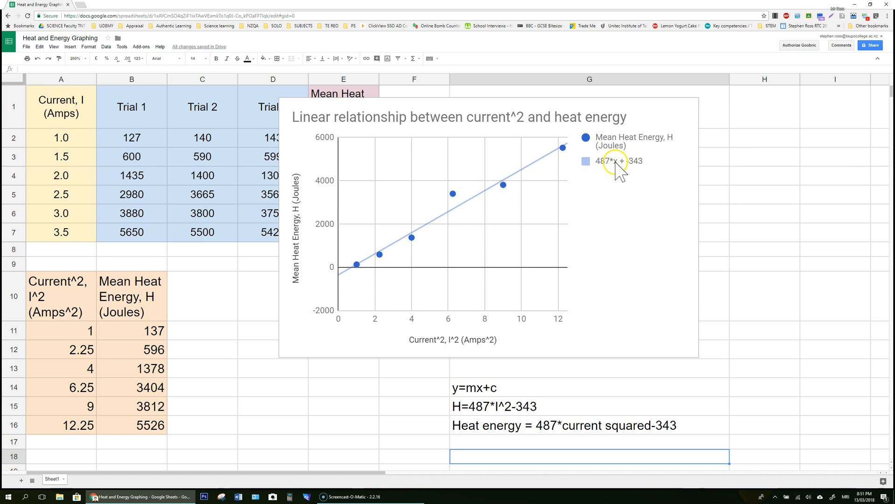